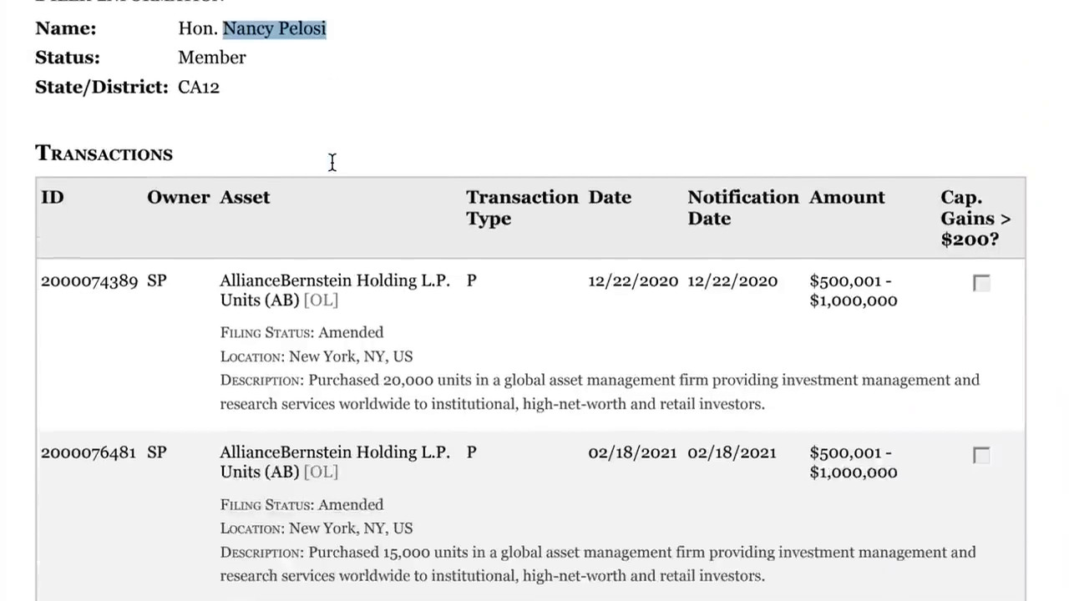
# Highlight the 150 call options exercise description in the transaction report
pyautogui.scroll(-3)
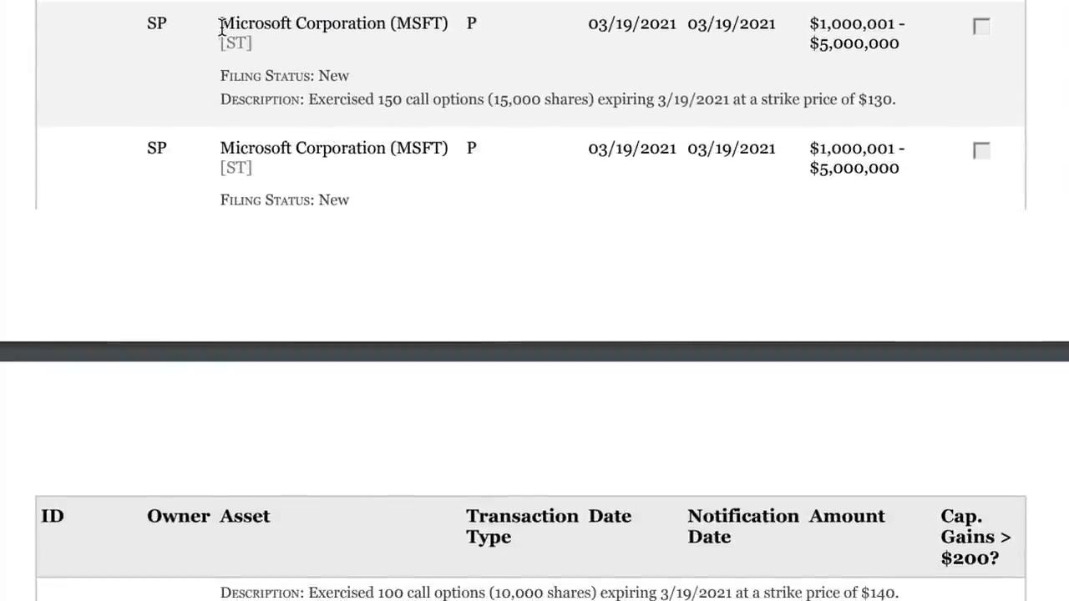
pyautogui.moveTo(308, 100); pyautogui.dragTo(421, 100)
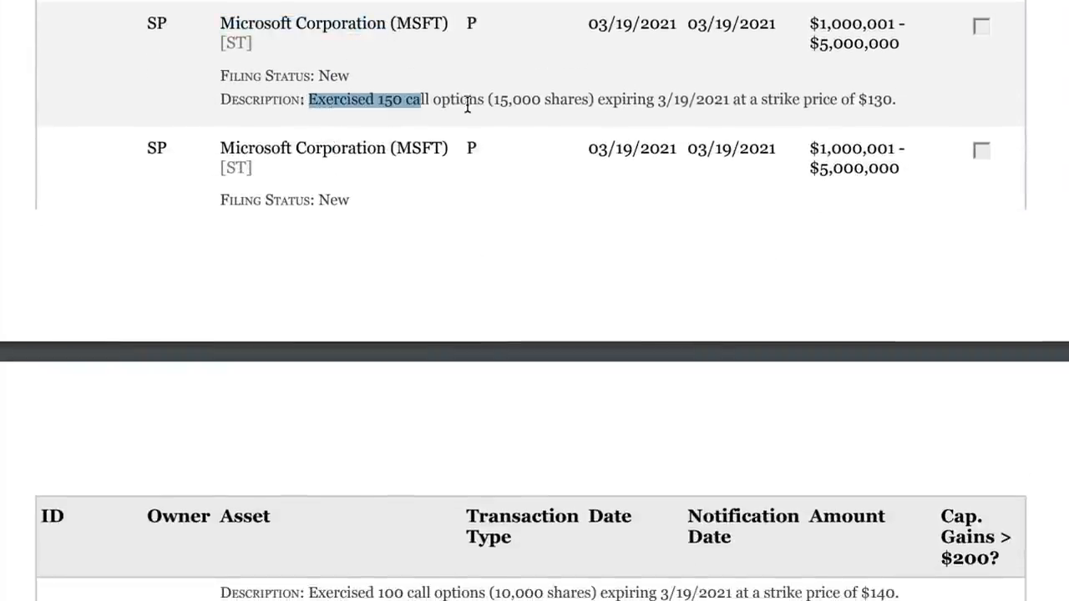
pyautogui.moveTo(426, 99); pyautogui.dragTo(892, 98)
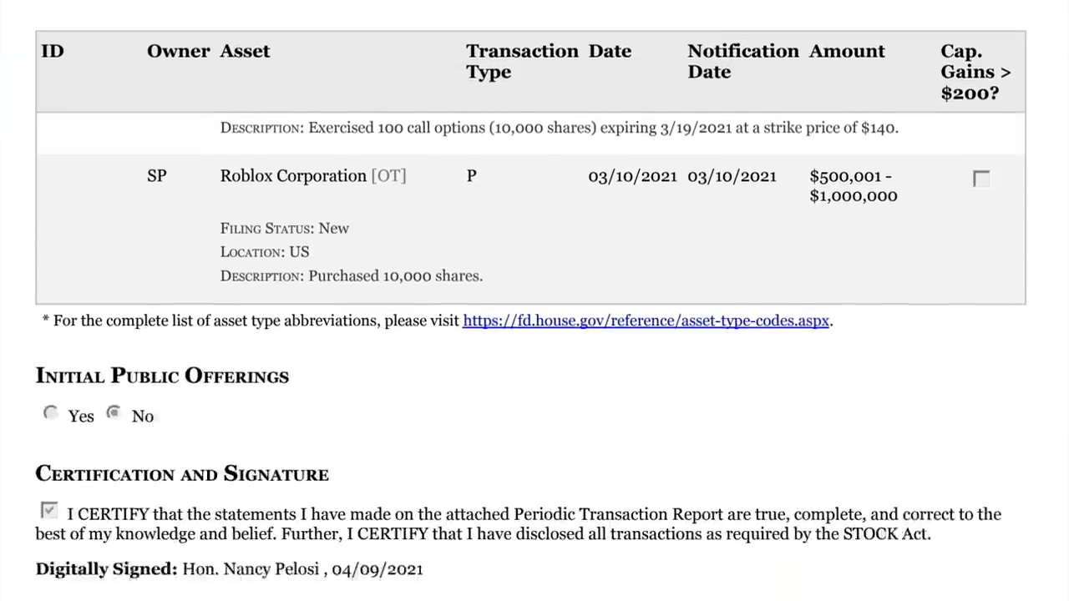
pyautogui.scroll(-3)
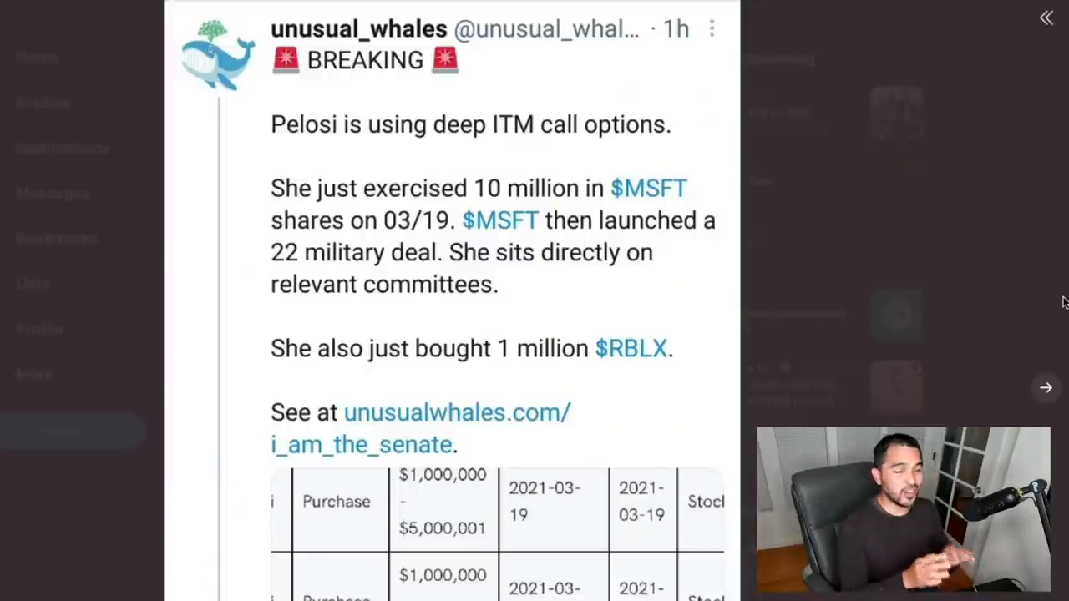
pyautogui.moveTo(760, 298)
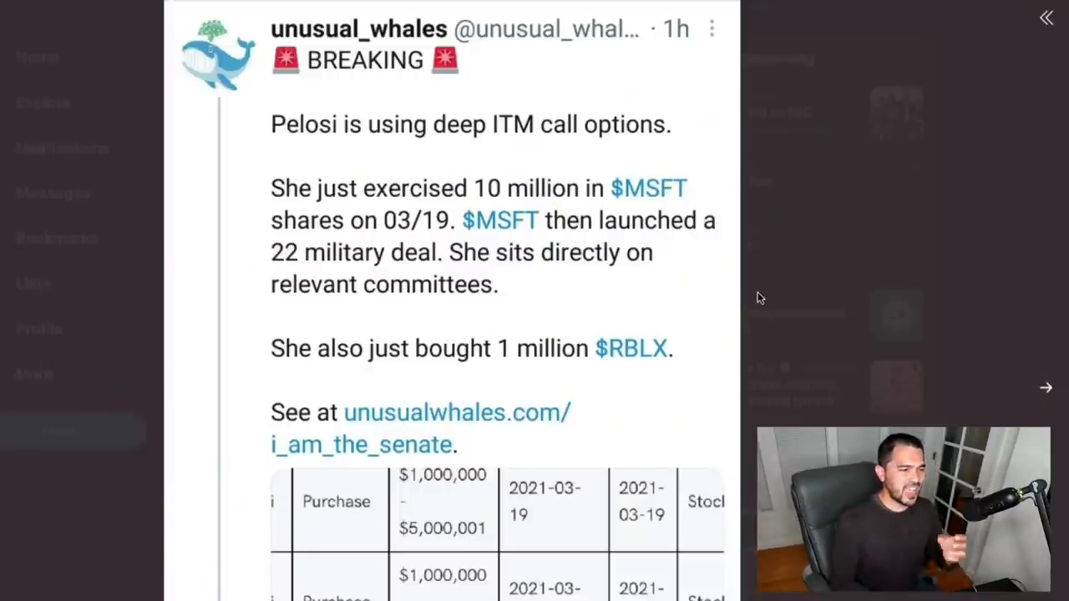
pyautogui.moveTo(421, 142)
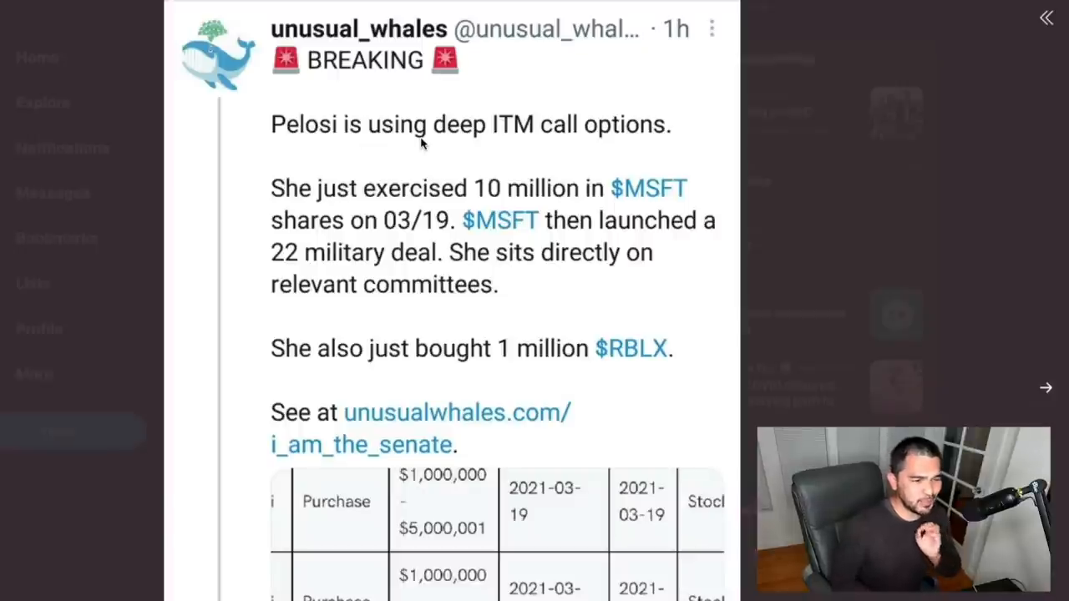
pyautogui.moveTo(409, 181)
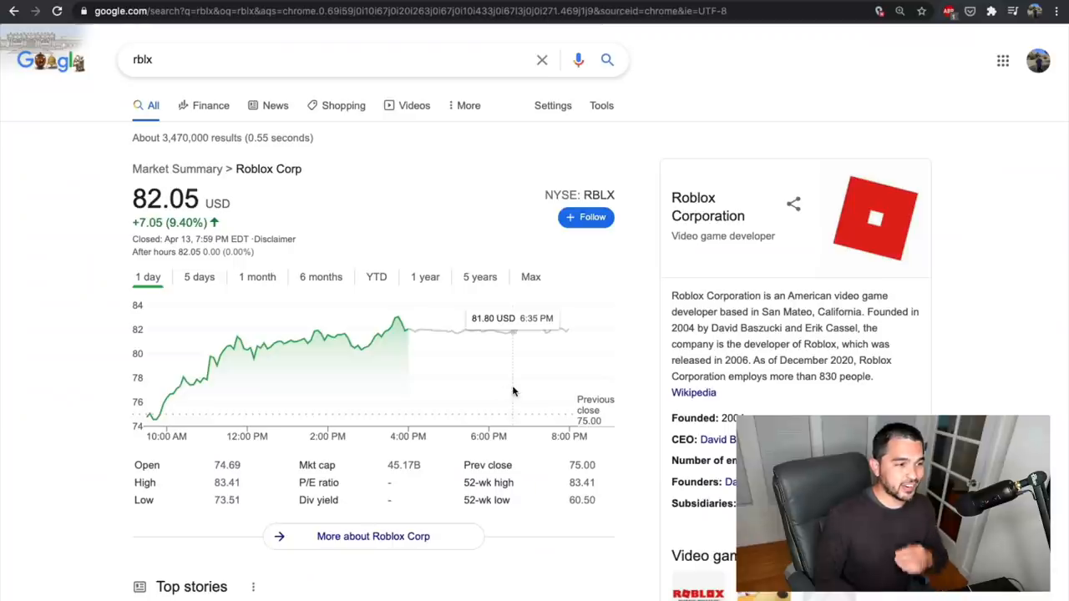
pyautogui.moveTo(315, 191)
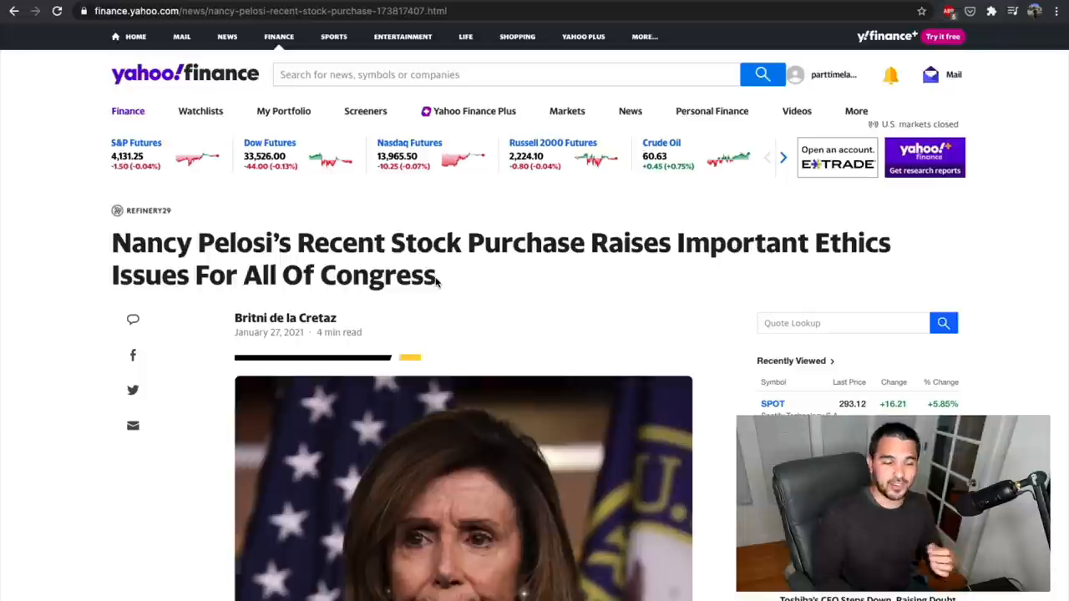
# Scroll down to the transactions in the 20018011 report and mark an entry
pyautogui.scroll(-3)
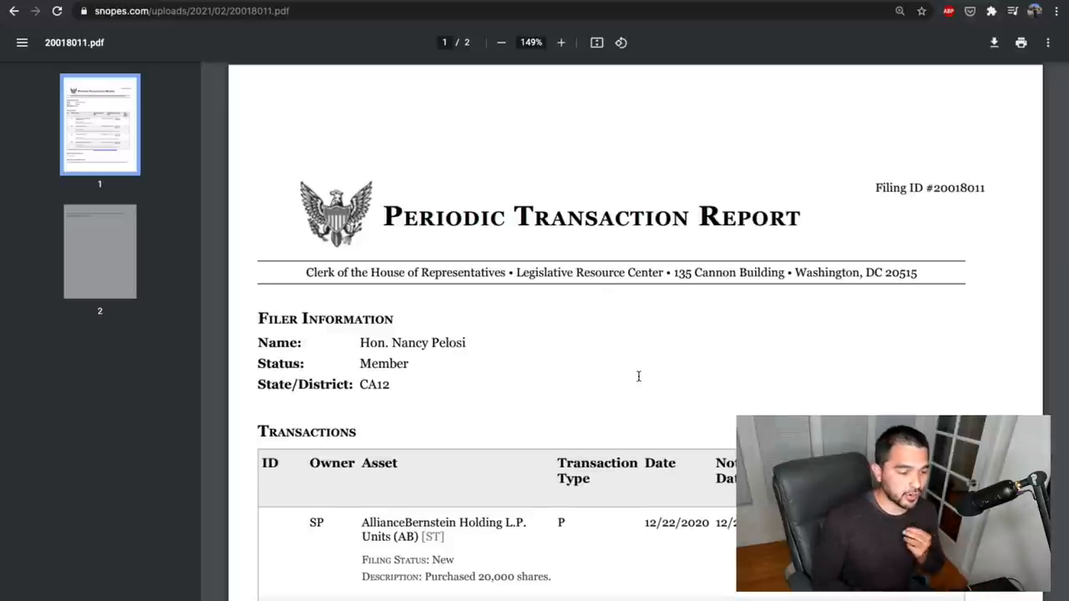
pyautogui.moveTo(635, 334)
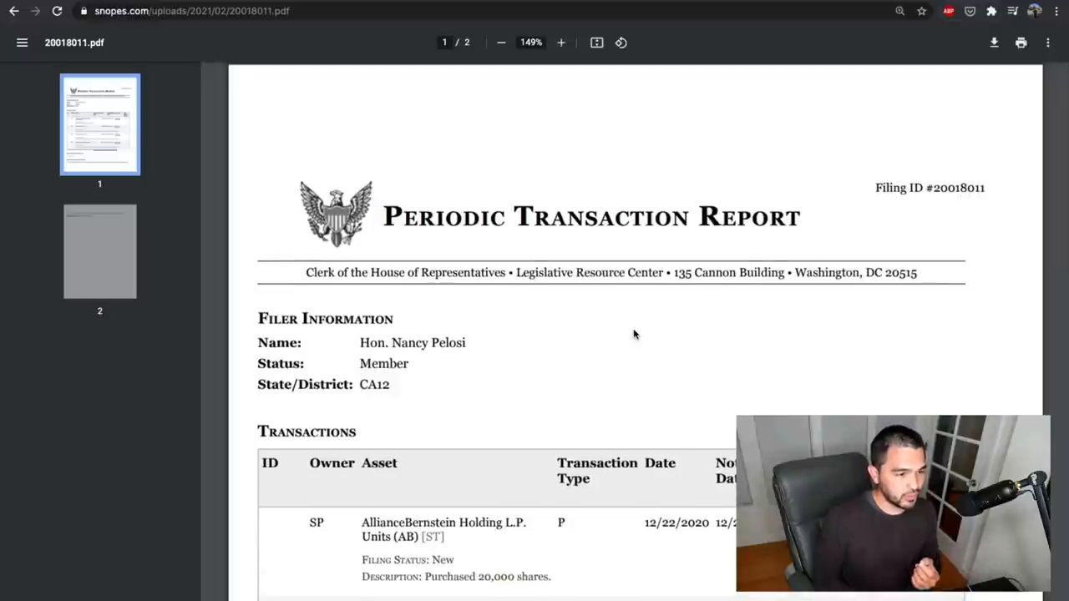
pyautogui.scroll(-3)
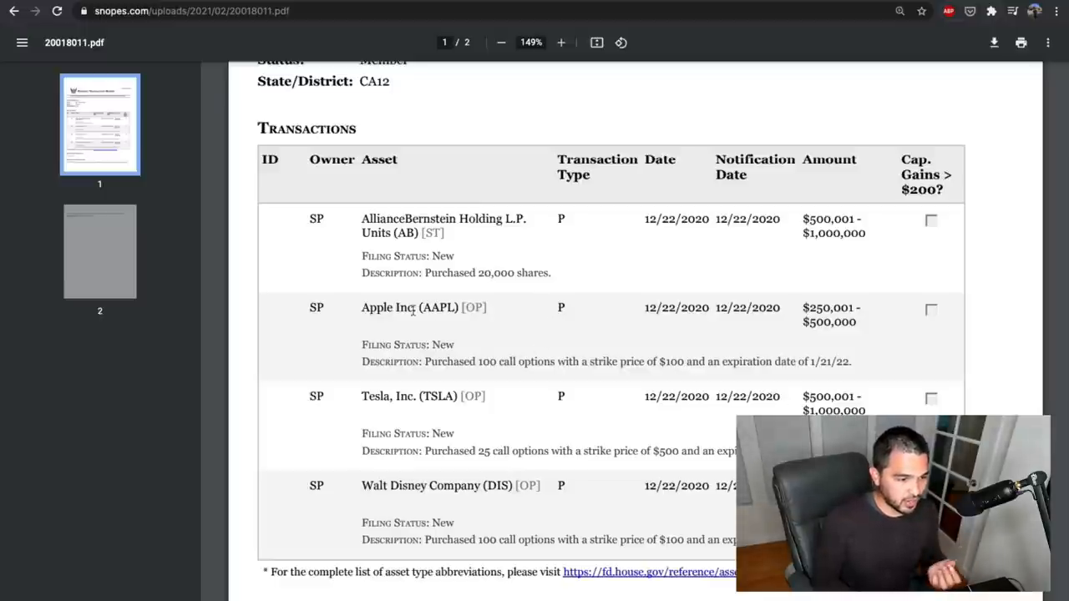
pyautogui.moveTo(481, 451); pyautogui.dragTo(538, 451)
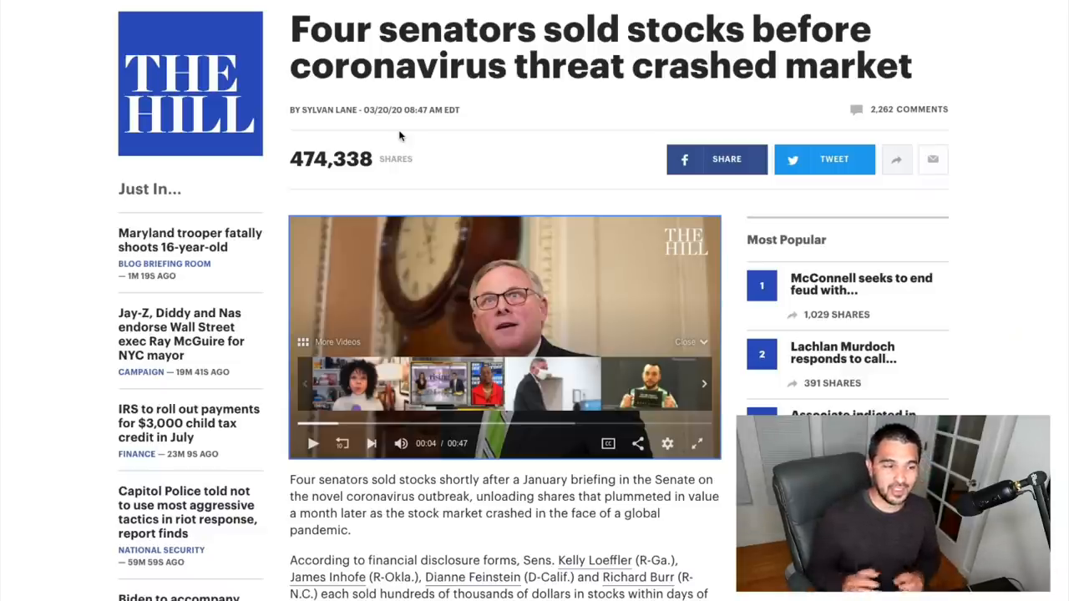
pyautogui.moveTo(421, 103)
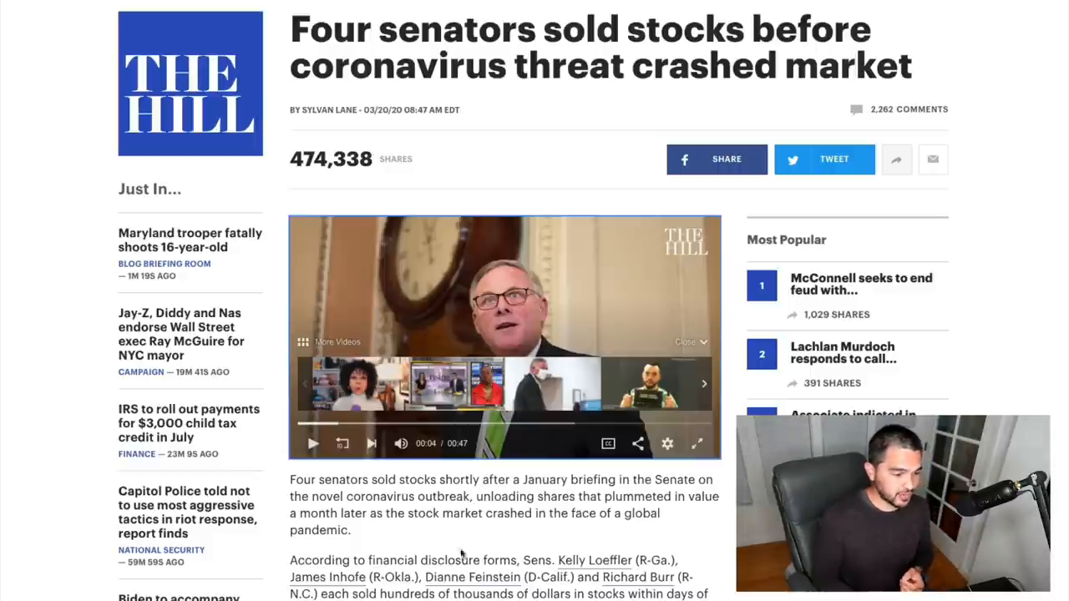
# Scroll through The Hill article on senators' stock sales
pyautogui.scroll(-3)
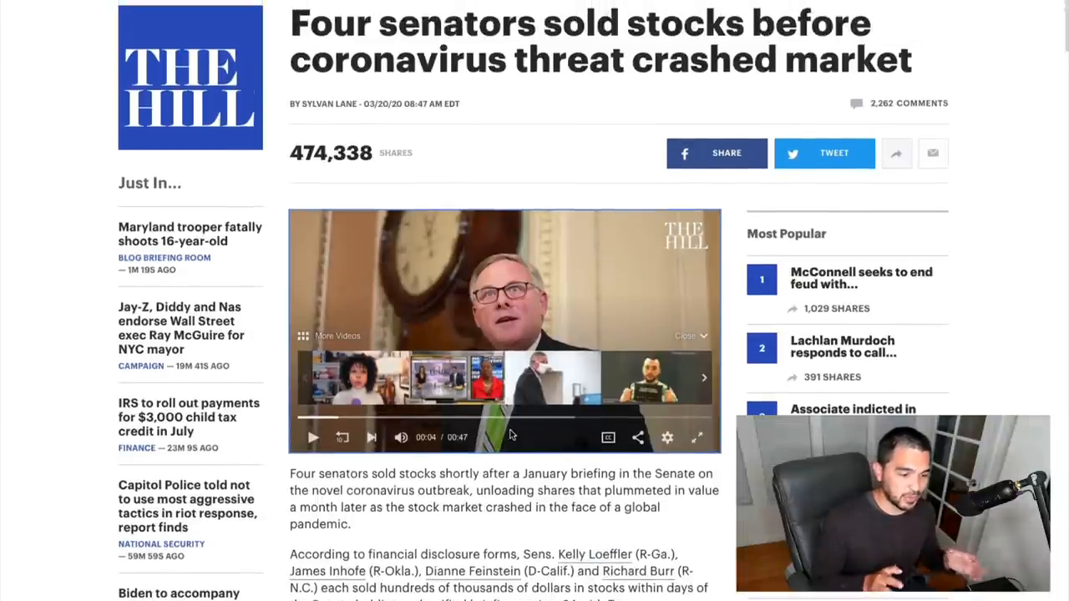
pyautogui.scroll(-3)
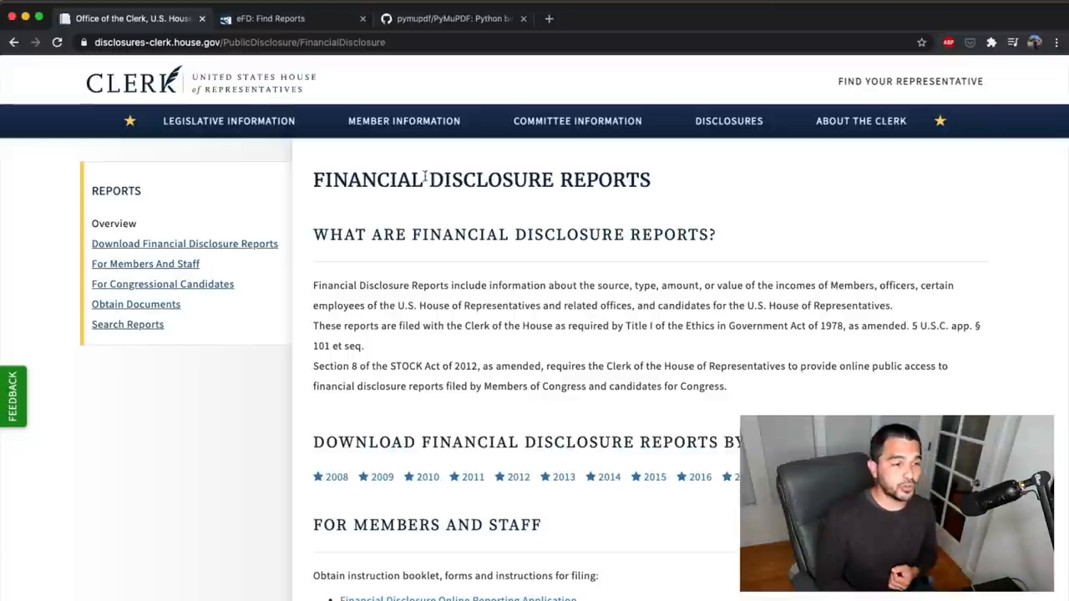
# Switch to the pymupdf/PyMuPDF GitHub repository tab, then another tab
pyautogui.click(451, 18)
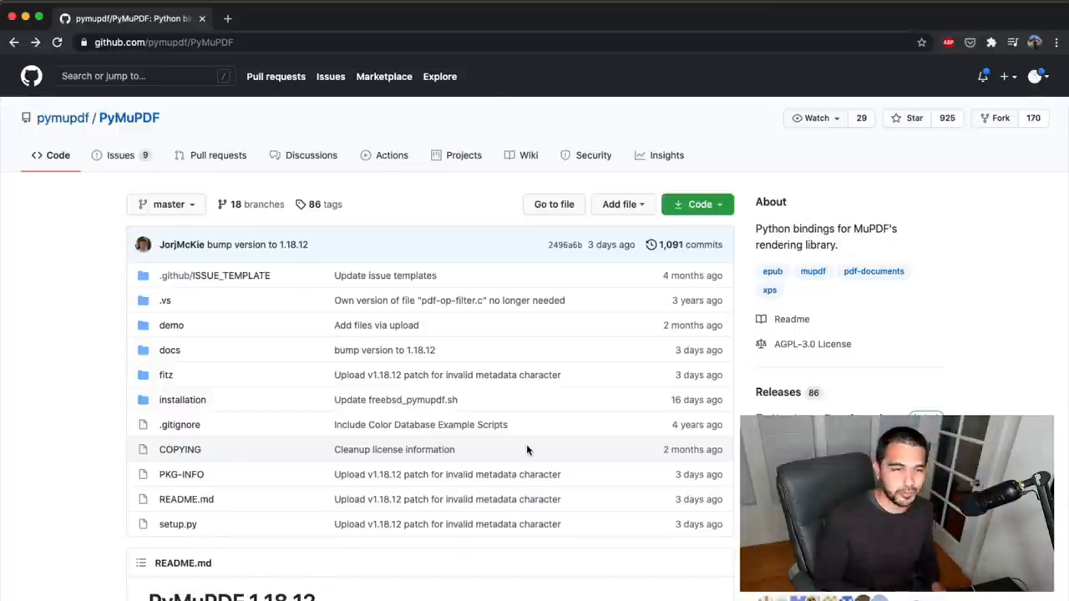
pyautogui.click(125, 13)
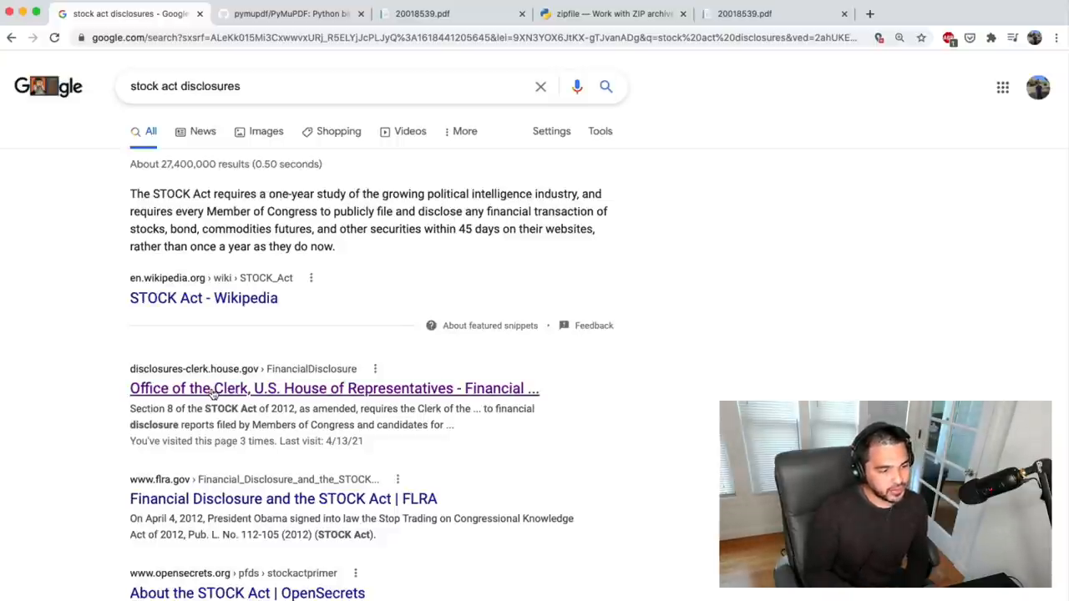
# Open the House Clerk Financial Disclosure Reports result from the Google search
pyautogui.click(334, 387)
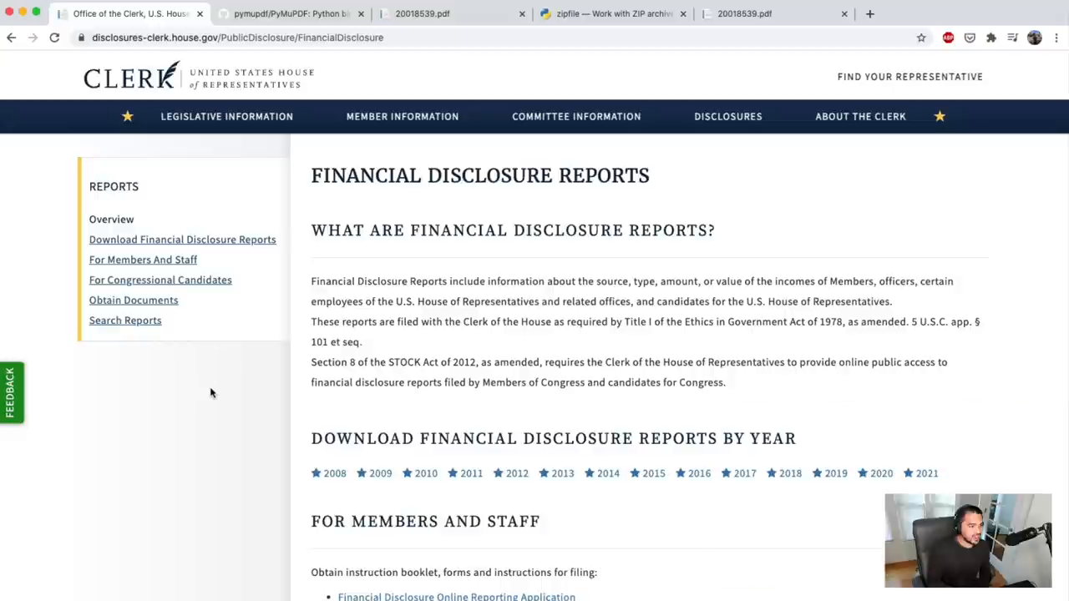
pyautogui.moveTo(117, 116)
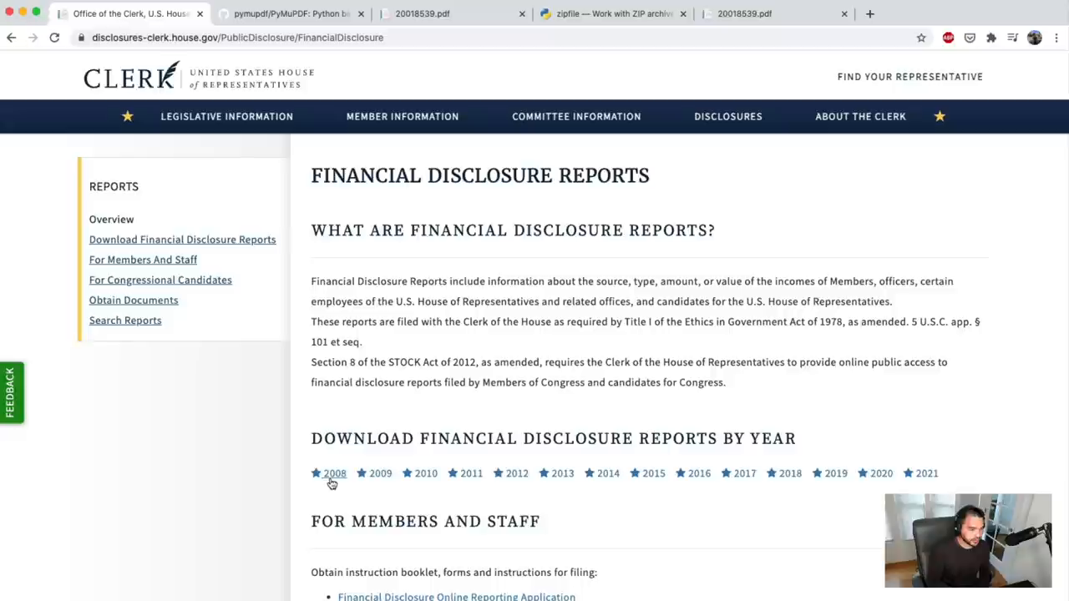
pyautogui.moveTo(588, 488)
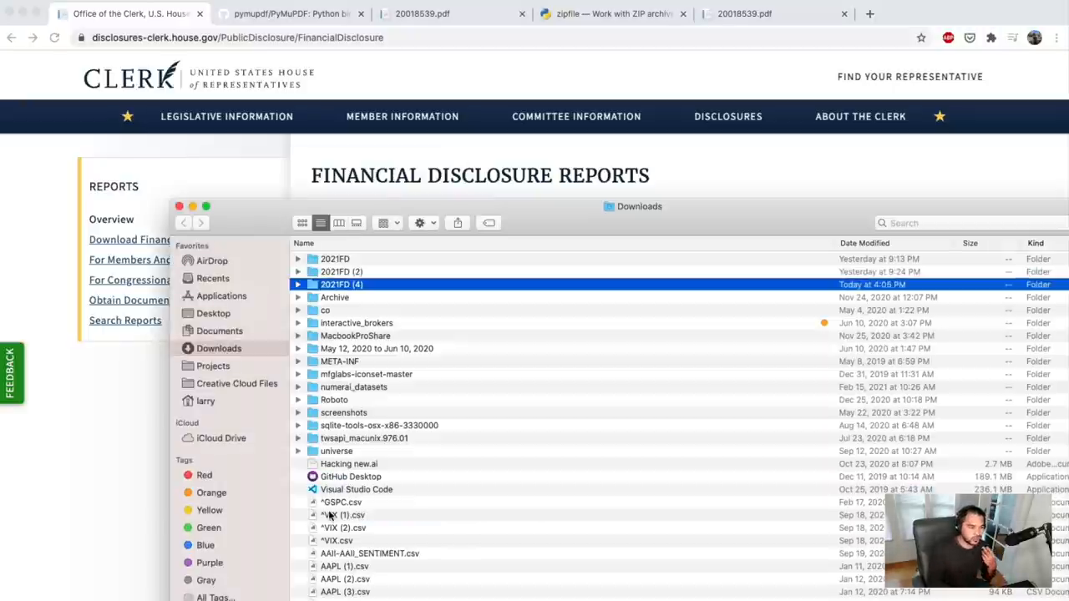
# Open the 2021FD (4) folder and its 2021FD.txt filer list, searching it for 'pelosi'
pyautogui.doubleClick(341, 284)
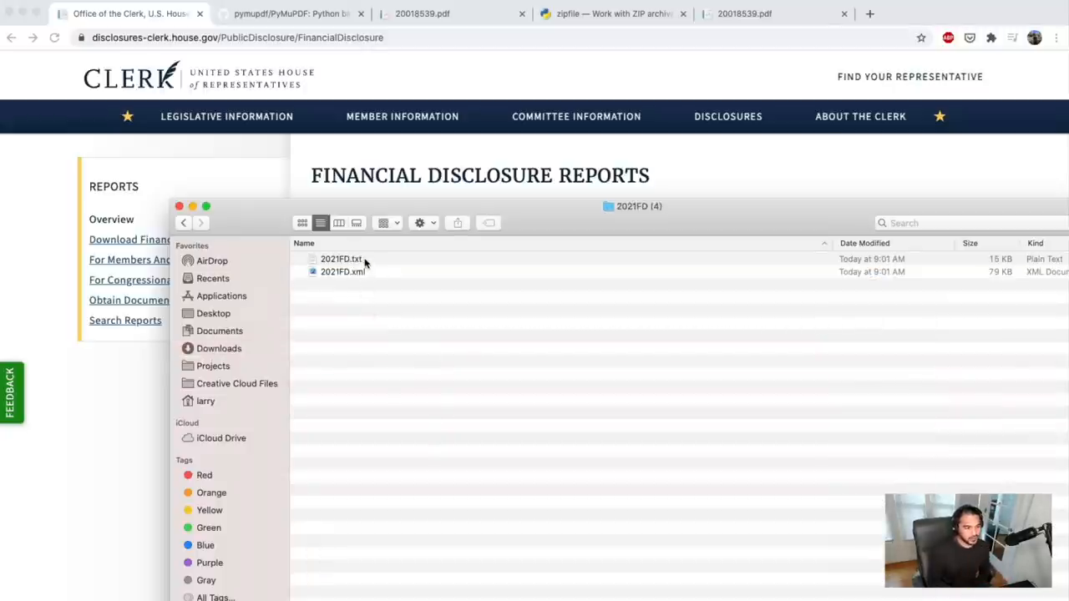
pyautogui.click(342, 270)
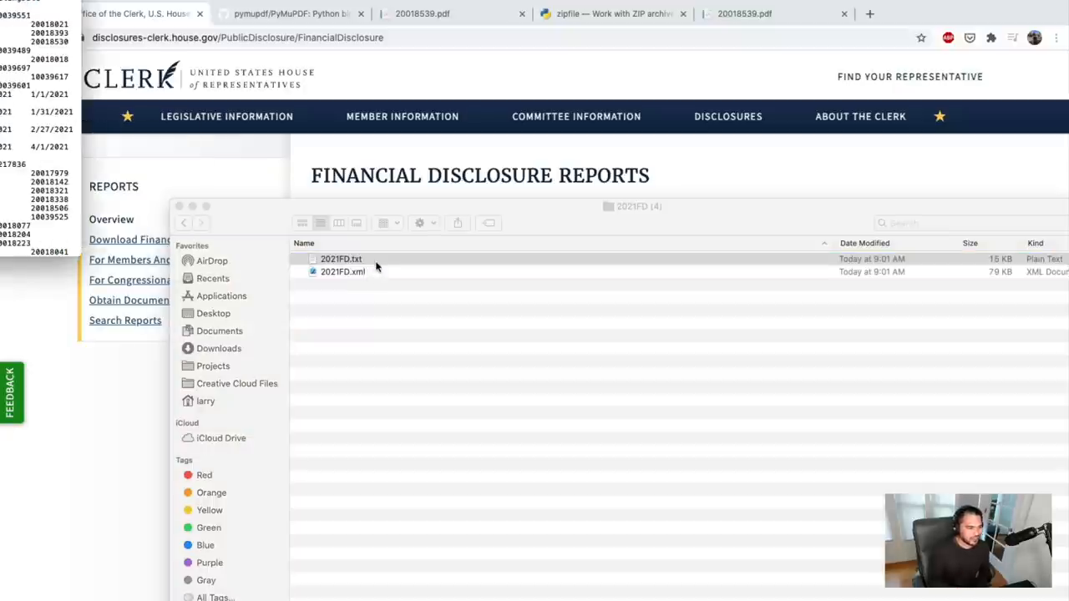
pyautogui.doubleClick(341, 257)
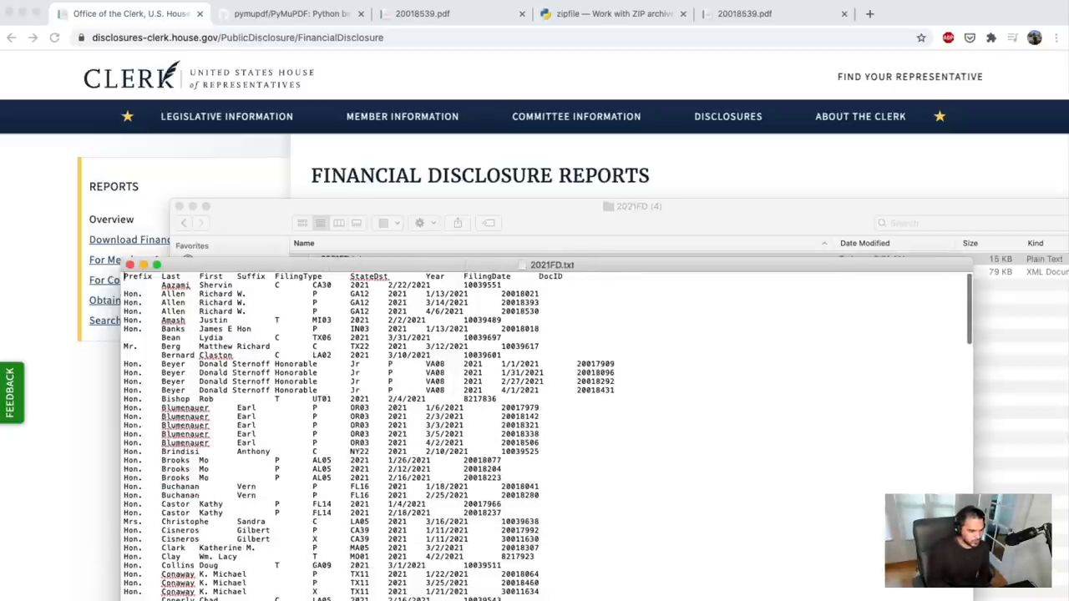
pyautogui.scroll(-3)
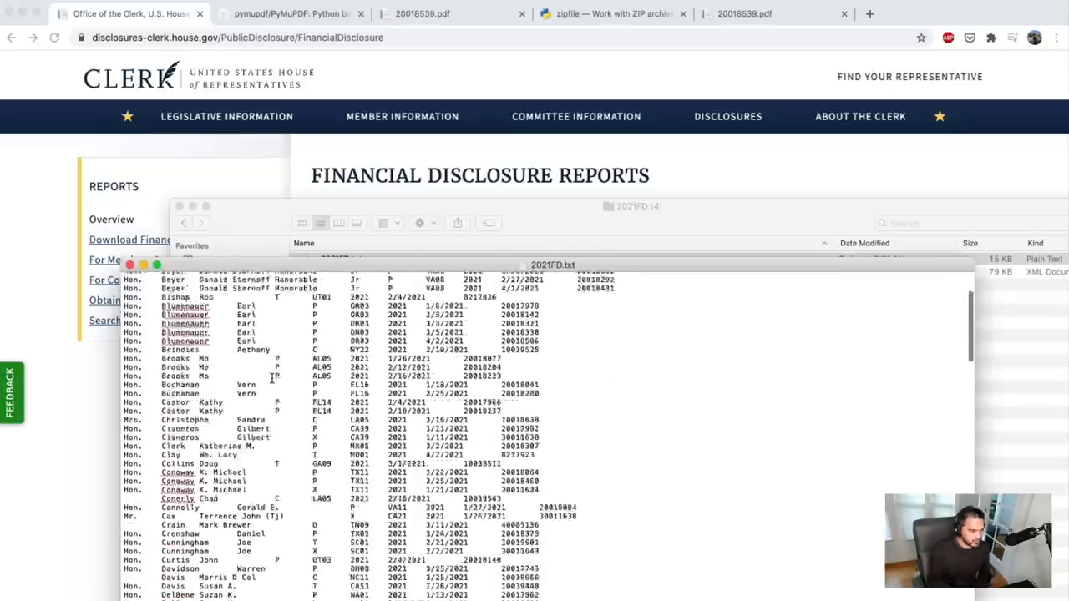
pyautogui.write('pelosi')
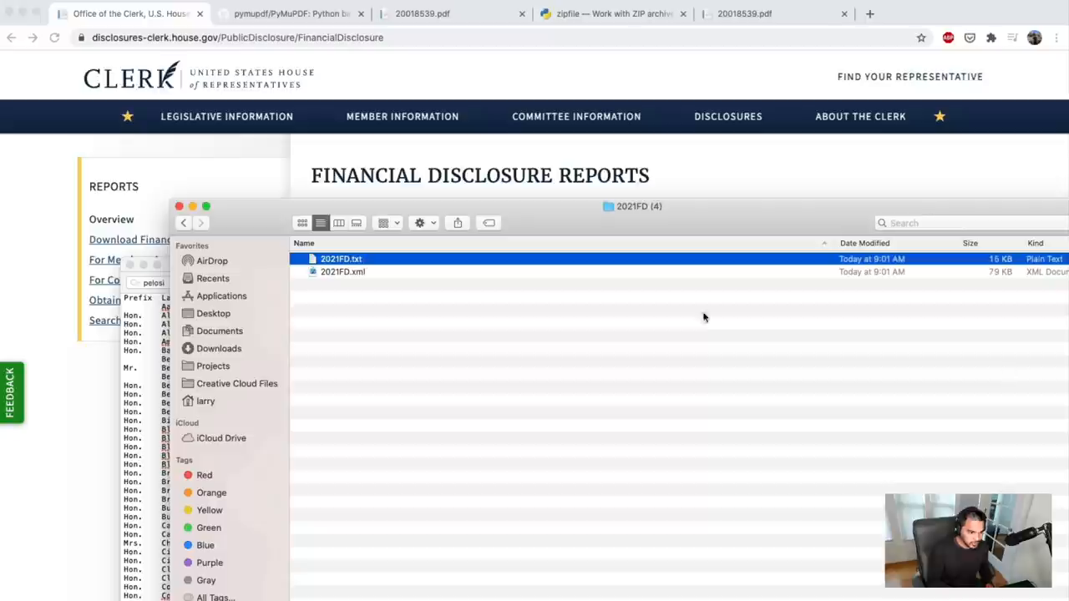
# View 2021FD.xml in the browser and search it for 'pelosi', stepping through the matches
pyautogui.rightClick(343, 271)
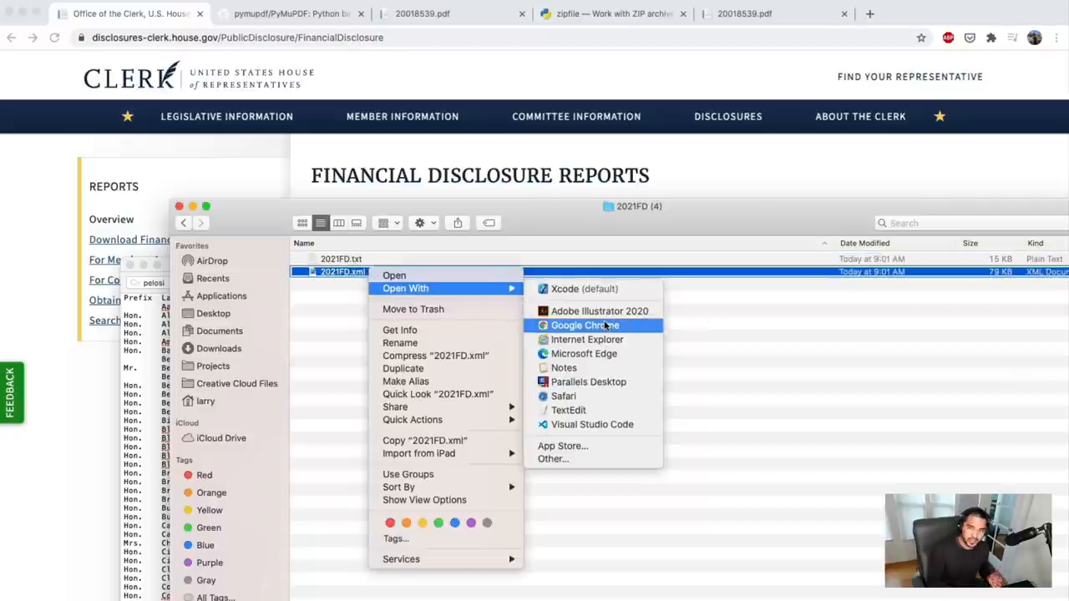
pyautogui.click(585, 325)
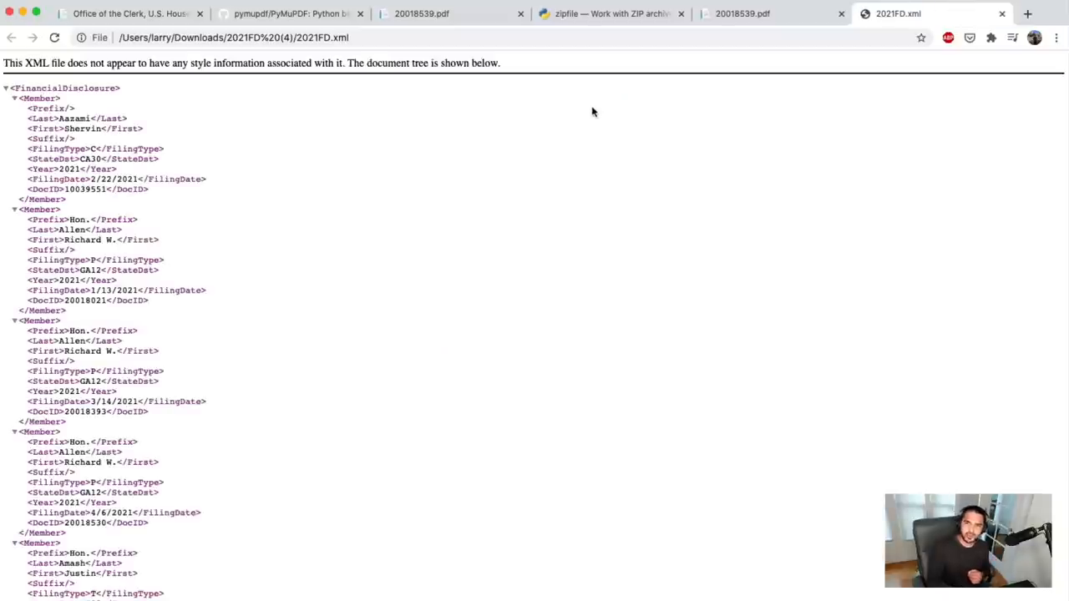
pyautogui.moveTo(590, 174)
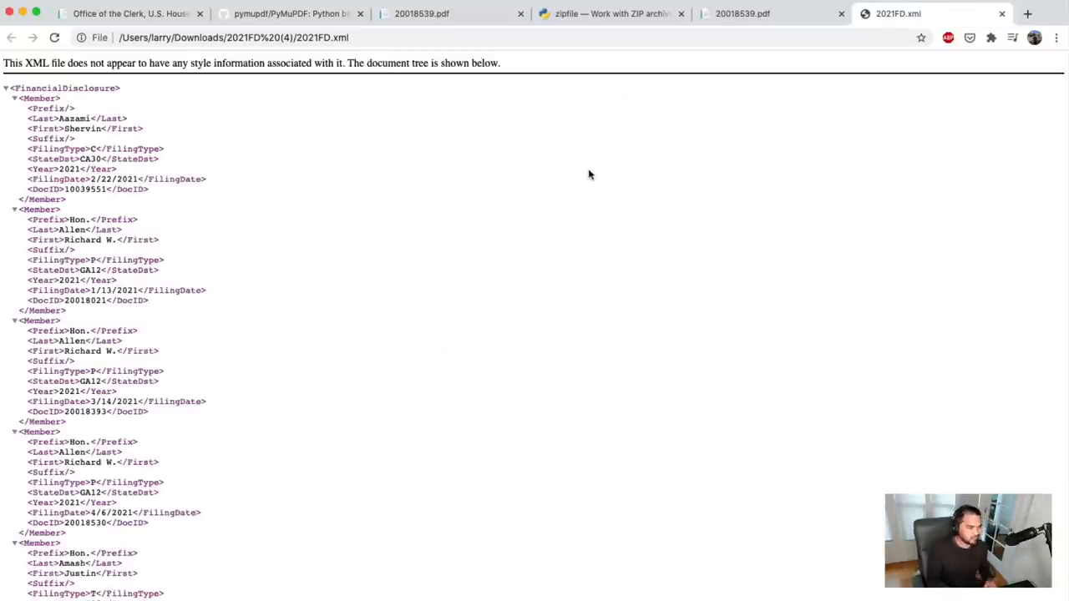
pyautogui.moveTo(443, 196)
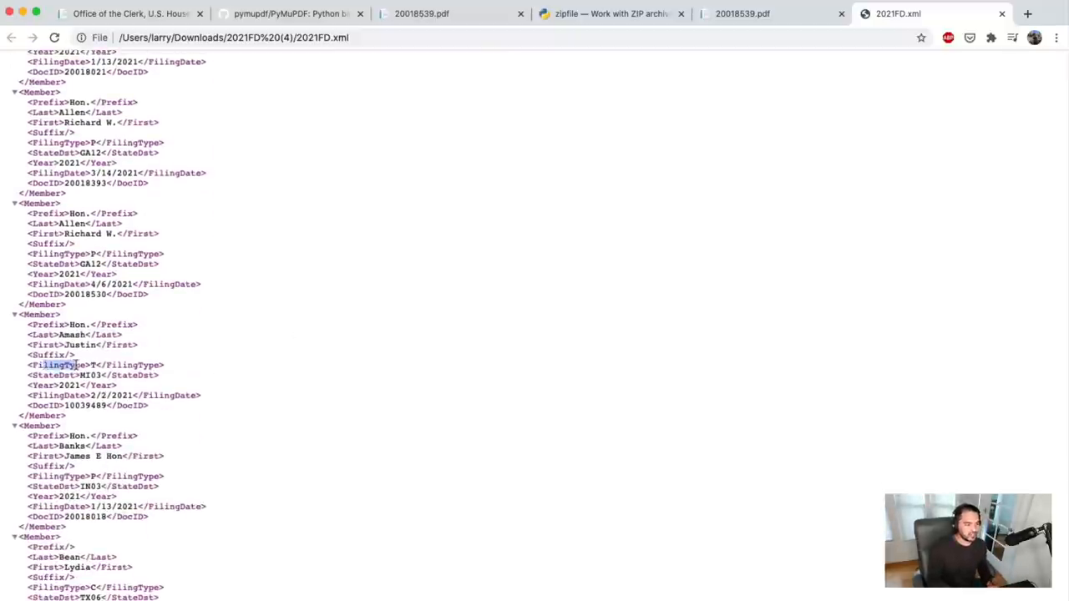
pyautogui.write('pelosi')
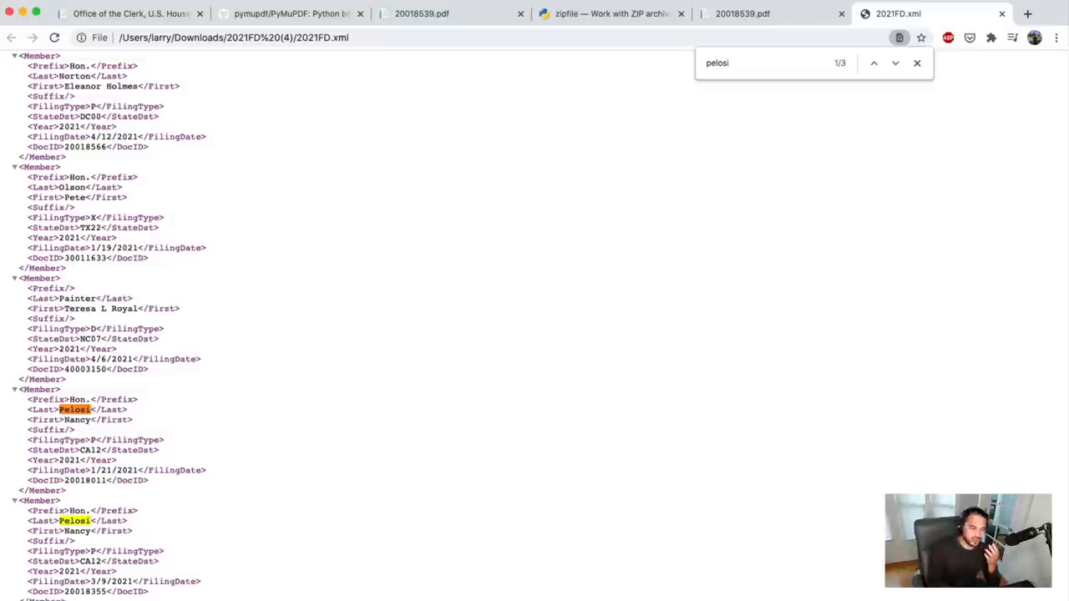
pyautogui.scroll(-3)
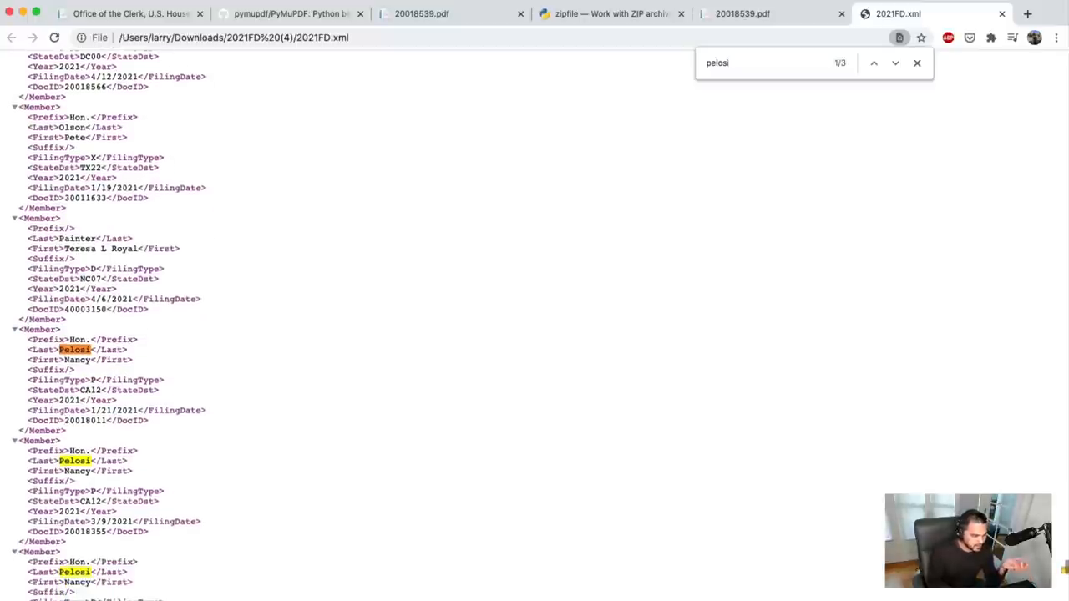
pyautogui.scroll(-3)
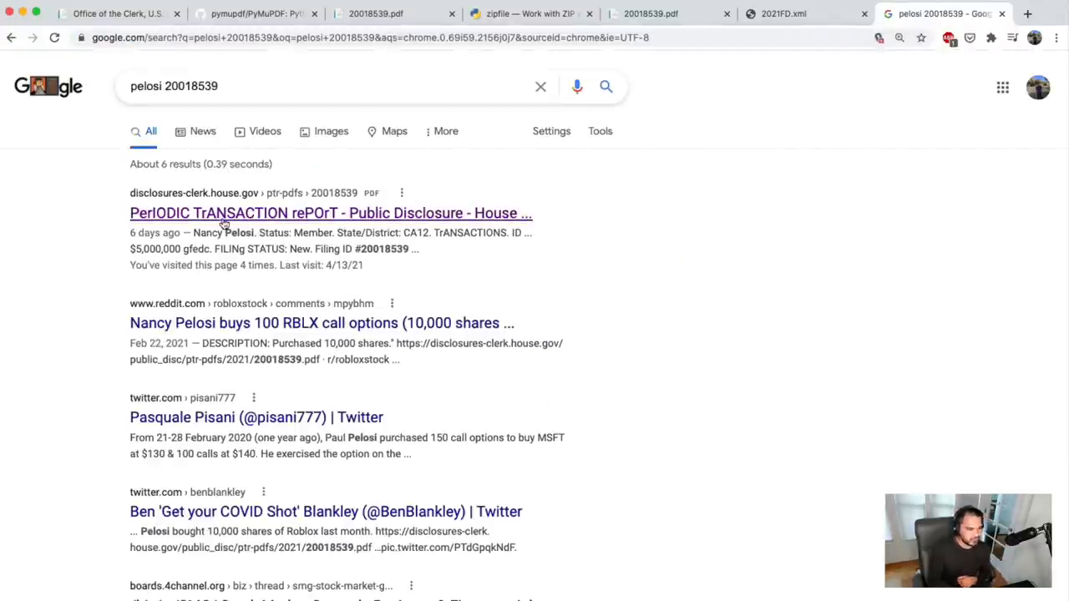
# Open the Periodic Transaction Report PDF for filing 20018539 and scroll into it
pyautogui.click(331, 214)
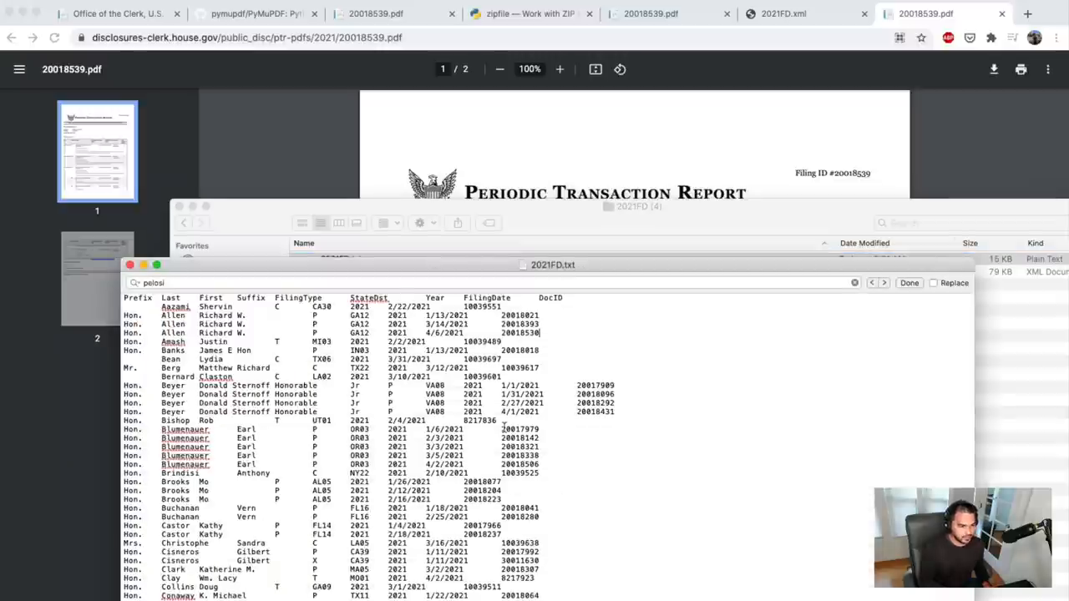
pyautogui.scroll(-3)
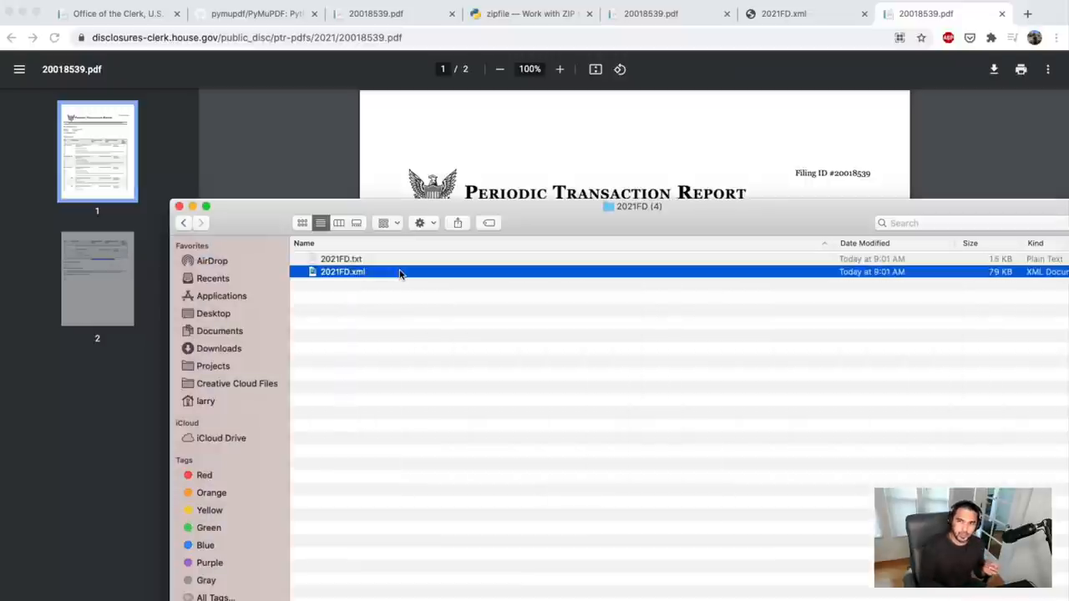
pyautogui.moveTo(476, 241)
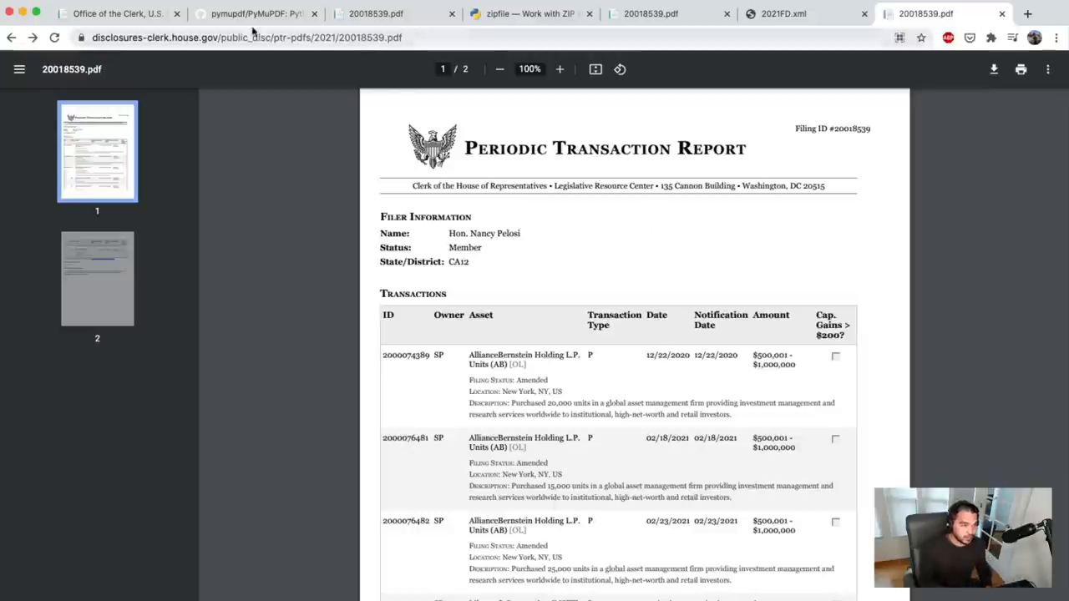
# Glance at the PyMuPDF repository, then return to the 20018539 report and scroll its transactions
pyautogui.click(254, 14)
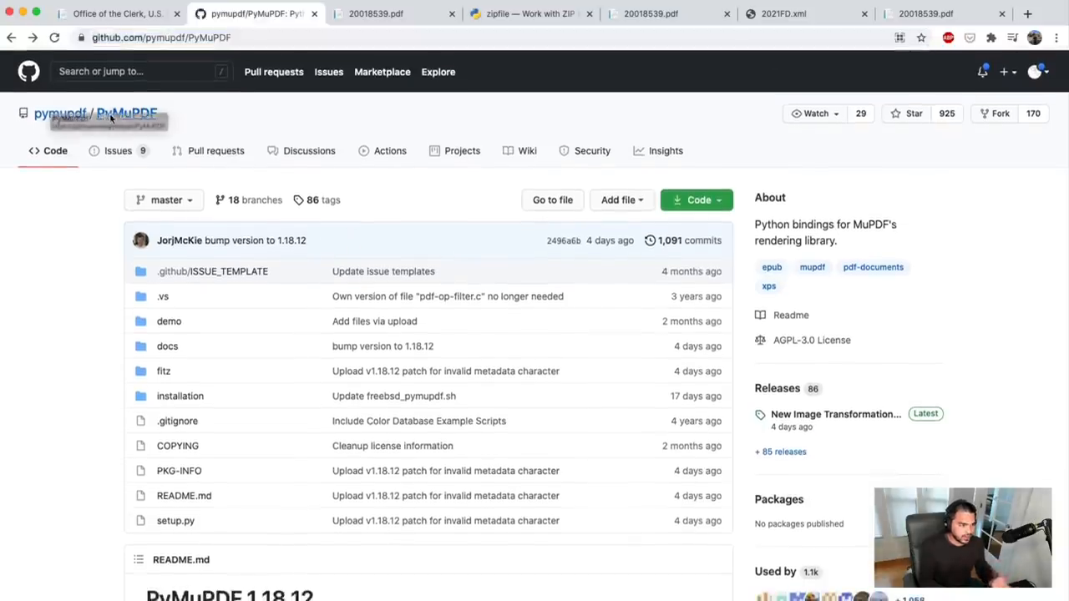
pyautogui.scroll(-3)
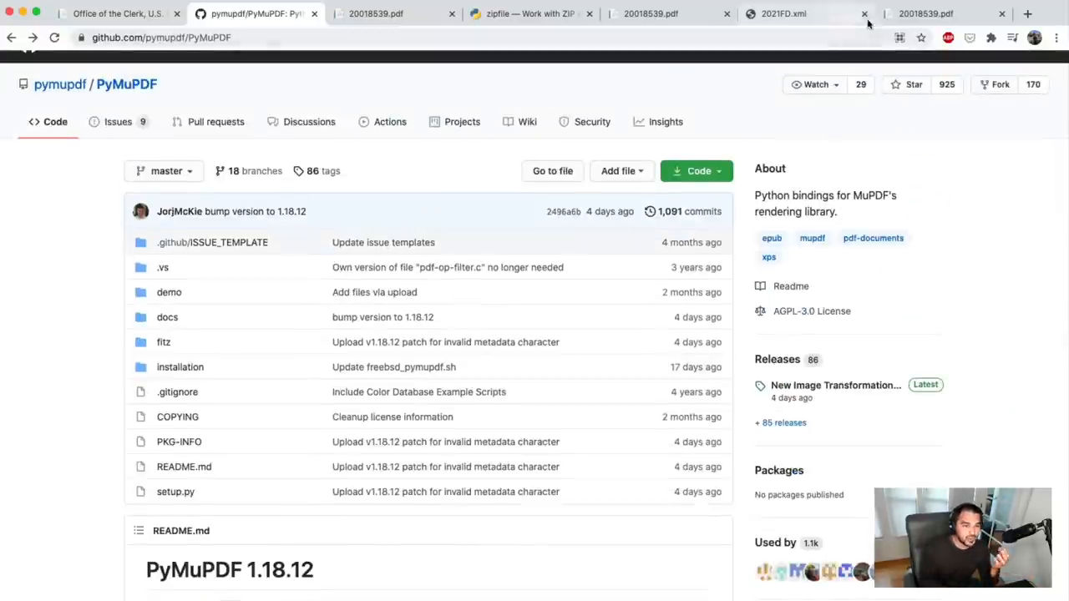
pyautogui.click(926, 13)
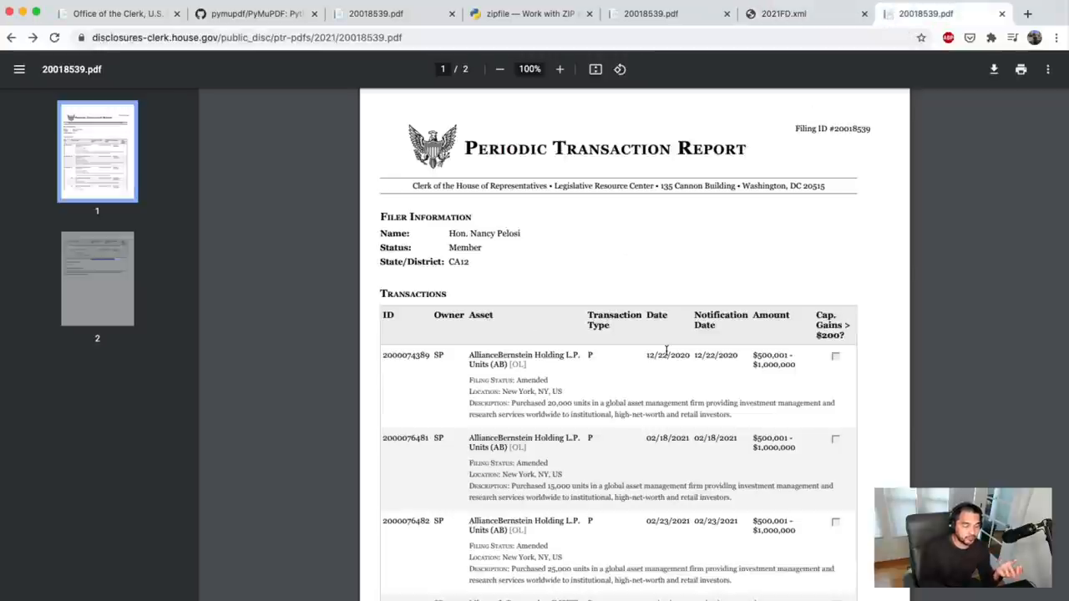
pyautogui.scroll(-3)
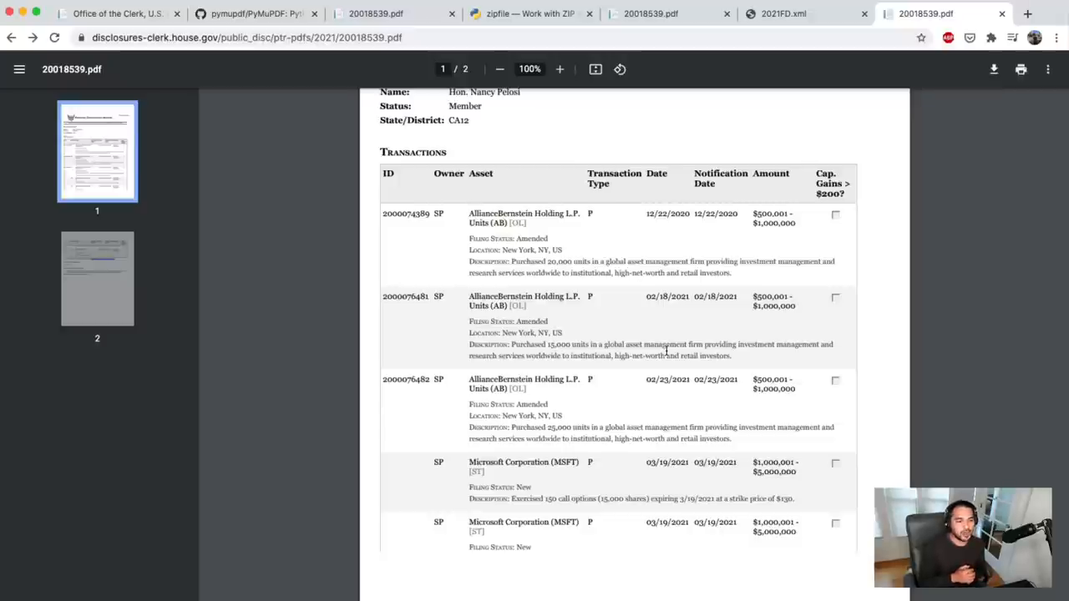
pyautogui.moveTo(749, 393)
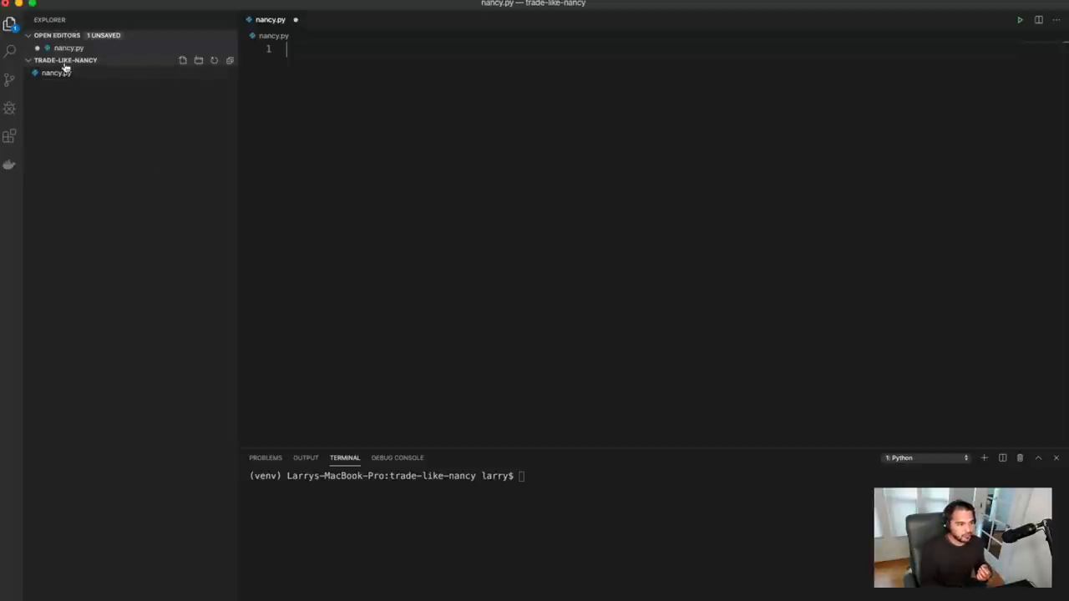
pyautogui.moveTo(57, 73)
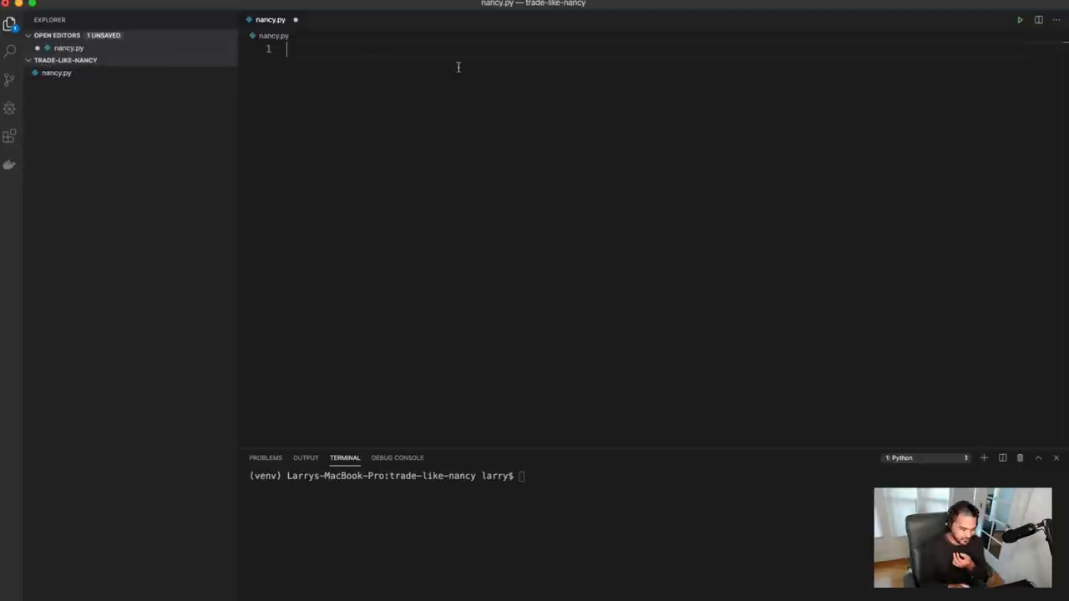
# Write 'import csv, json, zipfile' at the top of nancy.py
pyautogui.write('impor')
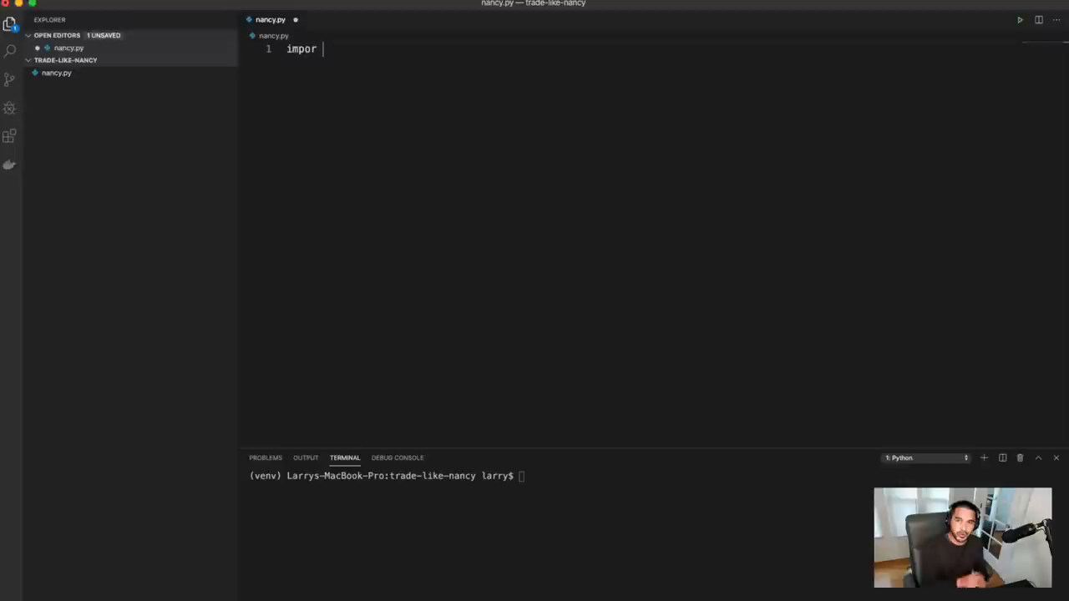
pyautogui.write('t')
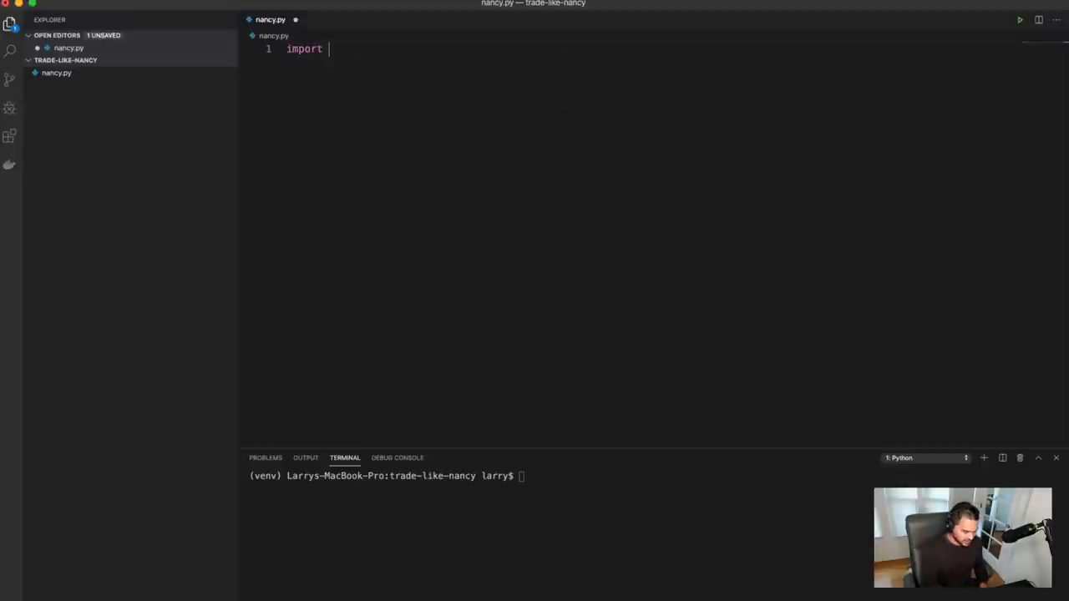
pyautogui.write('csv,')
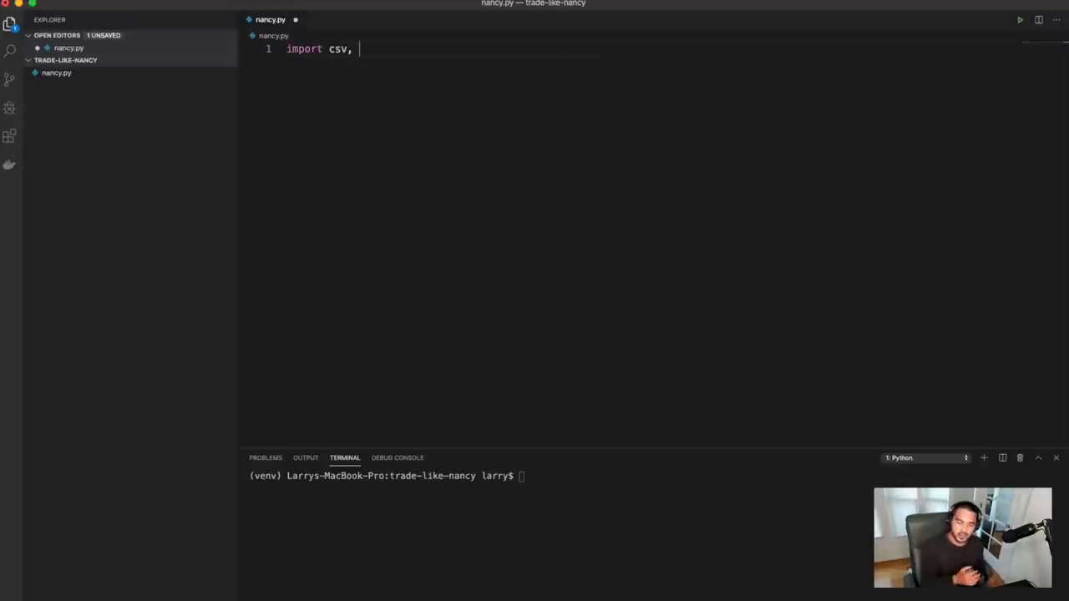
pyautogui.write('json,')
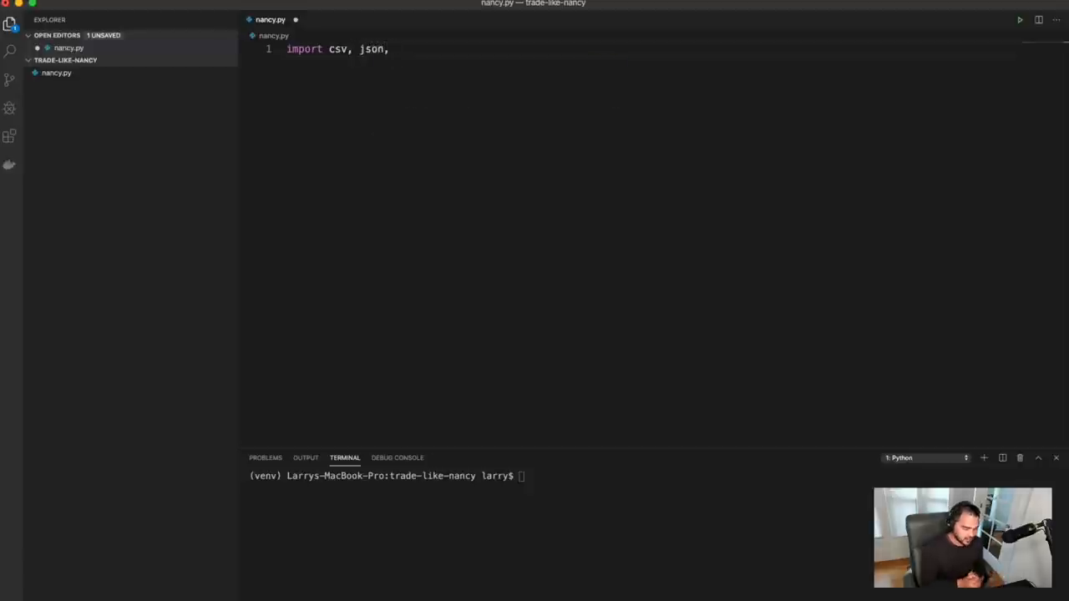
pyautogui.write('zipfile')
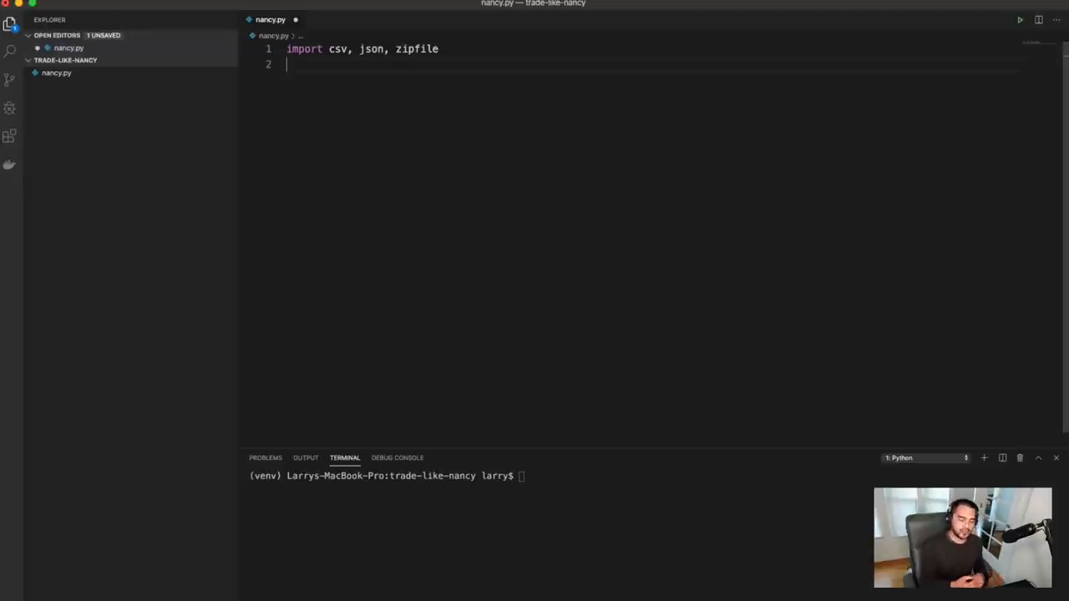
# Add 'import requests, PyPDF2', accepting the PyPDF2 completion
pyautogui.write('import requests,')
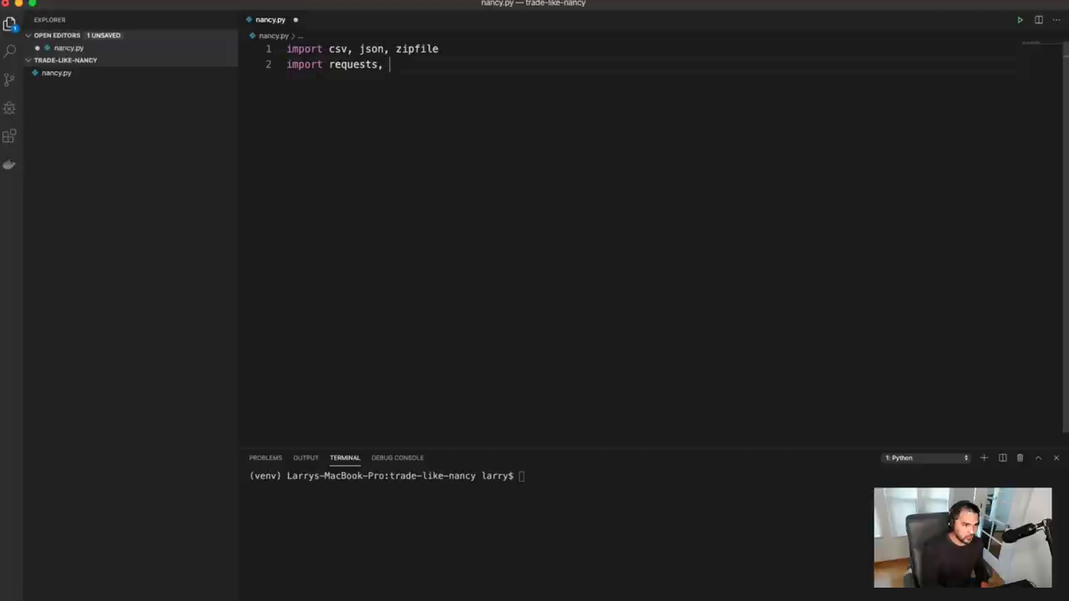
pyautogui.write('PyP')
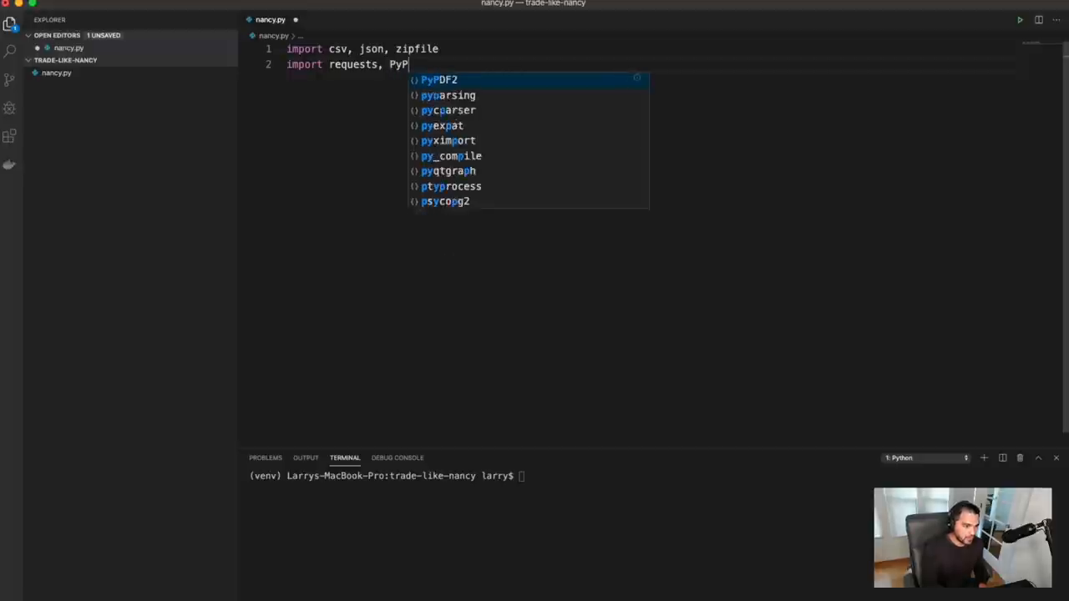
pyautogui.press('Tab')
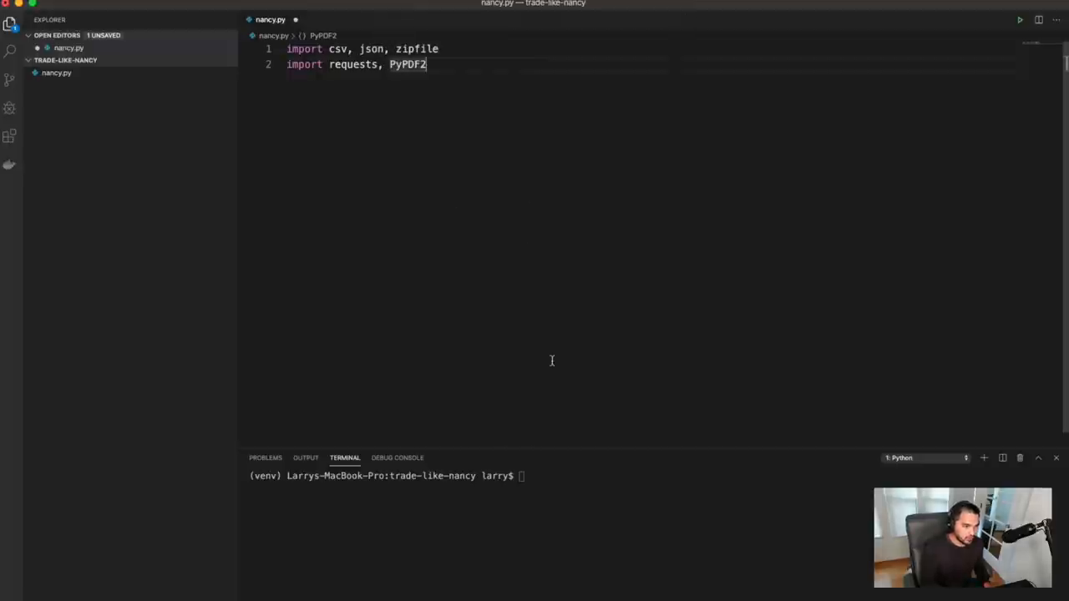
# Run 'pip3 install requests pypdf2', then copy the 2021 reports download address from the Clerk page
pyautogui.write('pip3')
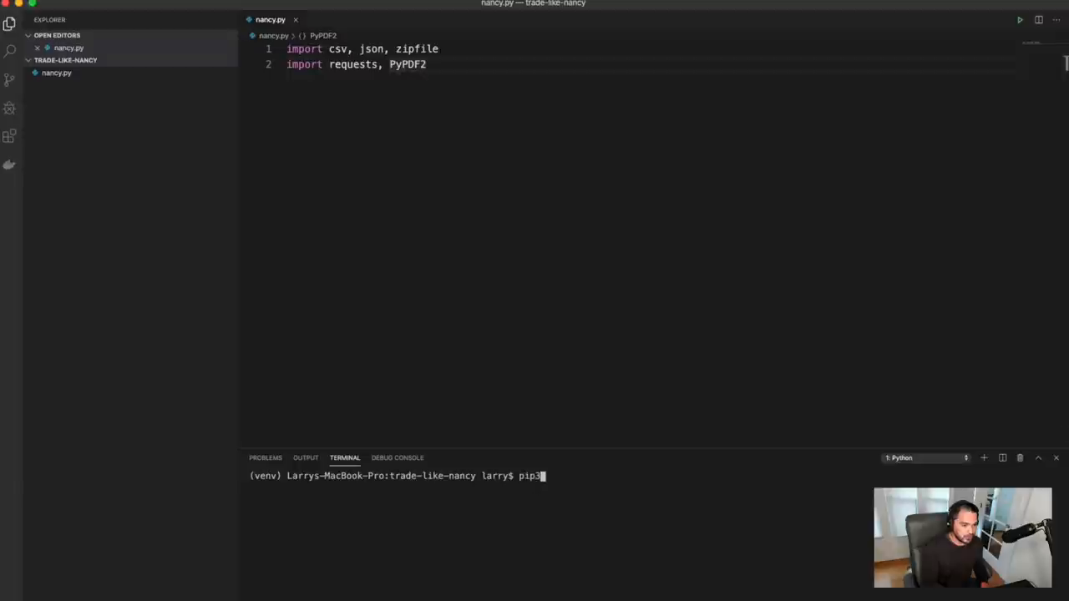
pyautogui.write('install')
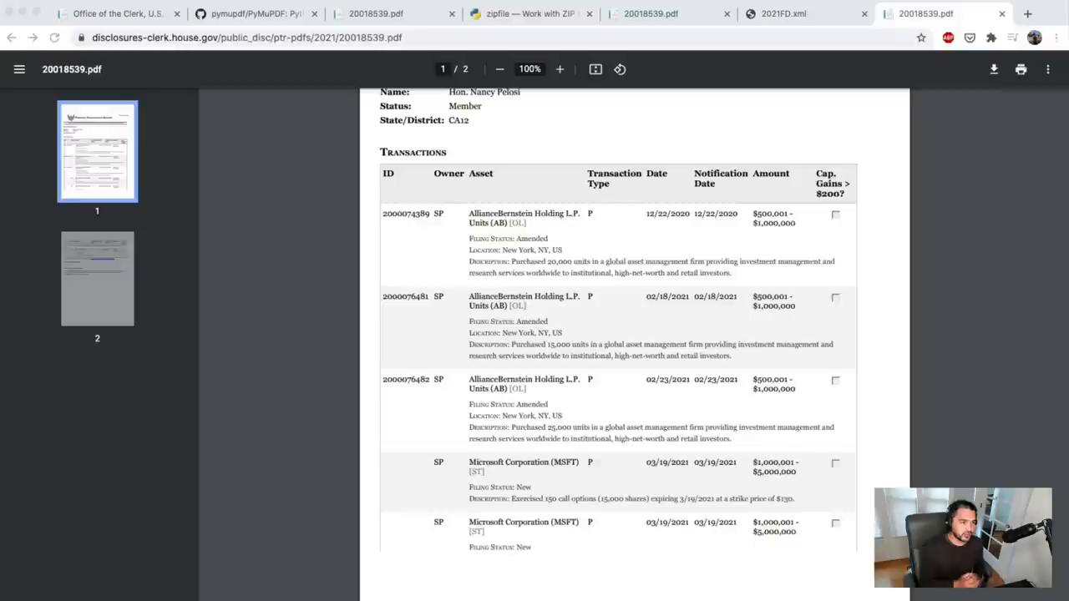
pyautogui.click(117, 13)
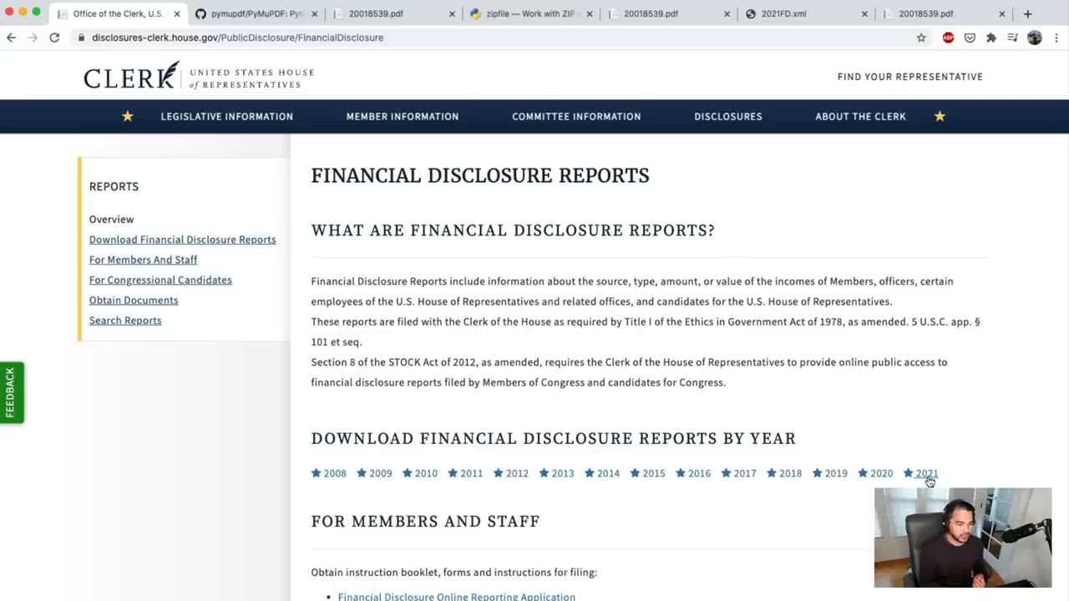
pyautogui.rightClick(926, 475)
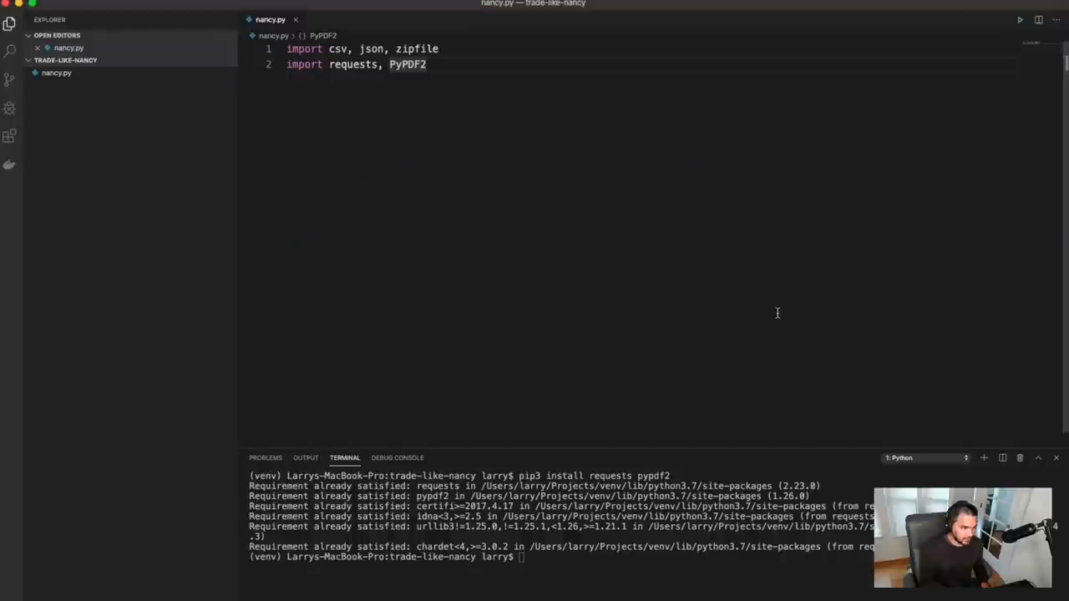
# Define zip_file_url as the disclosures-clerk.house.gov financial-pdfs/2021FD.ZIP address
pyautogui.write('zip_fi')
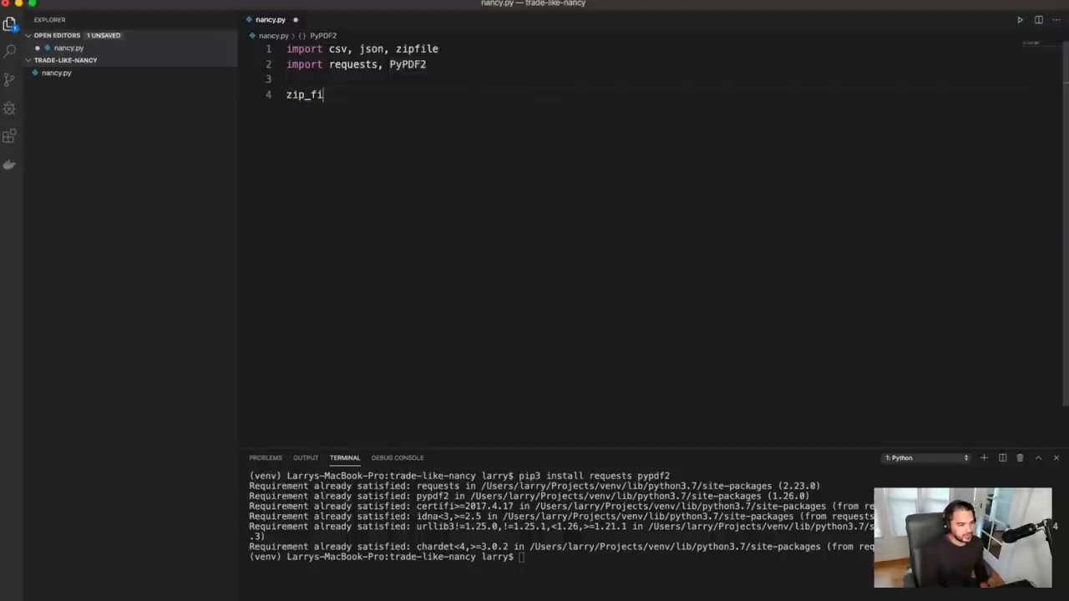
pyautogui.write("le_url = ''")
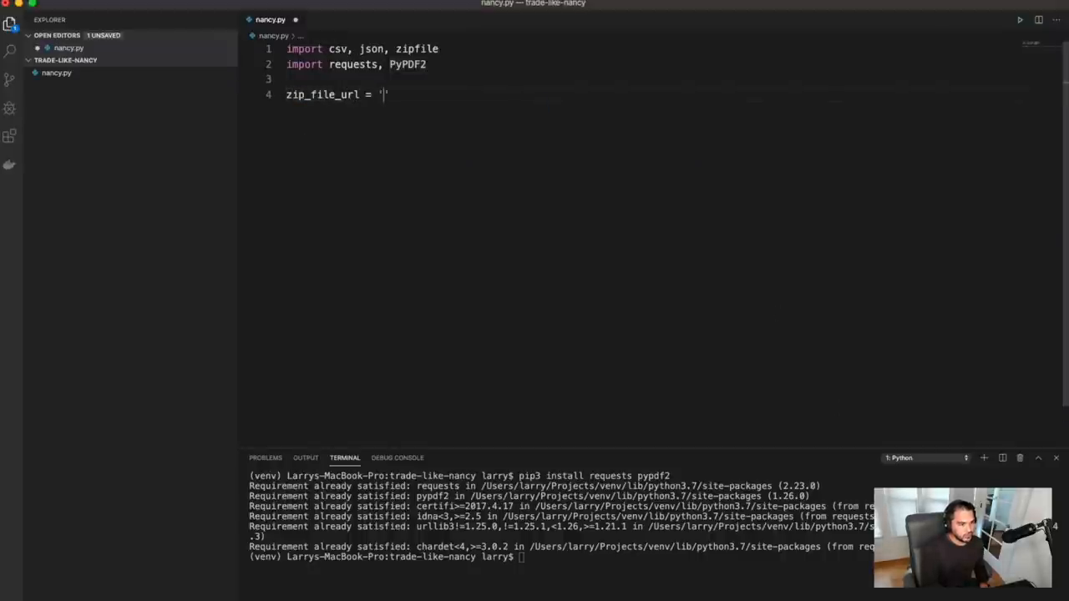
pyautogui.write('https://disclosures-clerk.house.gov/public_disc/financial-pdfs/2021FD.ZIP')
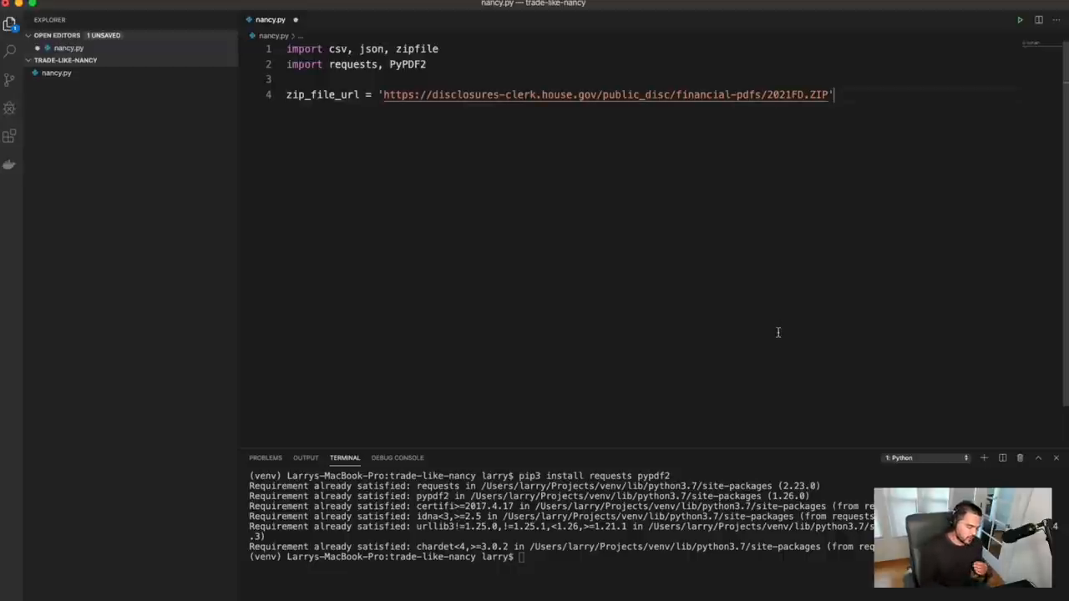
# Fetch the ZIP with r = requests.get(zip_file_url) and run the script
pyautogui.write('r = r')
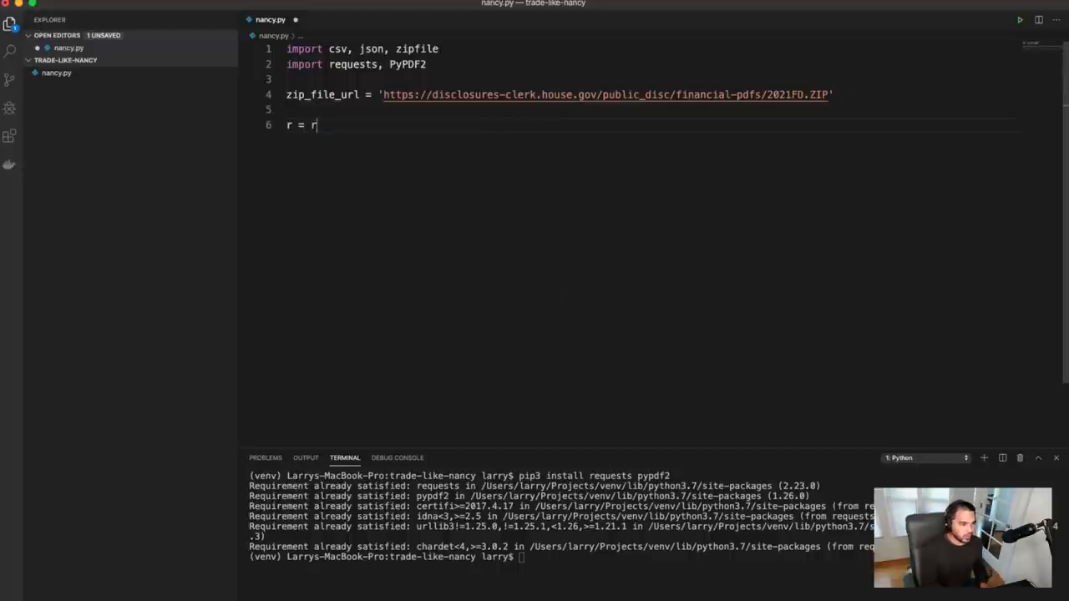
pyautogui.write('equests.get(zip')
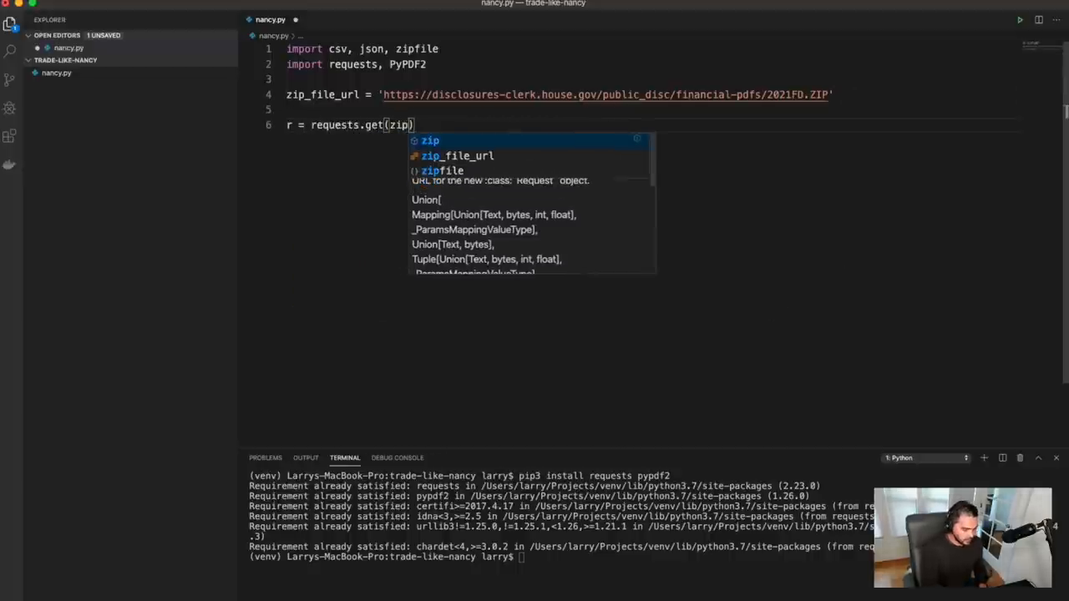
pyautogui.write('_file_url')
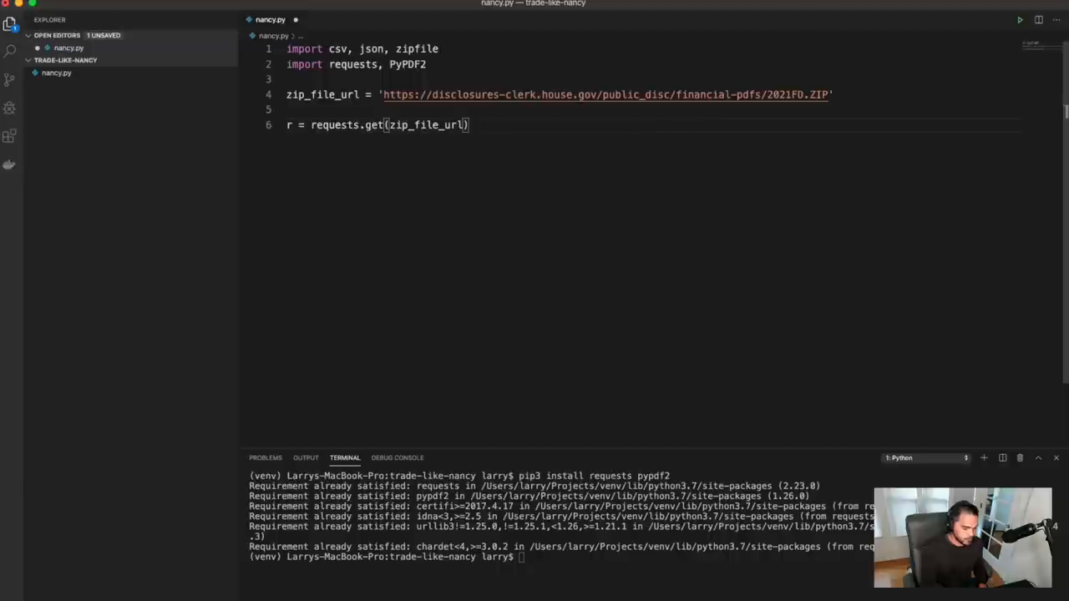
pyautogui.click(1019, 20)
pyautogui.write('with')
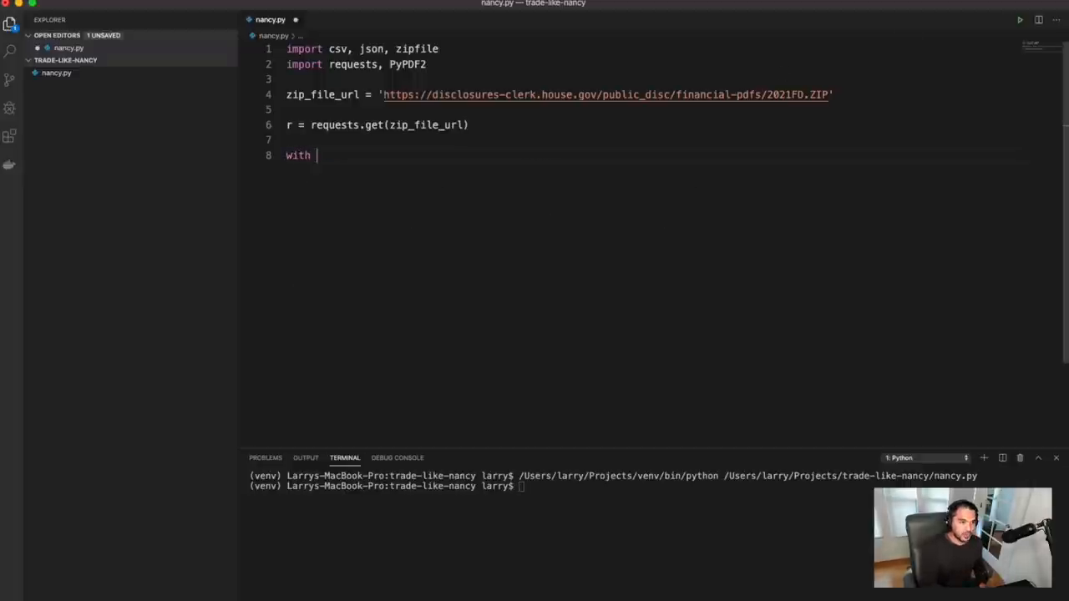
# Set zipfile_name = '2021.zip' and open it in 'wb' mode as f
pyautogui.write('open()')
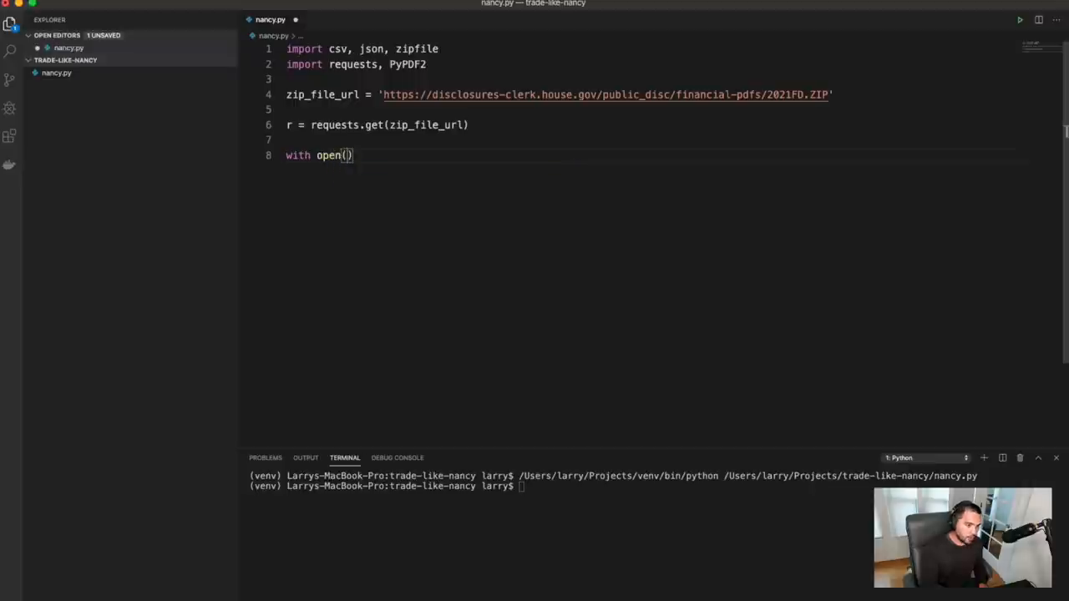
pyautogui.write('zipfile_name =')
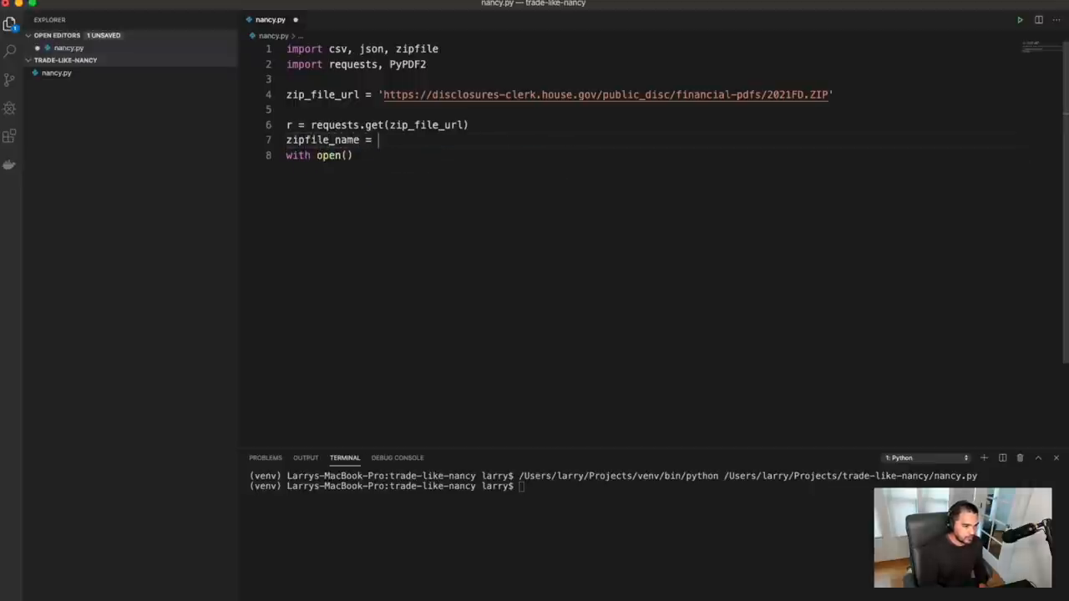
pyautogui.write("''")
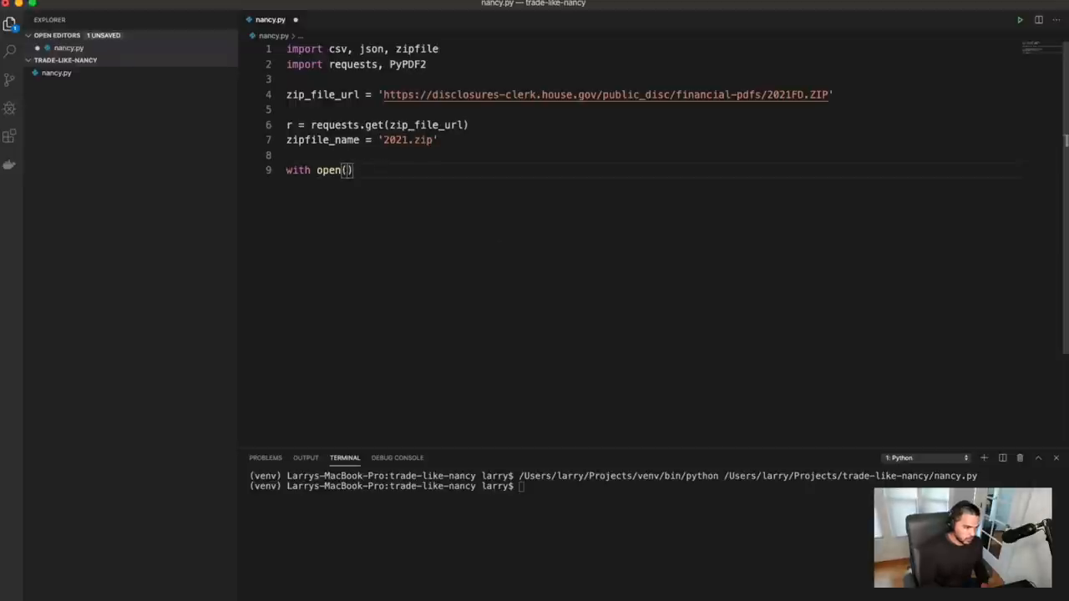
pyautogui.write("zipfile_name, 'wb")
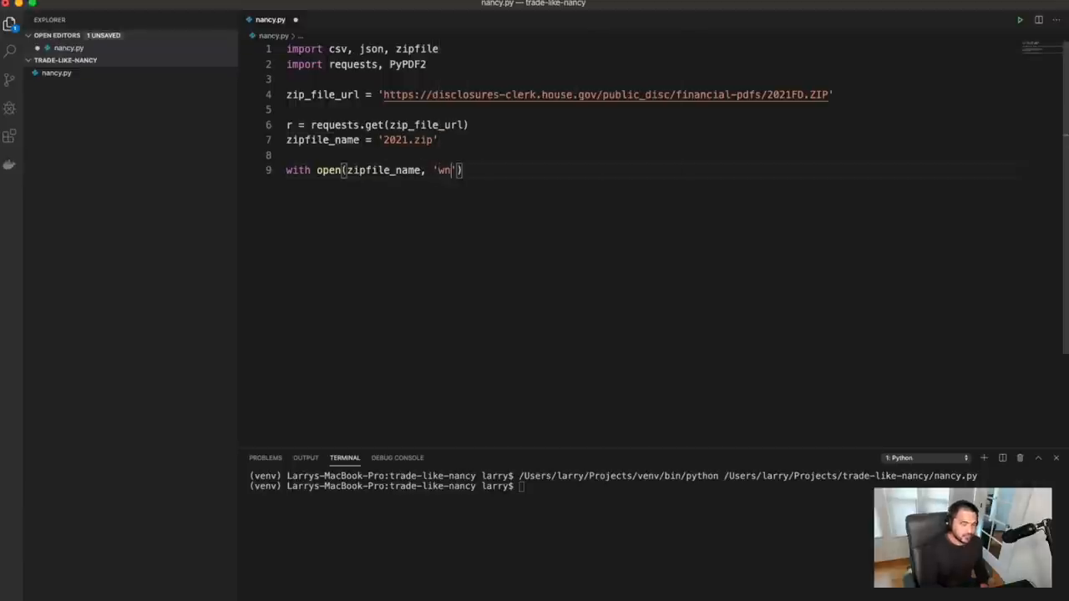
pyautogui.write('b')
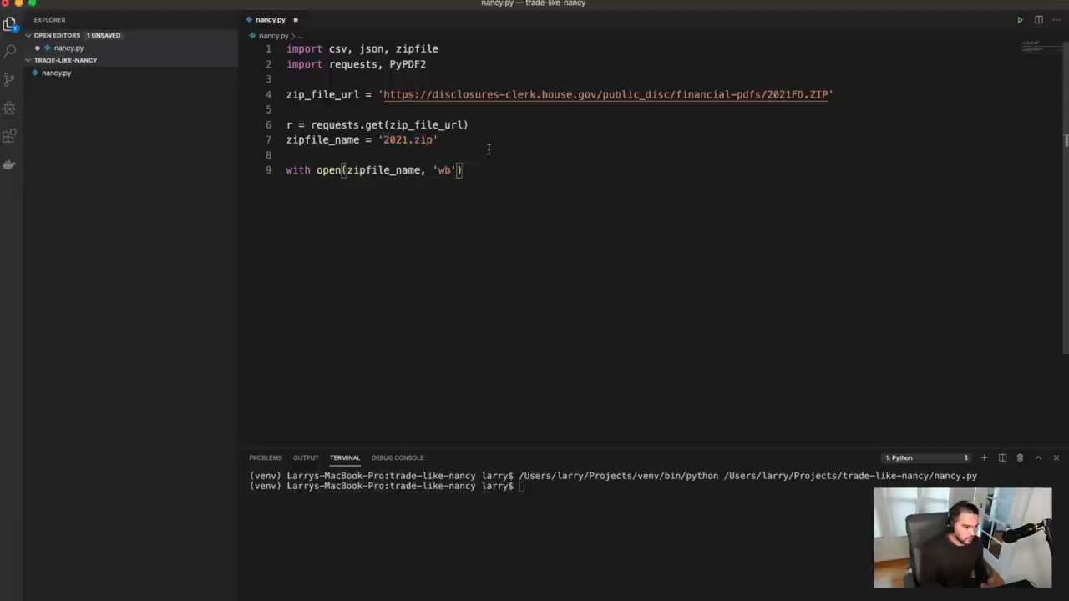
pyautogui.write('a')
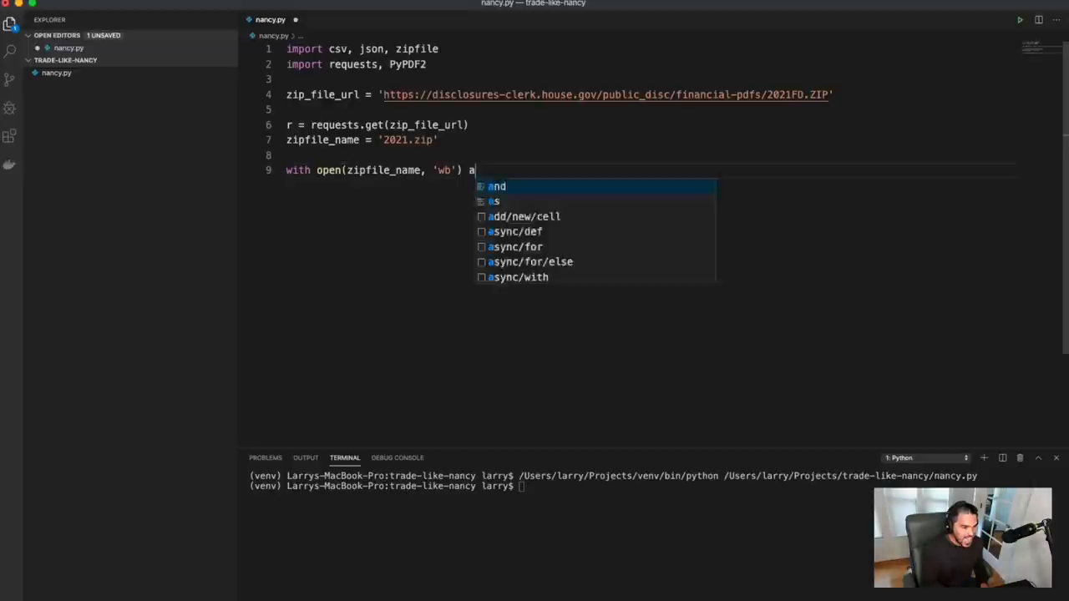
pyautogui.write('s f:')
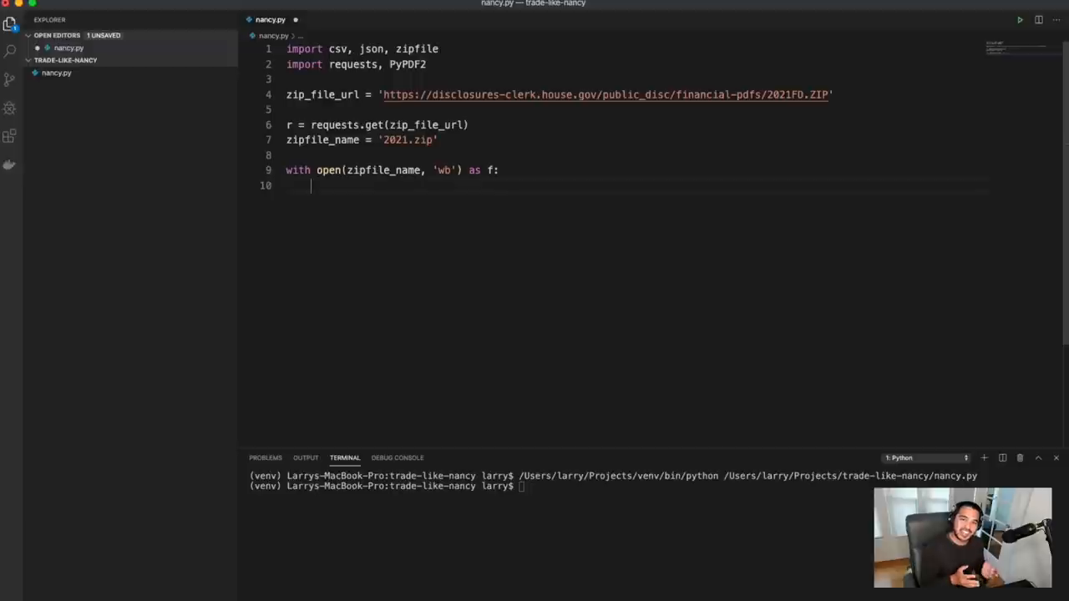
# Write r.content into the file inside the with block and save nancy.py
pyautogui.write('f.write')
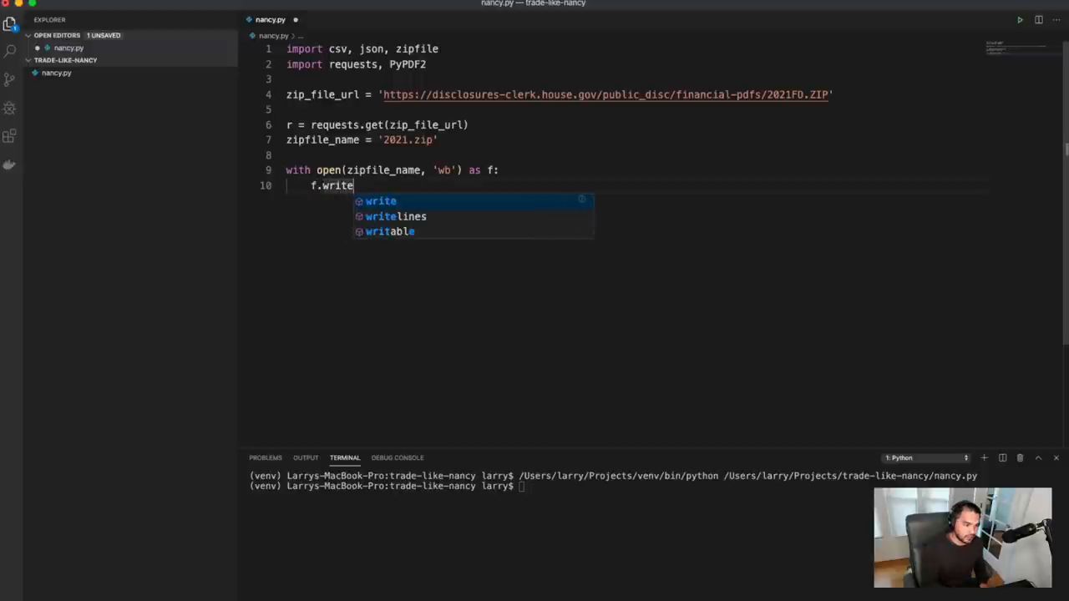
pyautogui.write('(r.content')
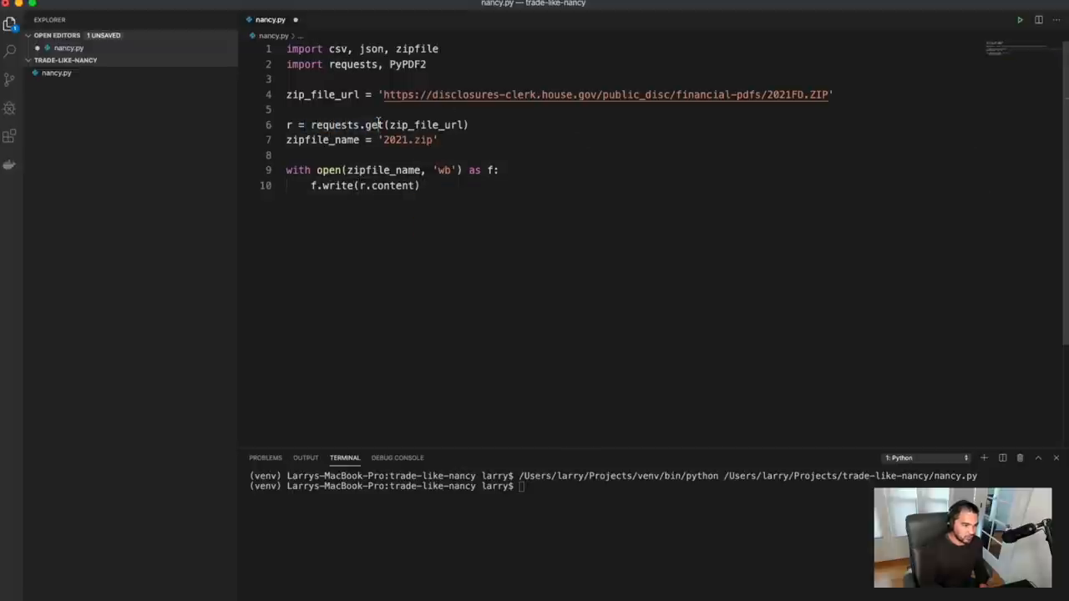
pyautogui.doubleClick(455, 124)
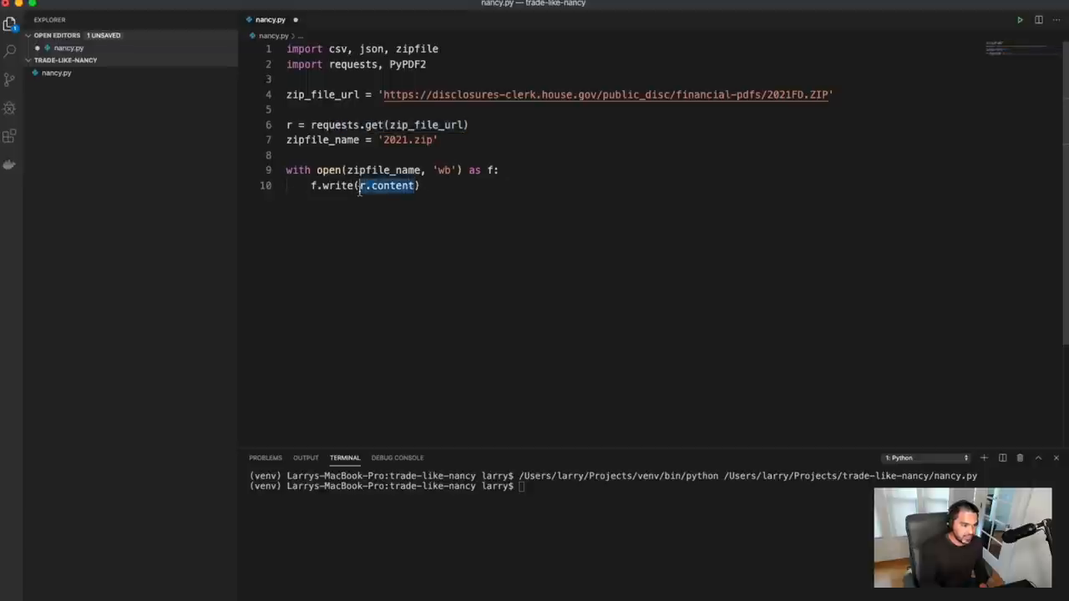
pyautogui.press('cmd+s')
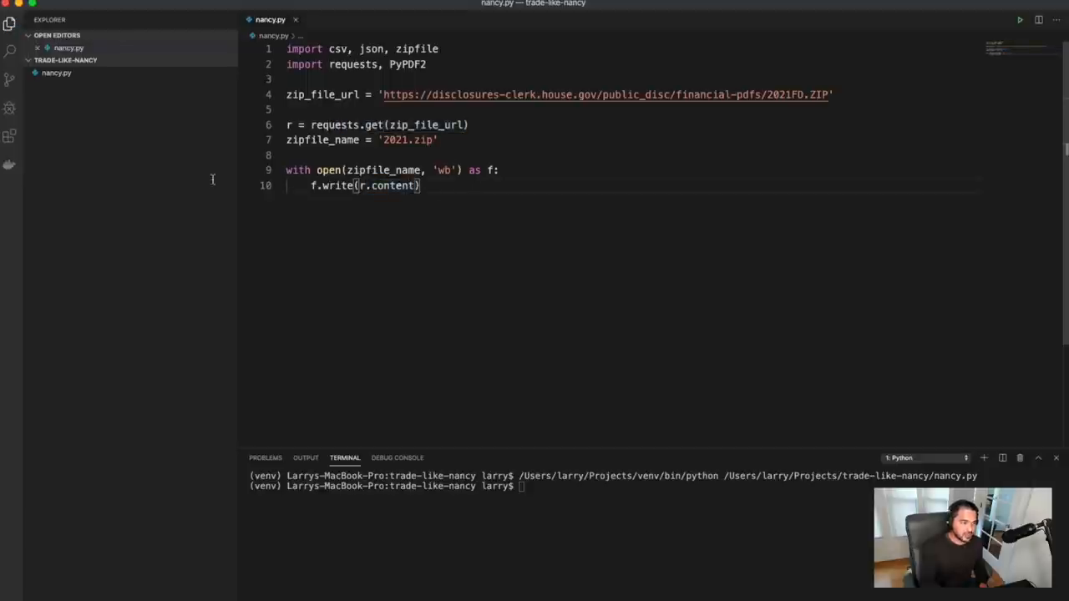
# Run nancy.py and select the newly downloaded 2021.zip in the Explorer
pyautogui.click(1019, 20)
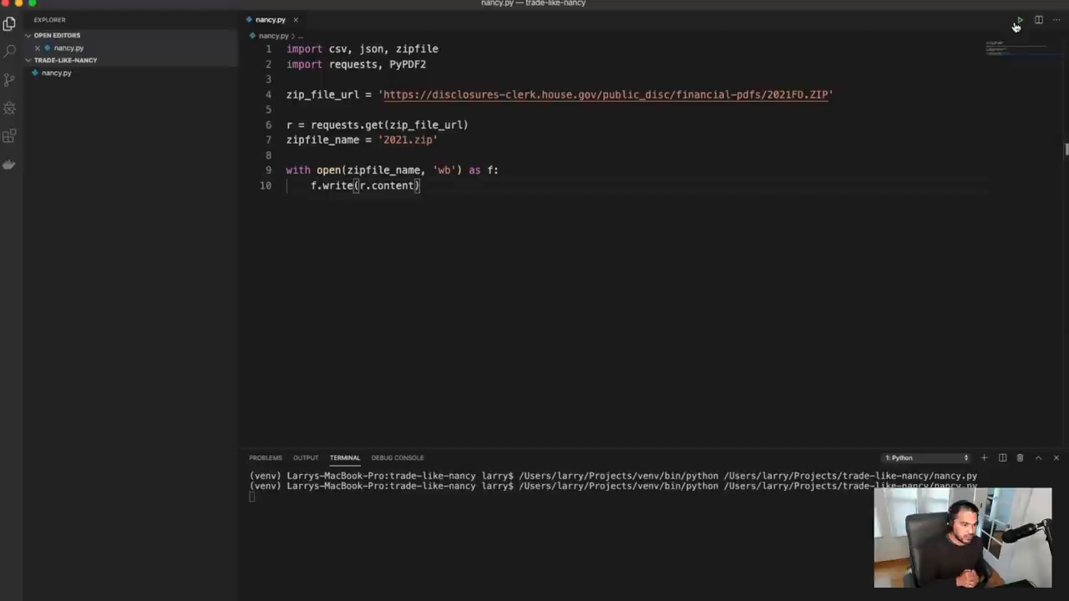
pyautogui.click(1019, 20)
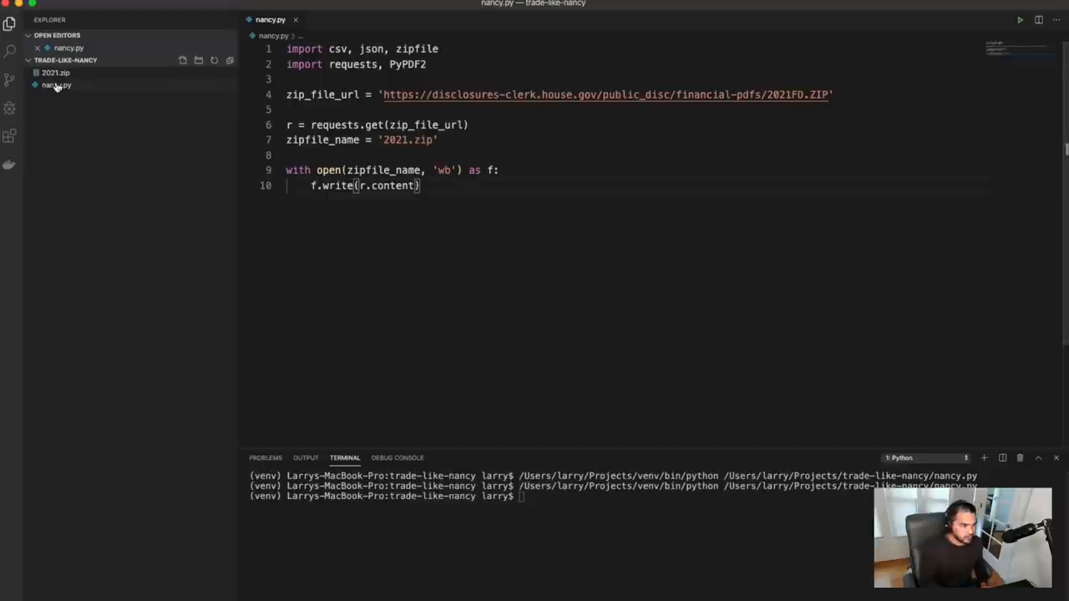
pyautogui.moveTo(52, 86)
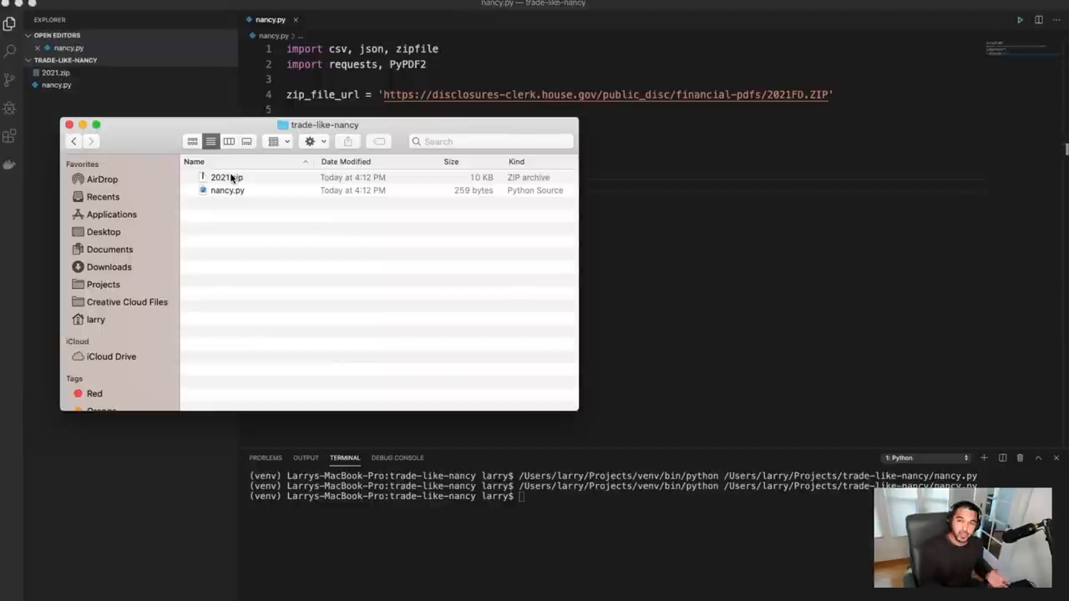
# Unzip 2021.zip in Finder, then move the 2021 folder and the ZIP to the Trash
pyautogui.click(228, 177)
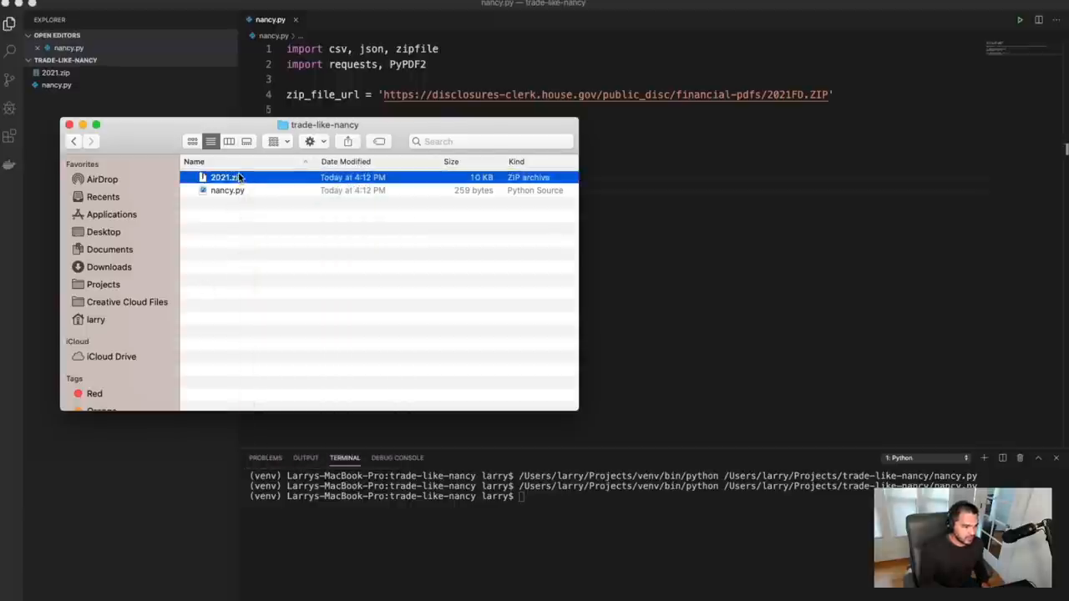
pyautogui.doubleClick(222, 177)
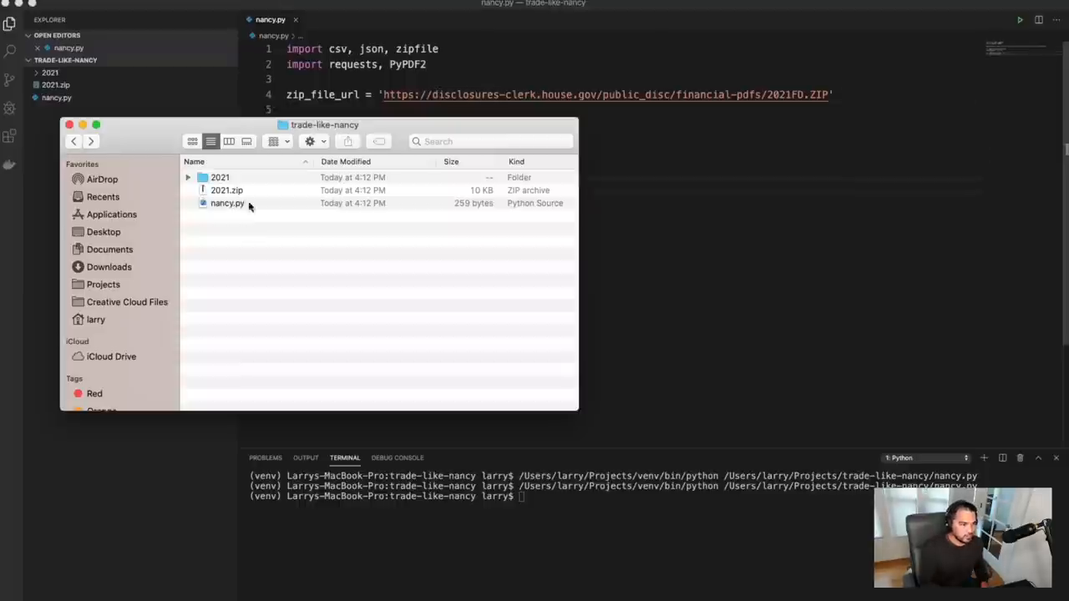
pyautogui.rightClick(227, 190)
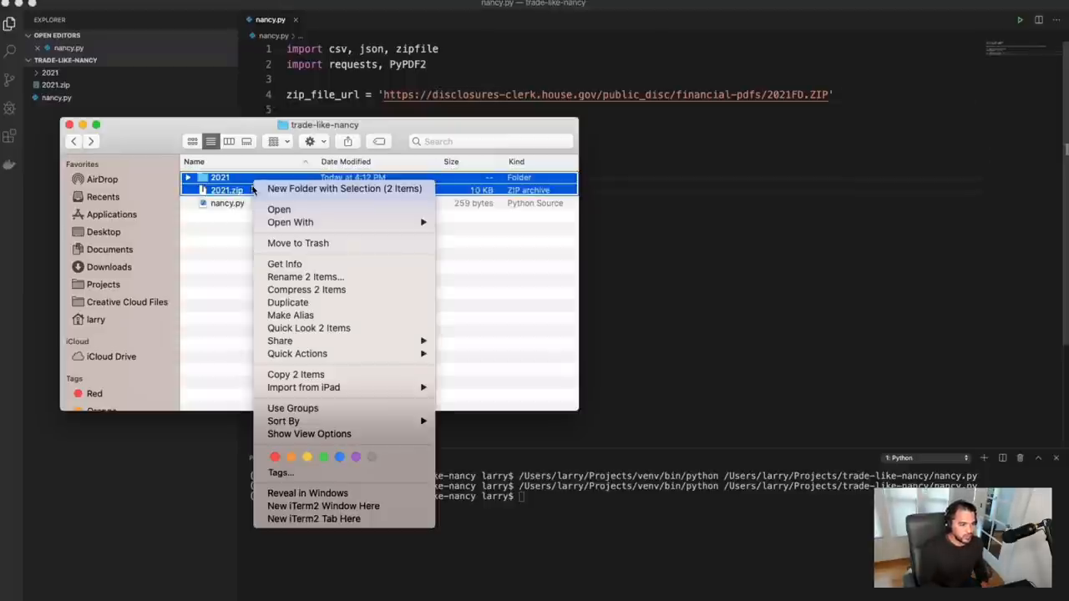
pyautogui.click(297, 244)
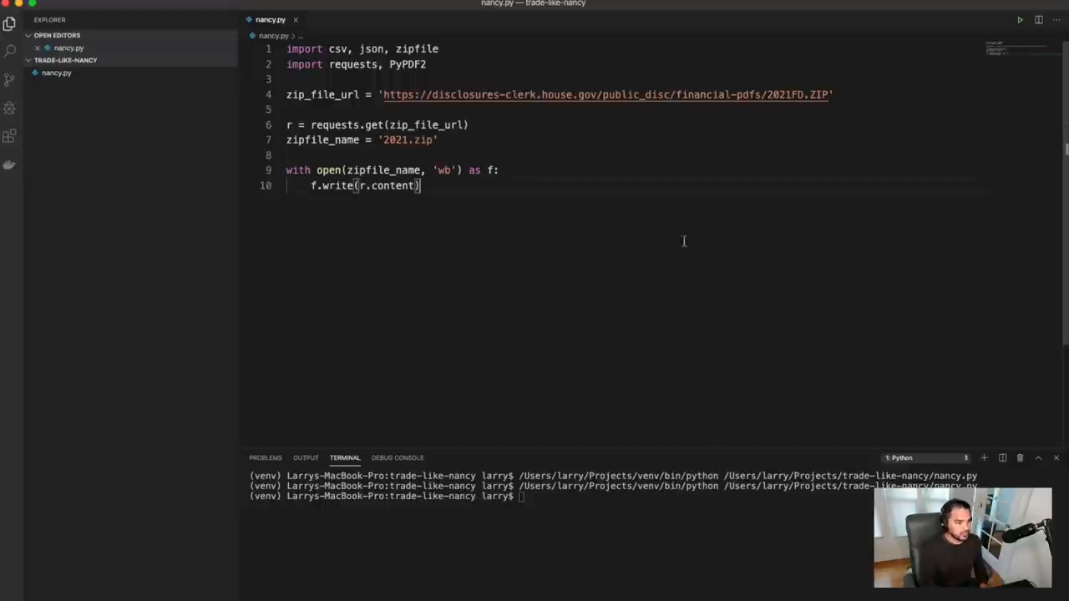
# Start a with zipfile line, then consult the ZipFile Objects section of the zipfile docs in Chrome
pyautogui.doubleClick(418, 49)
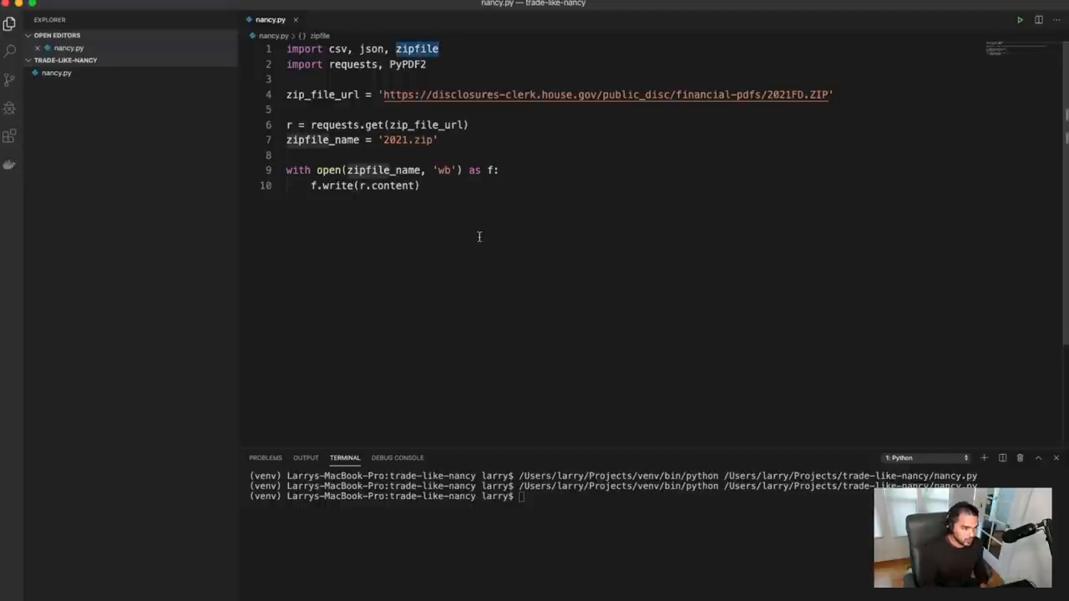
pyautogui.write('wit')
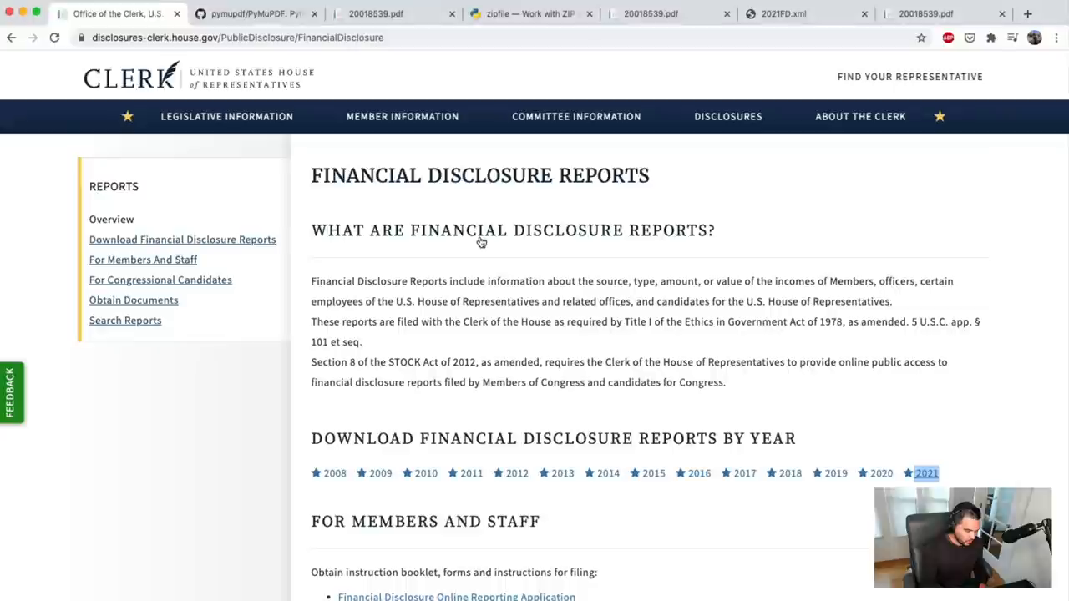
pyautogui.click(1028, 13)
pyautogui.write('docs.python.org/3/library/zipfile.html')
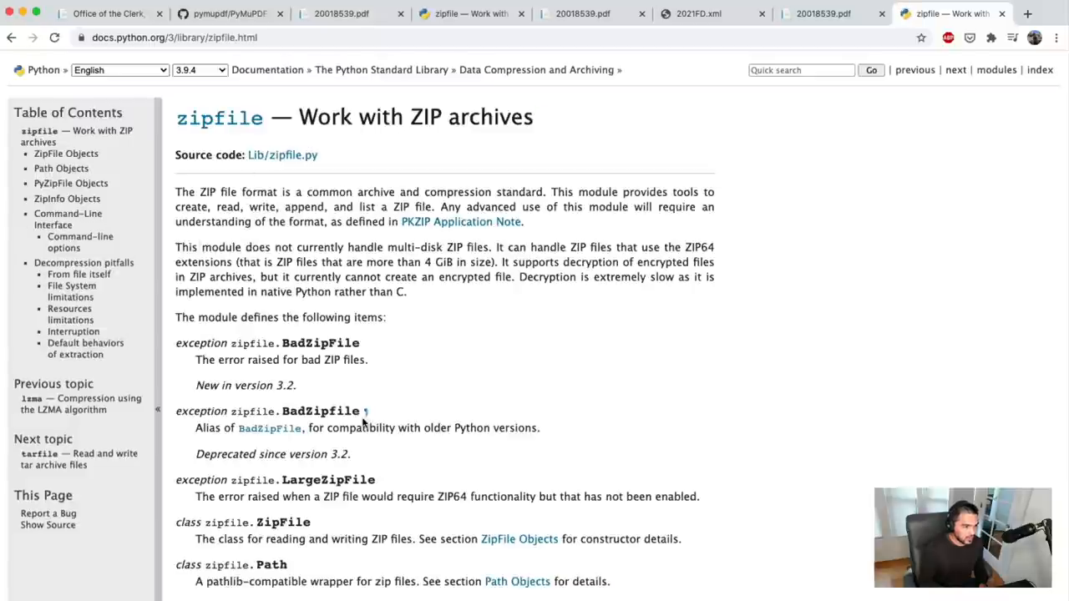
pyautogui.scroll(-3)
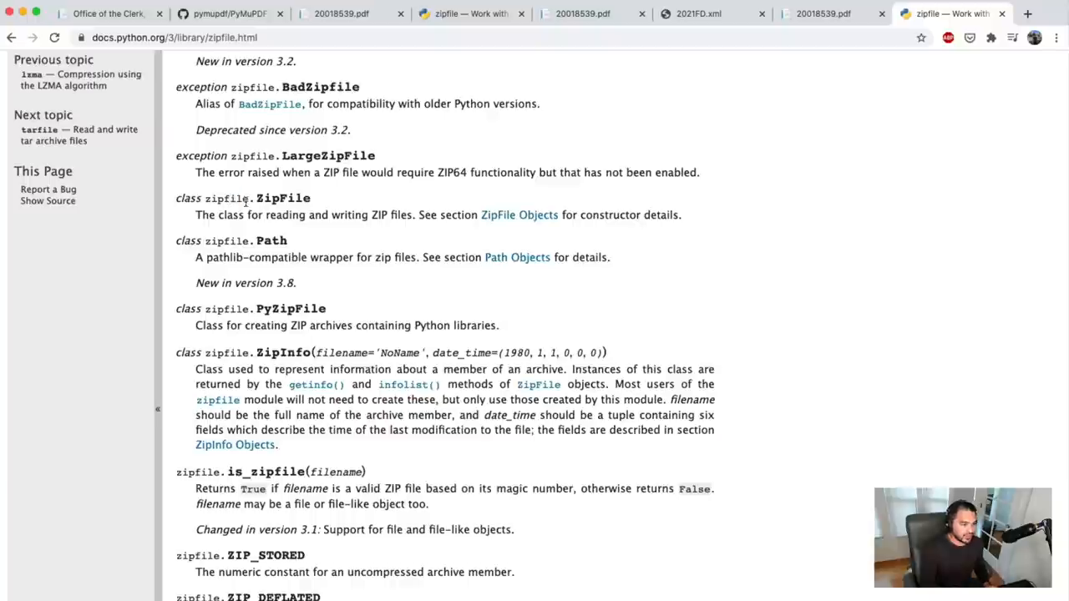
pyautogui.click(518, 214)
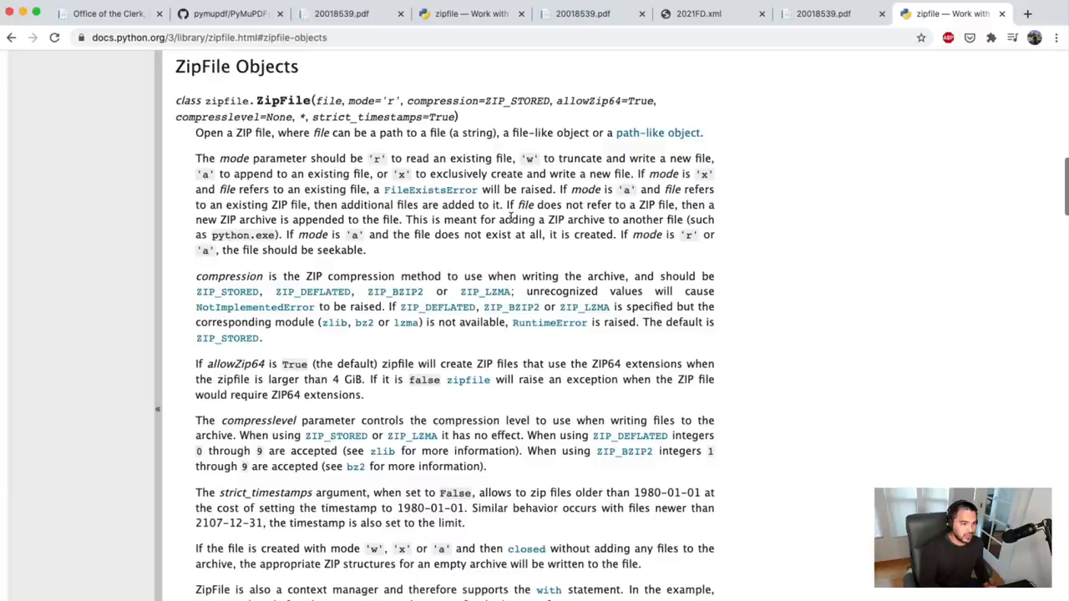
pyautogui.doubleClick(282, 101)
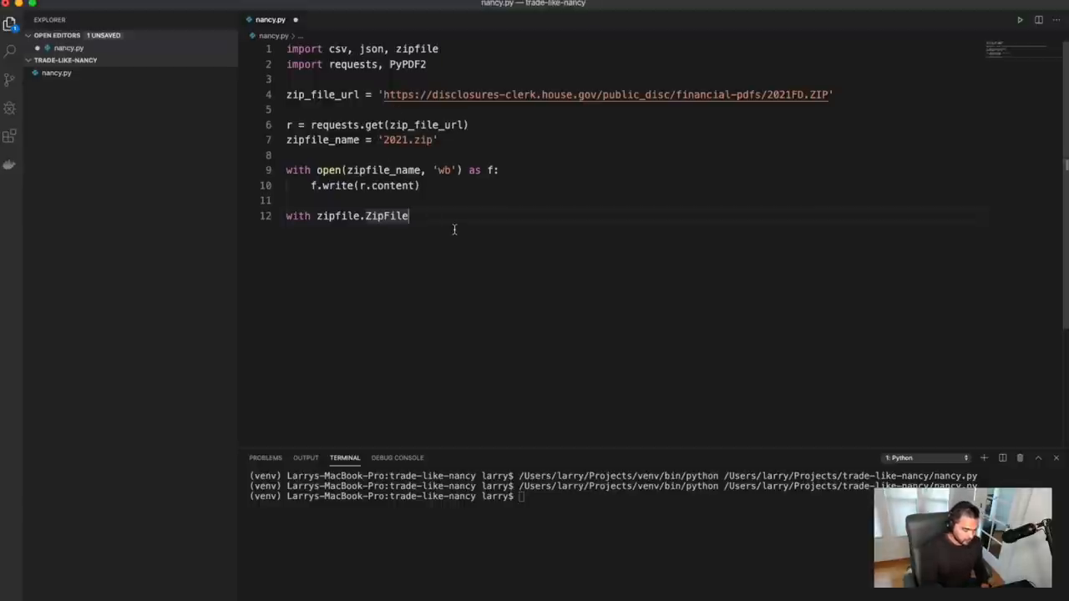
# Open zipfile_name with zipfile.ZipFile as z and call z.extractall('./')
pyautogui.write('(zipfile_name')
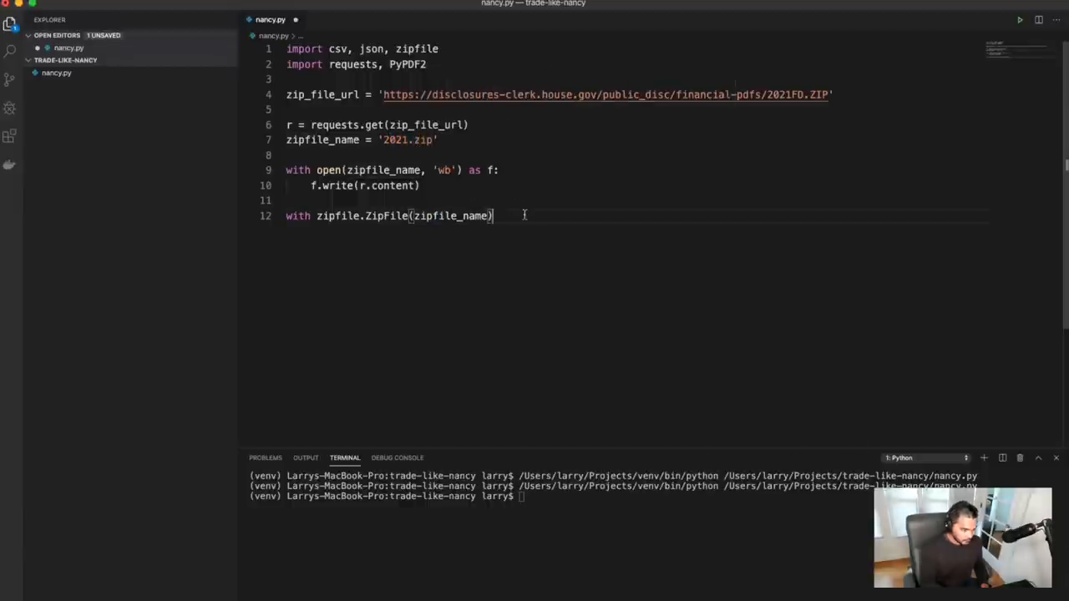
pyautogui.write('as z:')
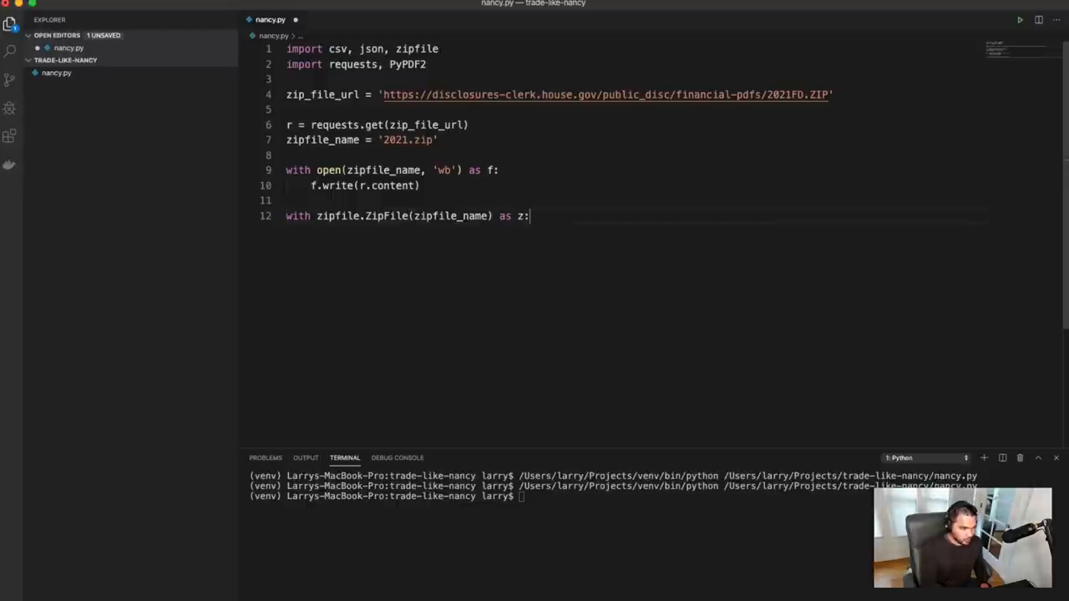
pyautogui.press('enter')
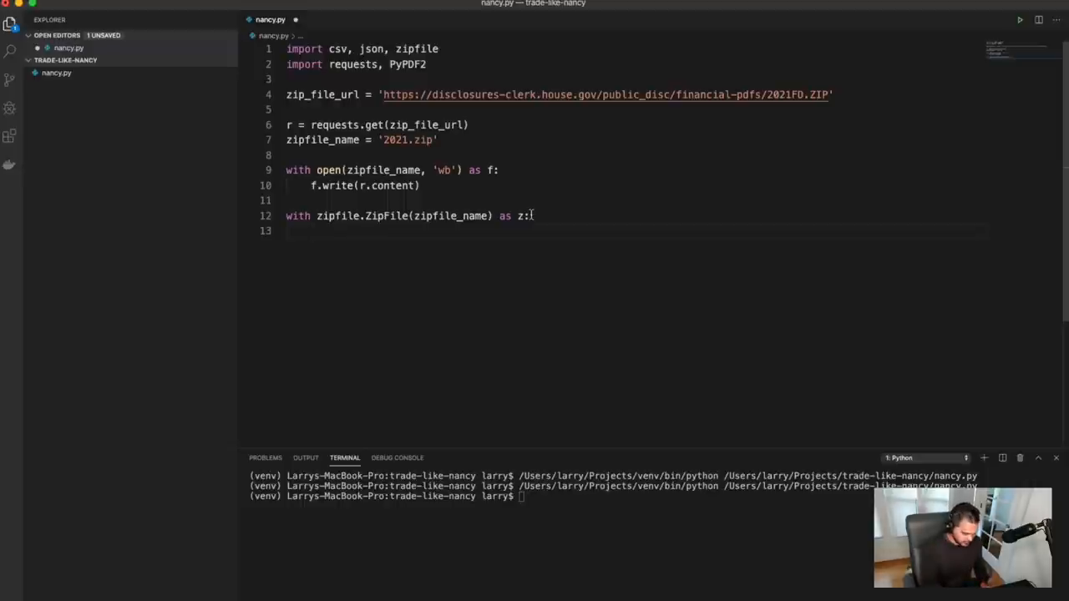
pyautogui.write('z.extract')
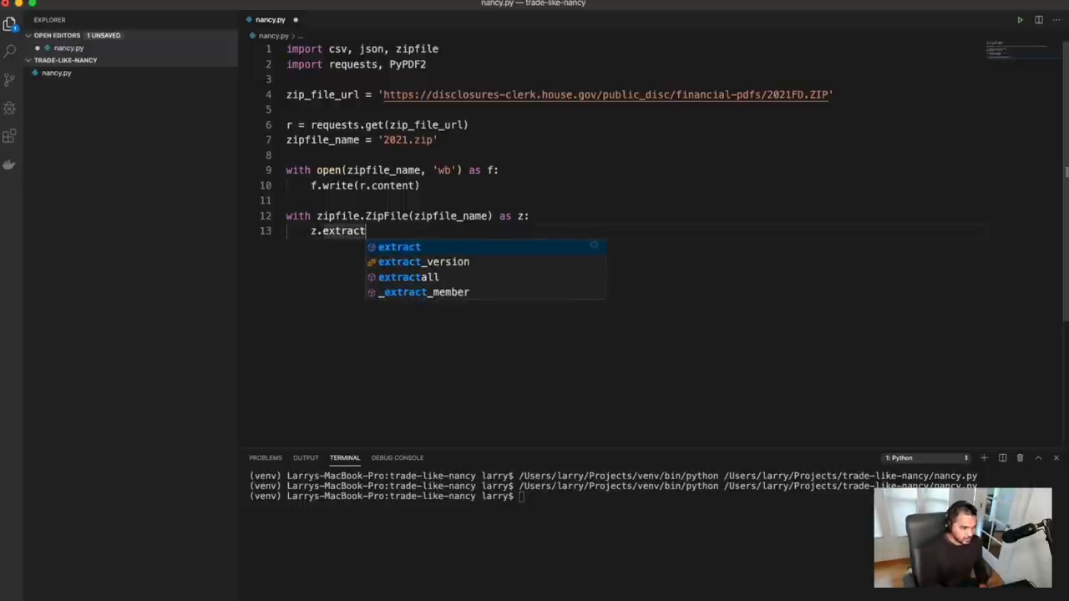
pyautogui.write('all()')
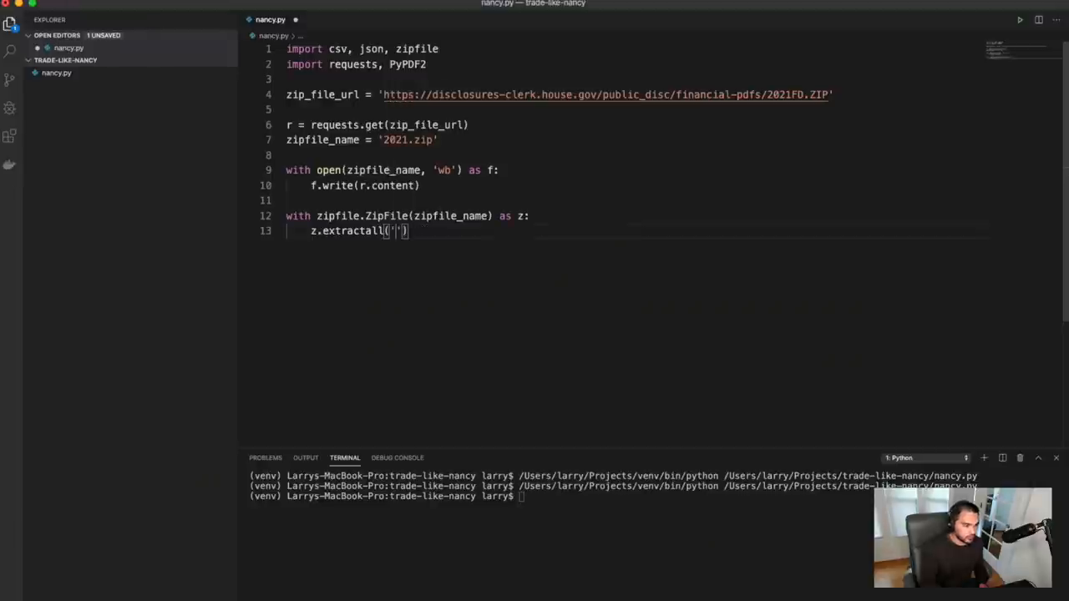
pyautogui.write('./')
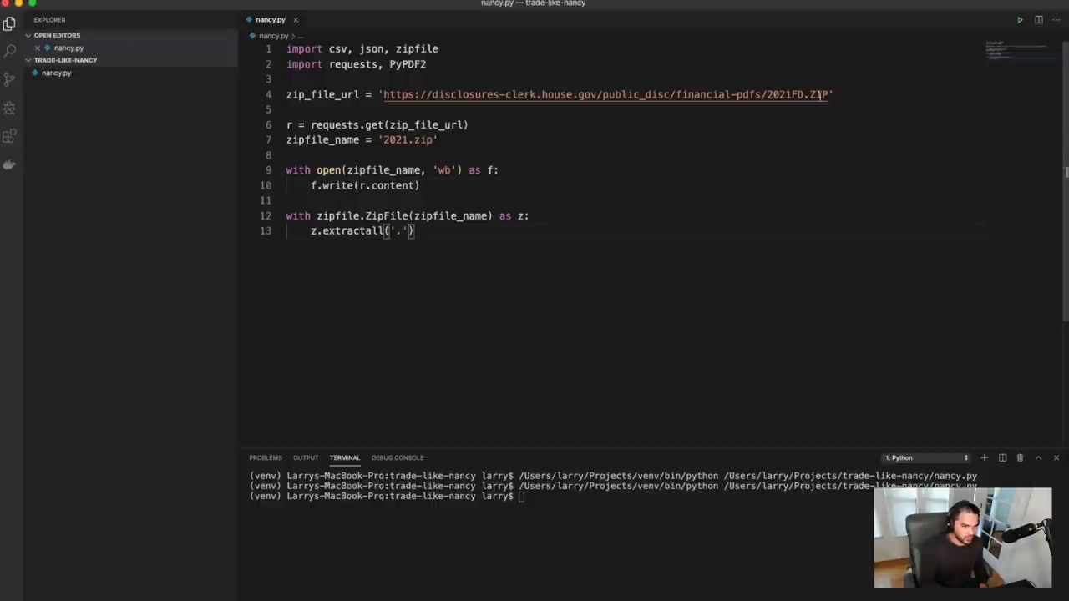
pyautogui.moveTo(104, 86)
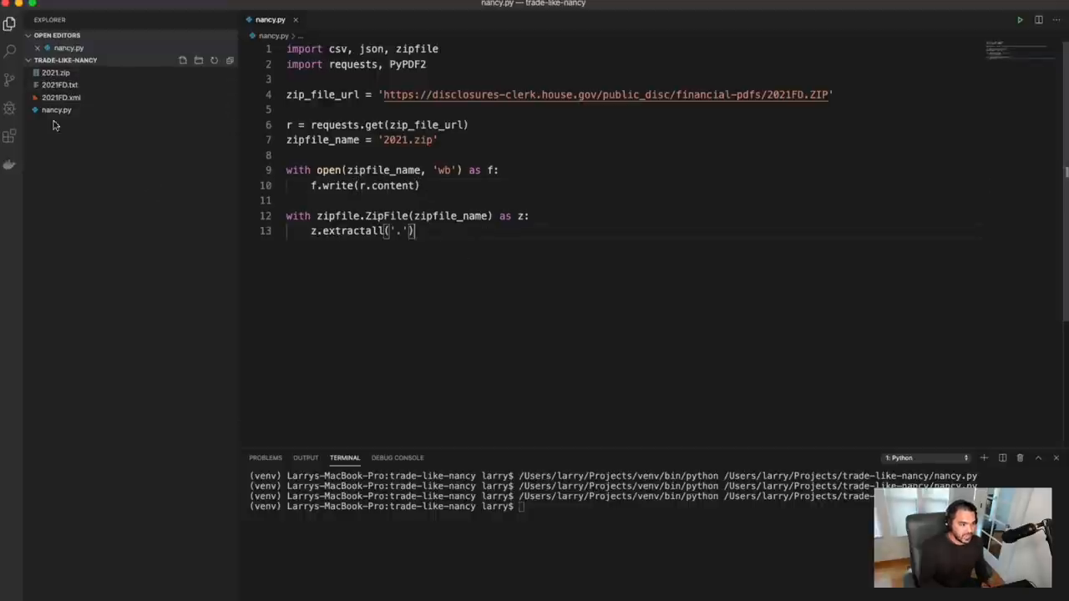
# Add with open('2021FD.txt') as f: below the extraction block
pyautogui.click(60, 97)
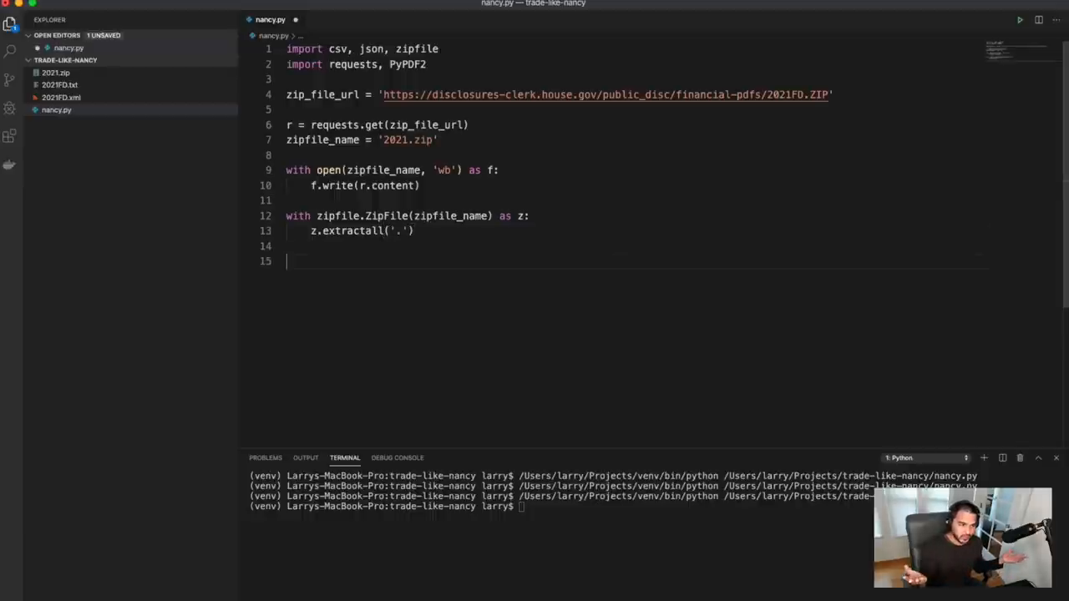
pyautogui.doubleClick(337, 49)
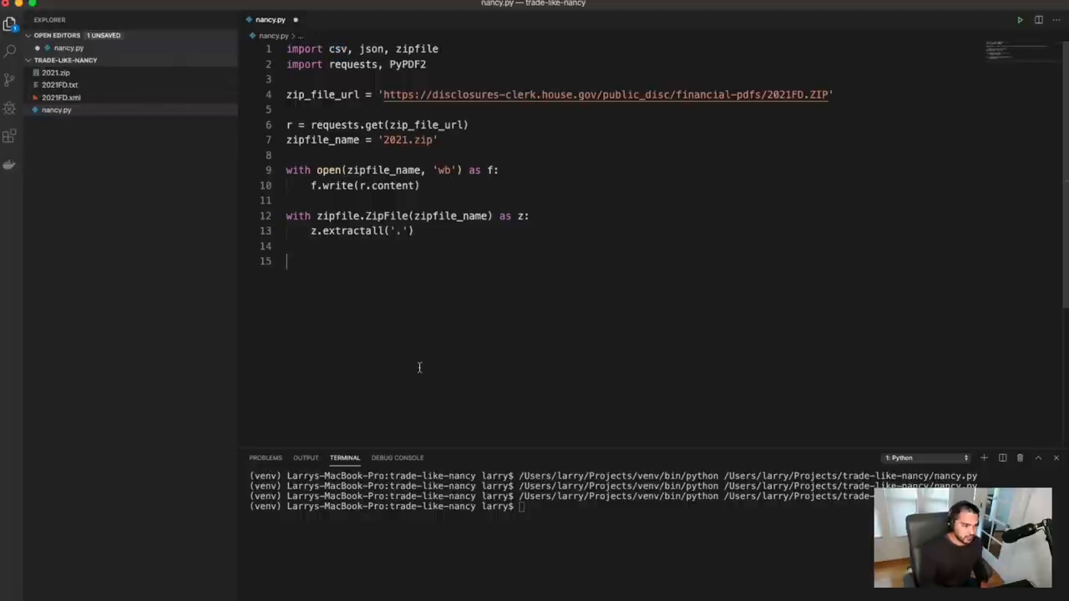
pyautogui.write("with open('")
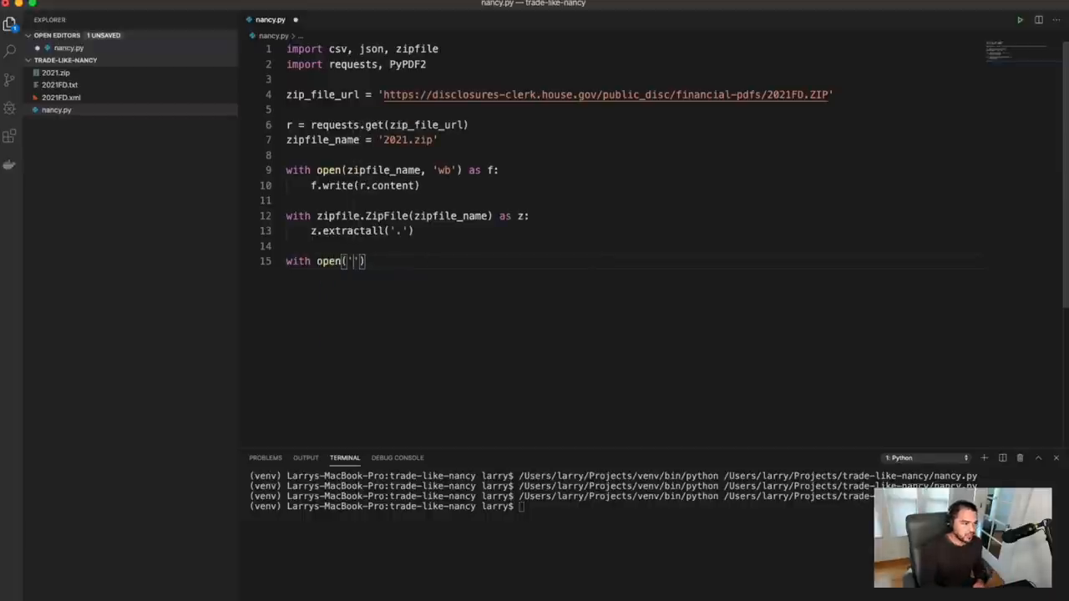
pyautogui.write('2021')
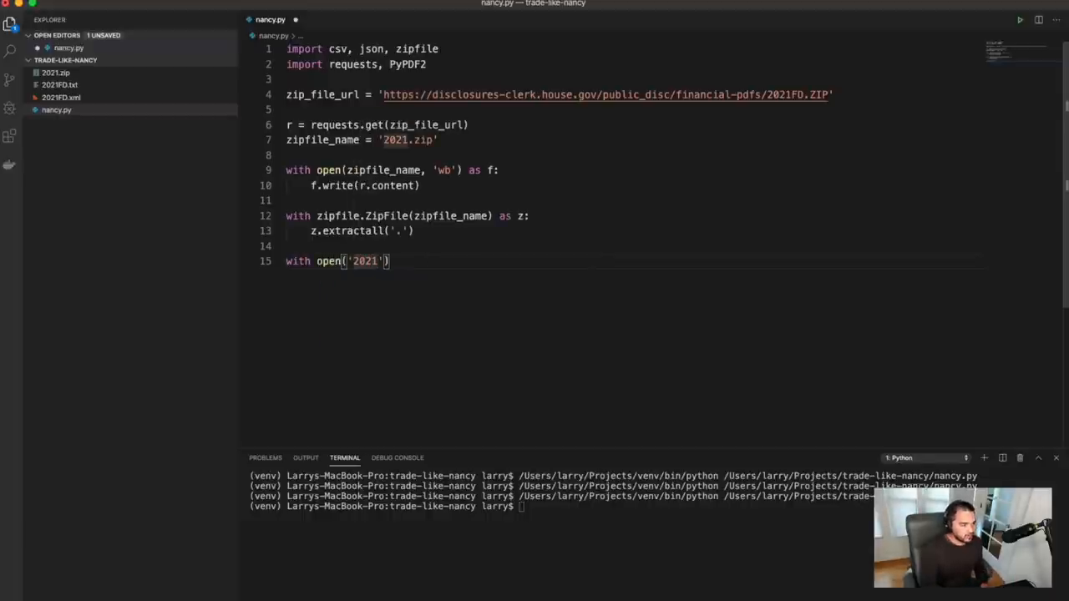
pyautogui.write('FD.txt')
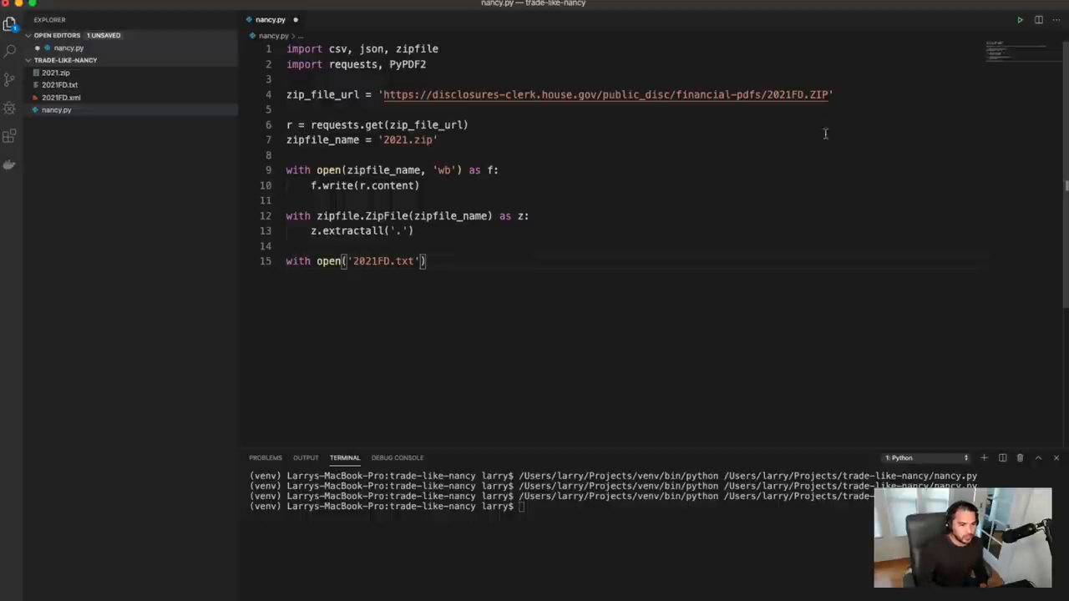
pyautogui.doubleClick(788, 94)
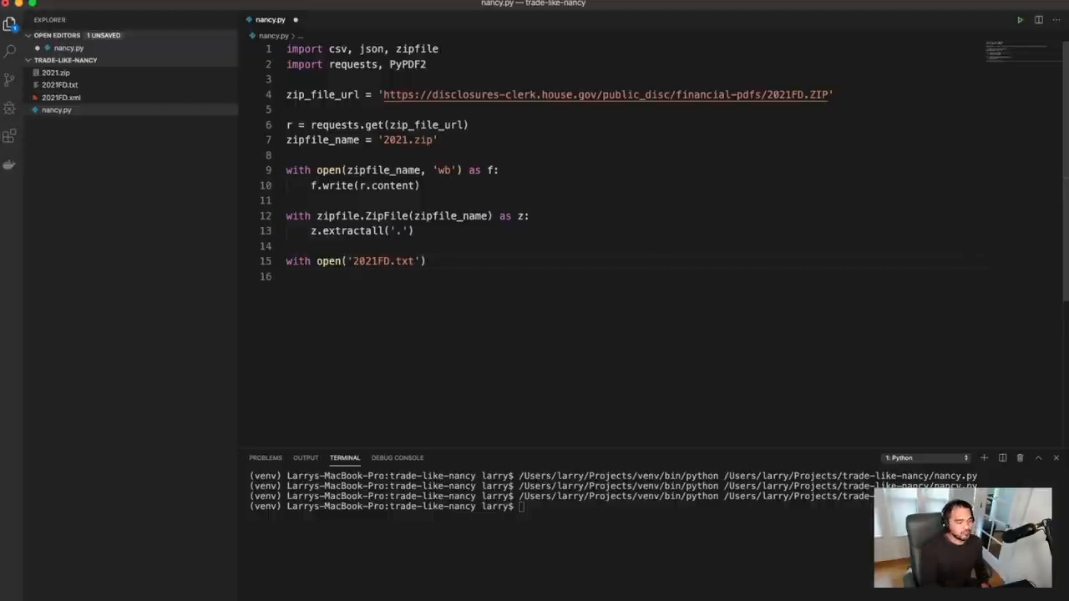
pyautogui.write('as f:')
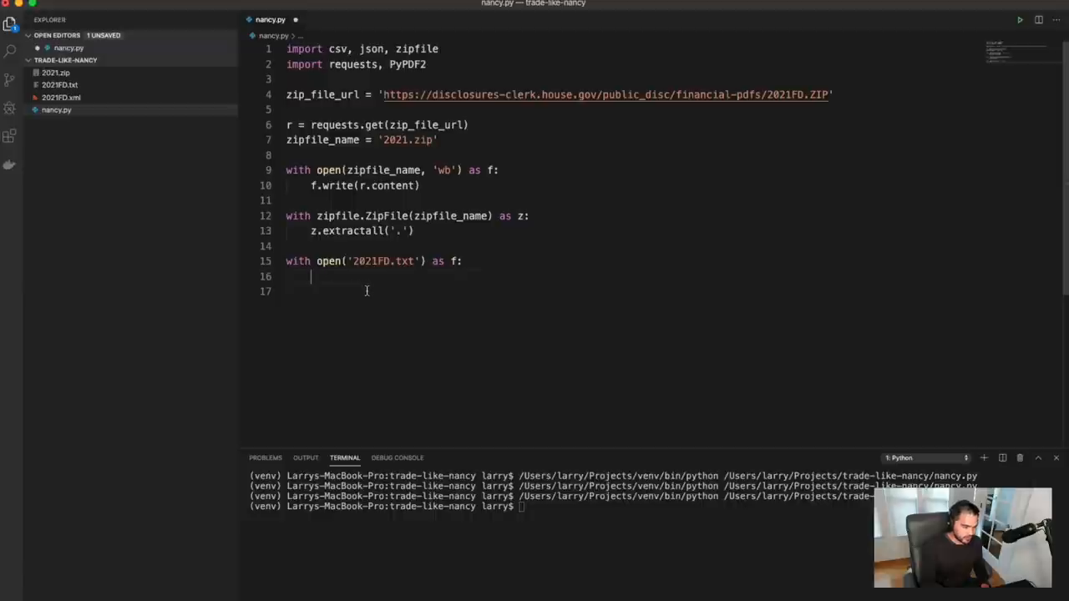
# Loop over the rows with for line in csv.reader(f, delimiter='\t')
pyautogui.write('for line in csv.reader(')
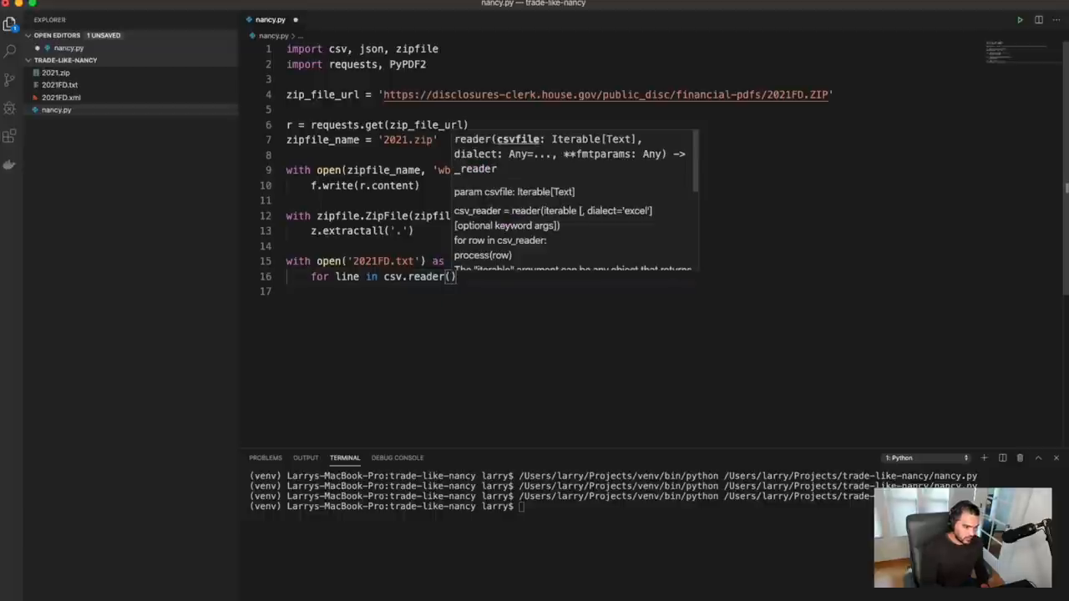
pyautogui.write('f,')
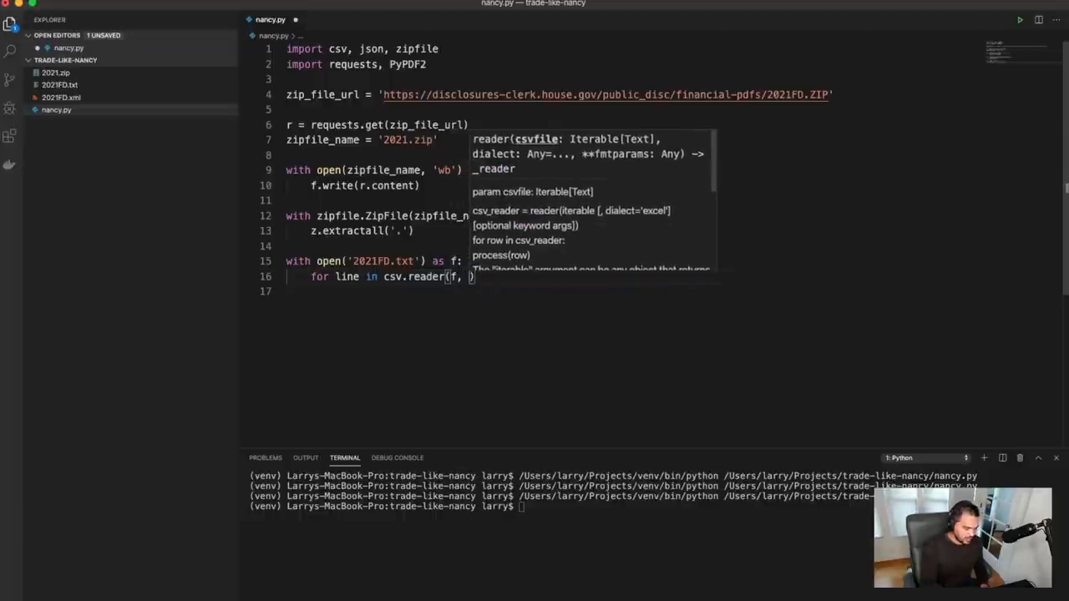
pyautogui.write("delimiter='\\t")
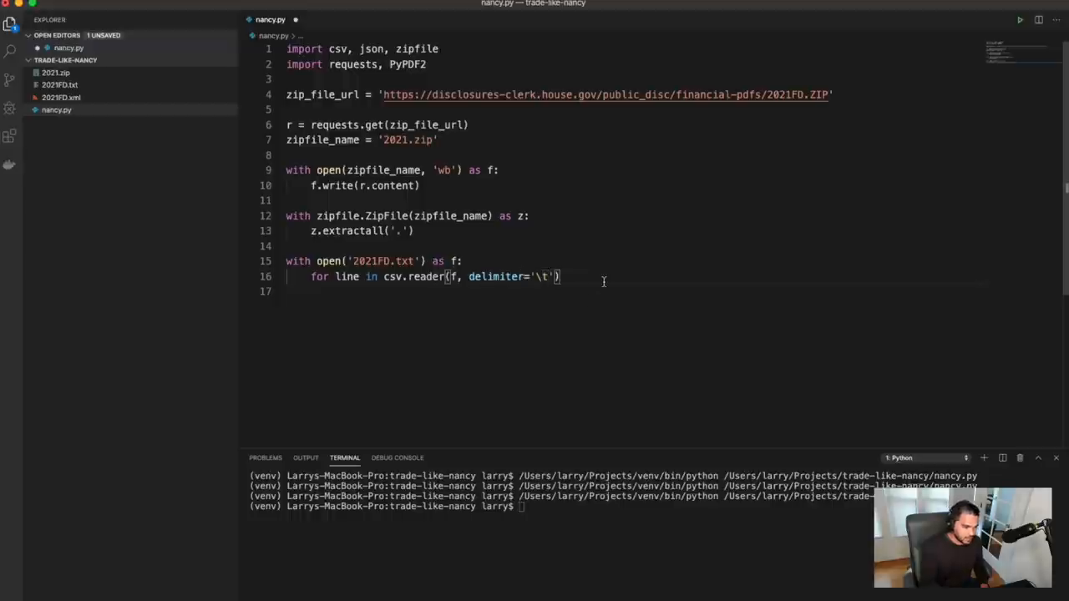
pyautogui.write('p')
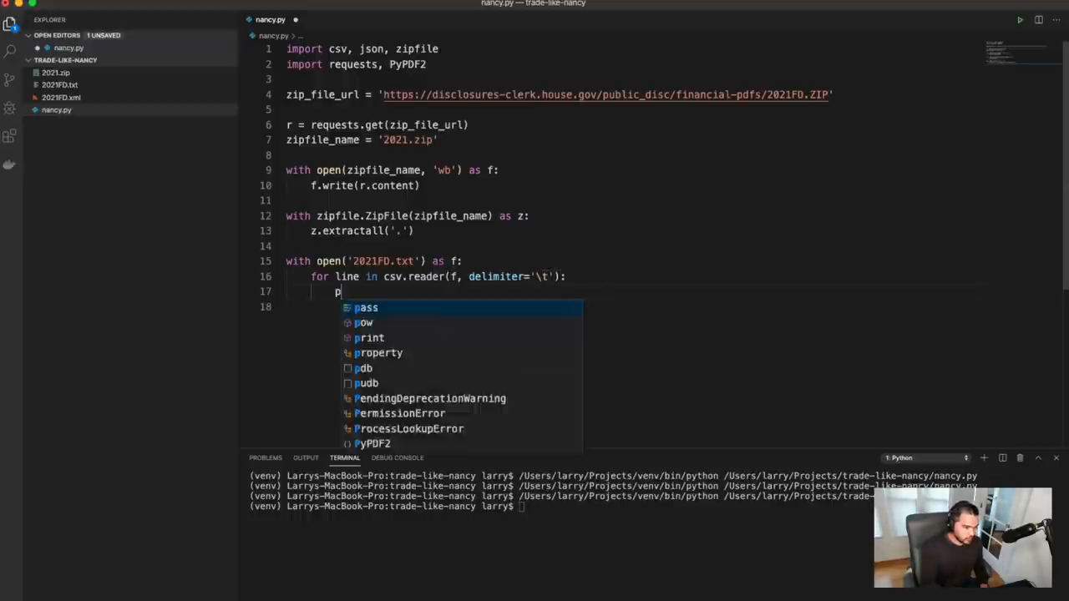
# Print each row, then keep only rows where line[1] == 'Pelosi' and print those
pyautogui.write('rint(line)')
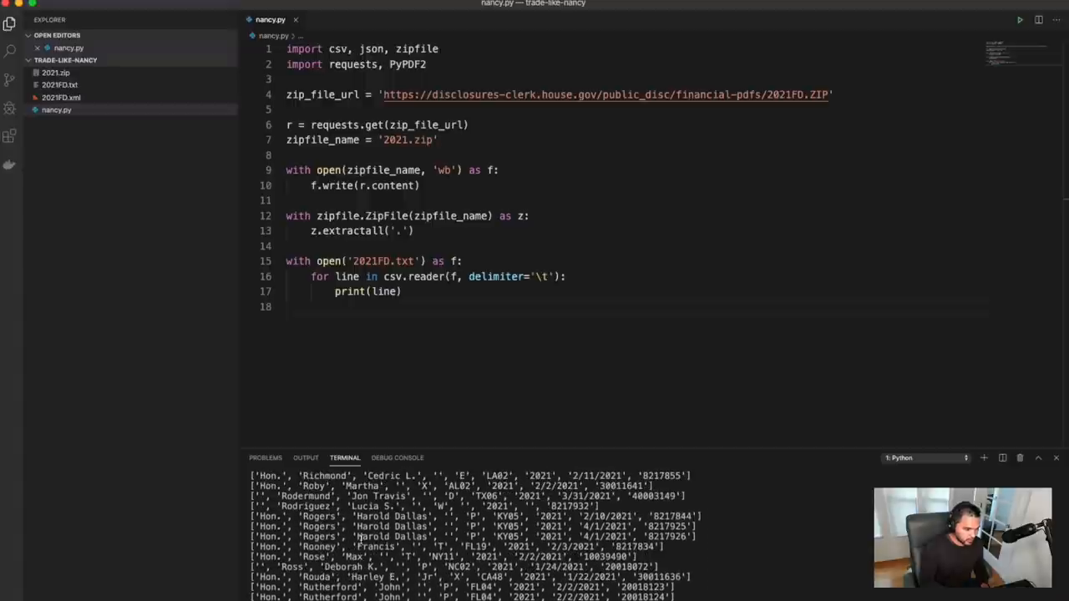
pyautogui.scroll(-3)
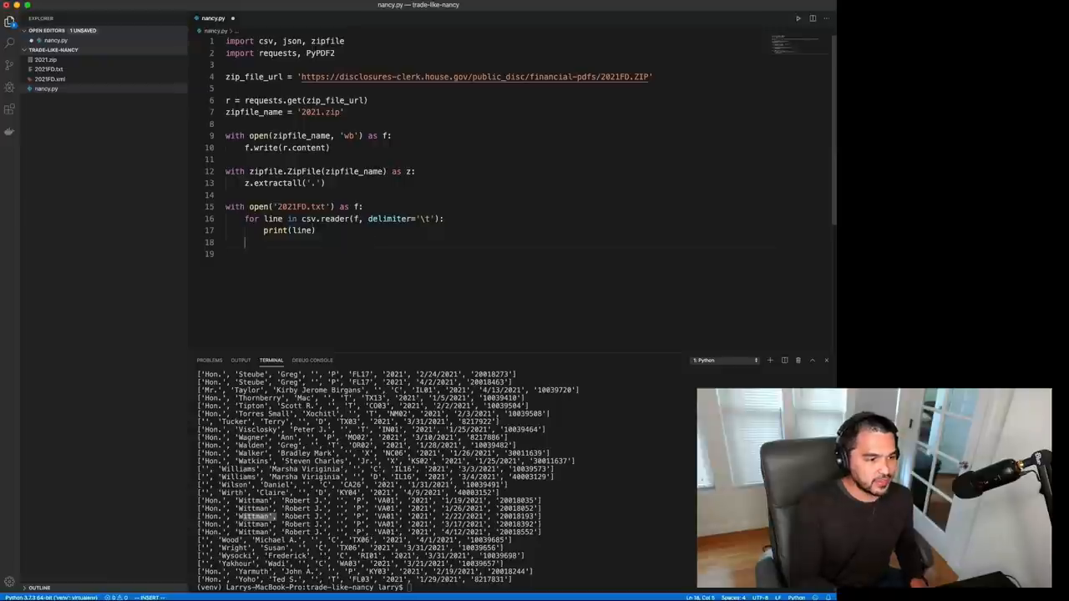
pyautogui.write('if line[]')
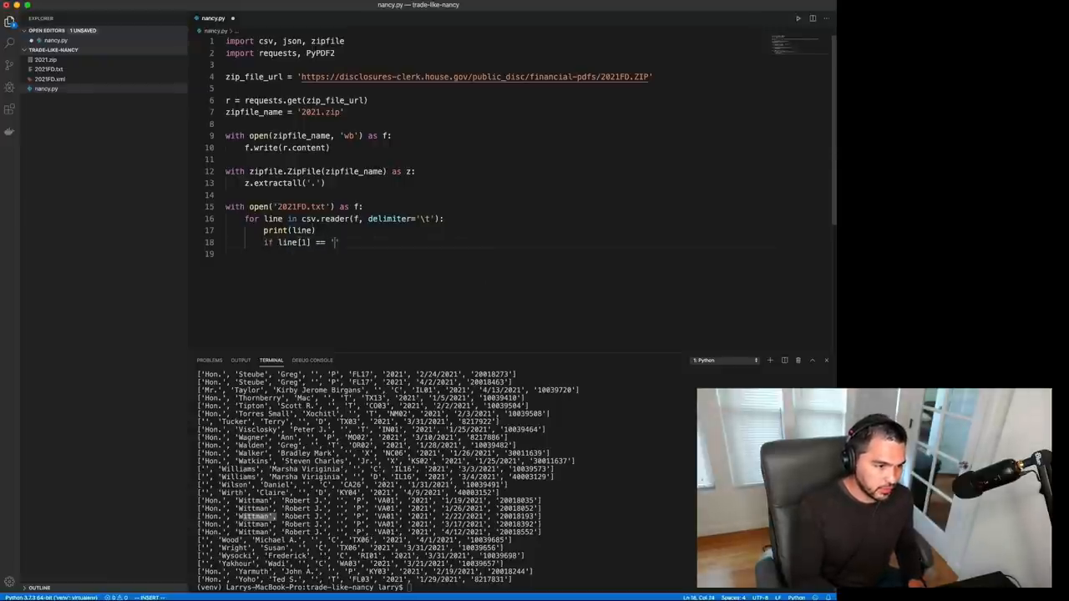
pyautogui.write("Pelosi':")
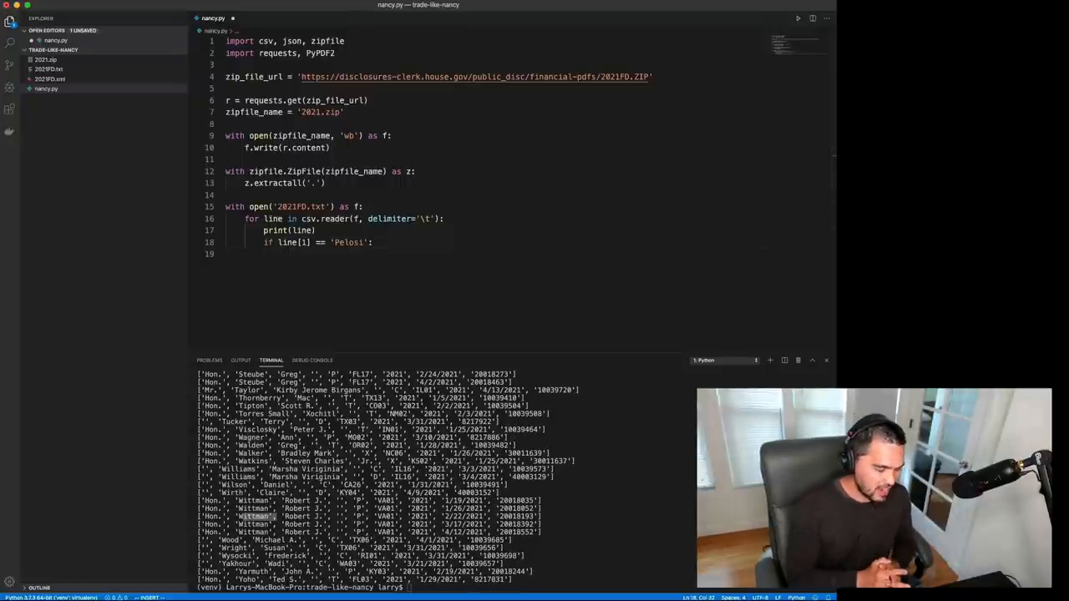
pyautogui.write('r')
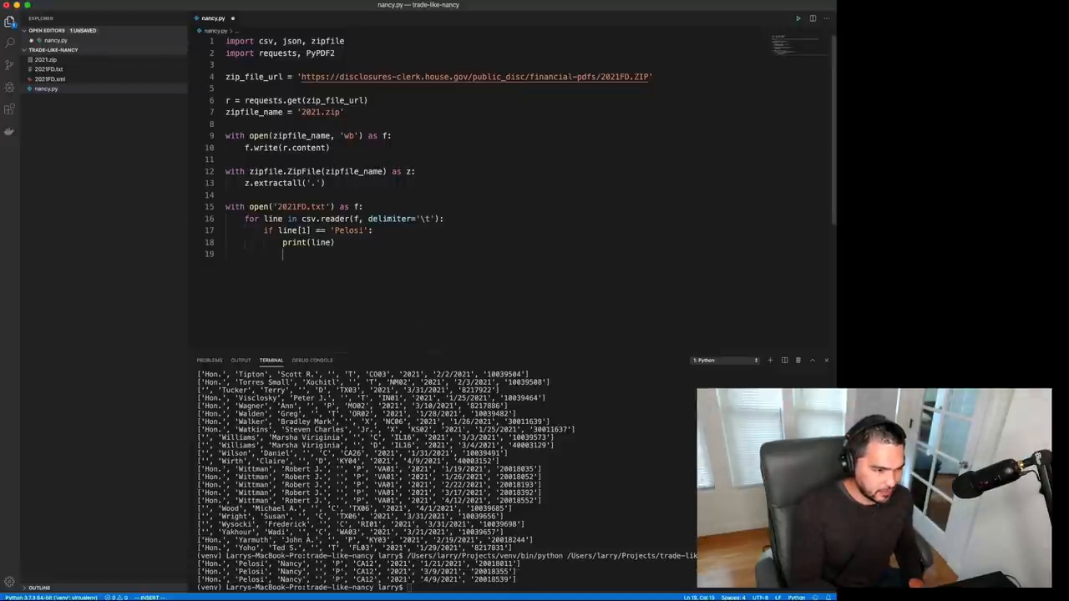
# Capture the date from line[7] and the doc_id from the row fields
pyautogui.write('doc_id =')
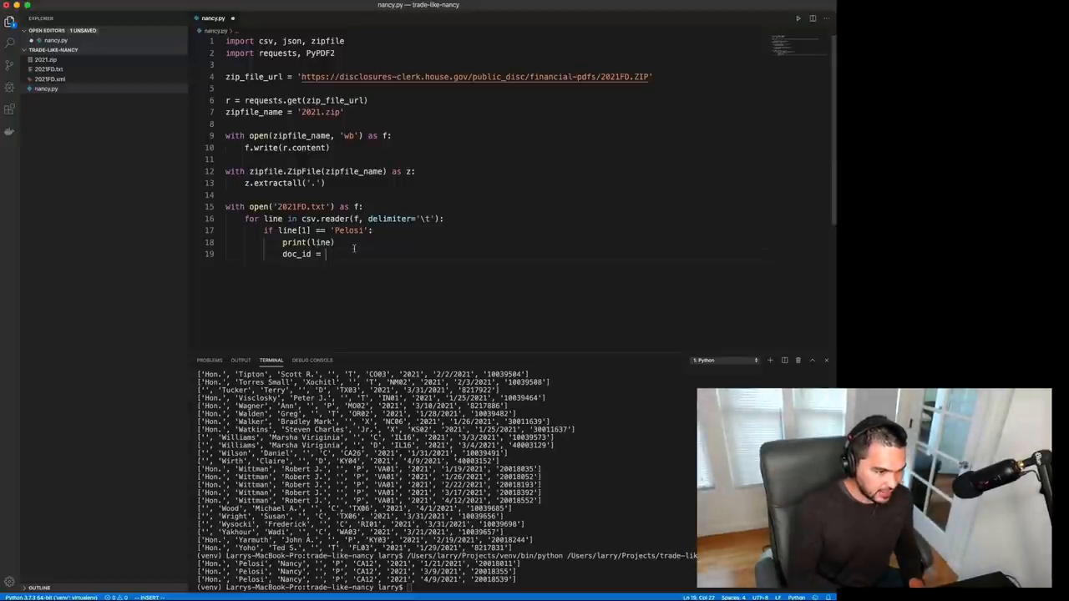
pyautogui.write('line[]')
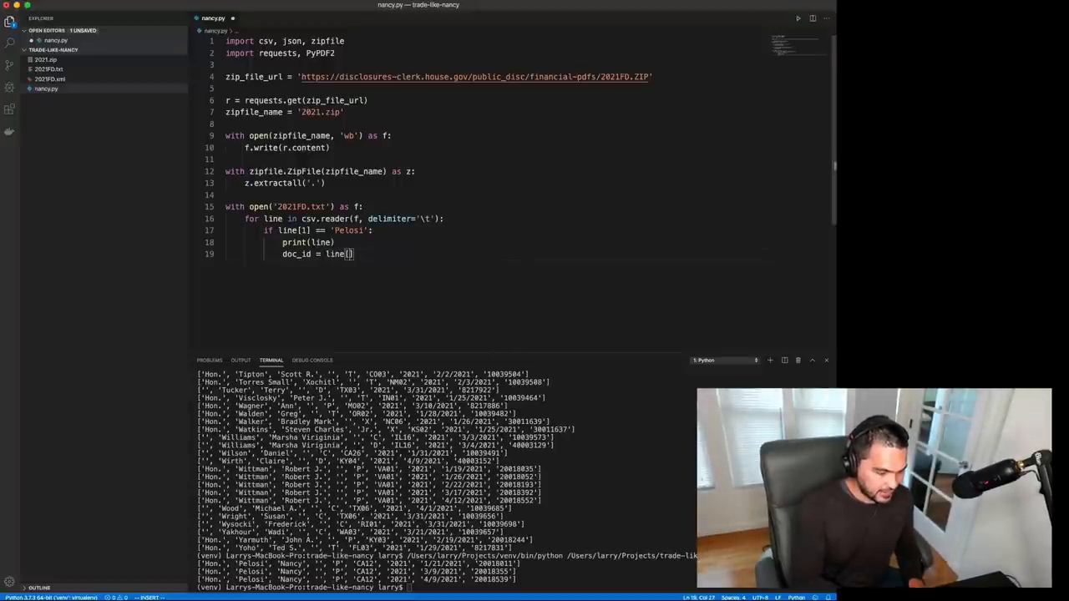
pyautogui.write('0')
pyautogui.write('dt = line[')
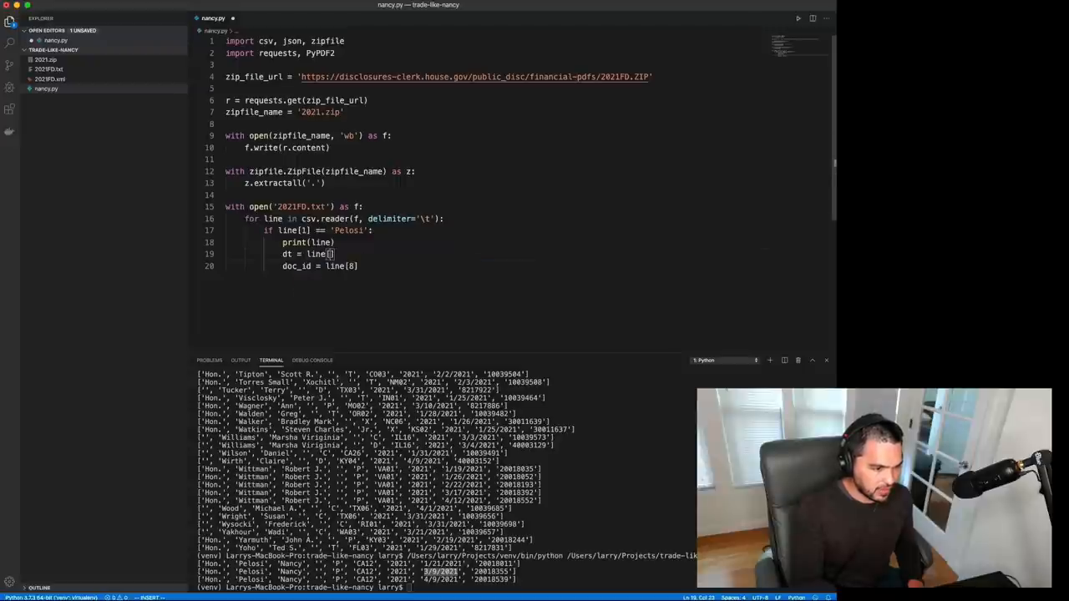
pyautogui.write('7')
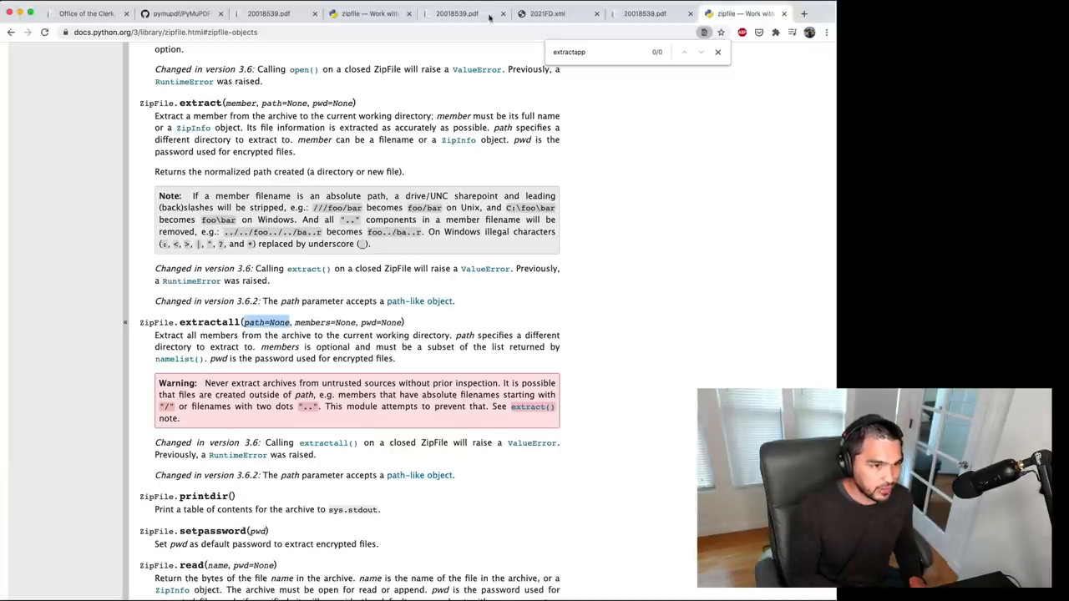
# Return to the nancy.py editor after checking extractall in the zipfile docs
pyautogui.click(458, 13)
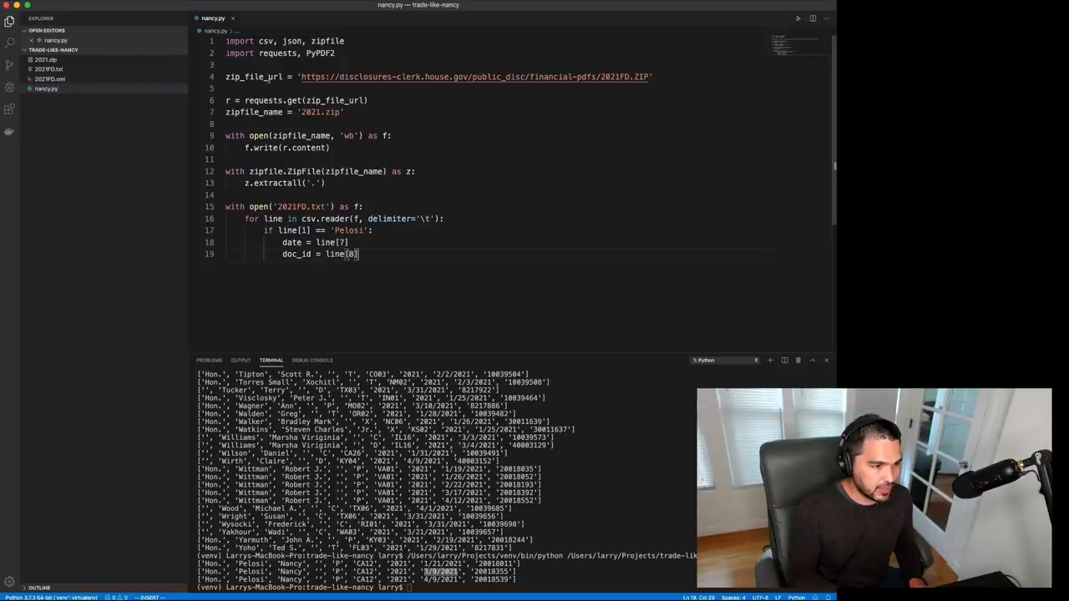
# Define pdf_file_url as the ptr-pdfs/2021/ base address, dropping the sample file name
pyautogui.write('pdf_file_u')
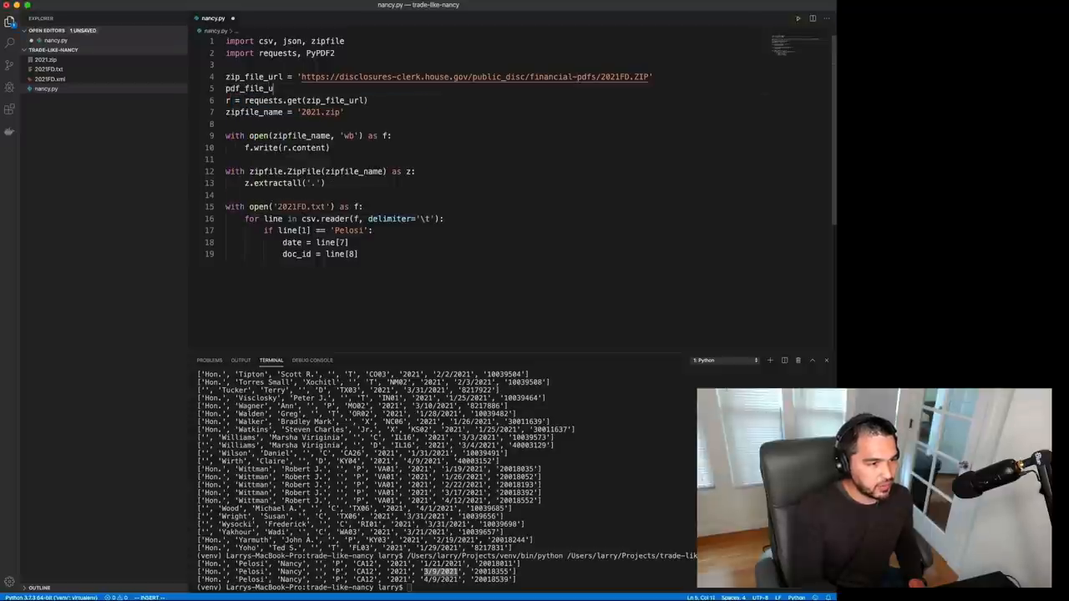
pyautogui.write('https://disclosures-clerk.house.gov/public_disc/ptr-pdfs/2021/20018539.pdf')
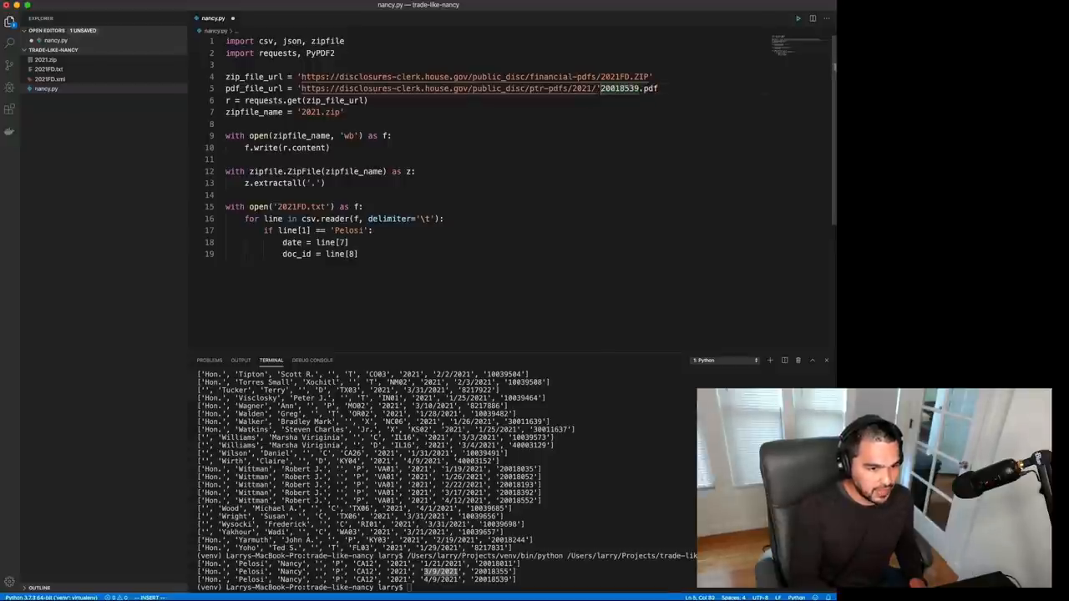
pyautogui.press('Enter')
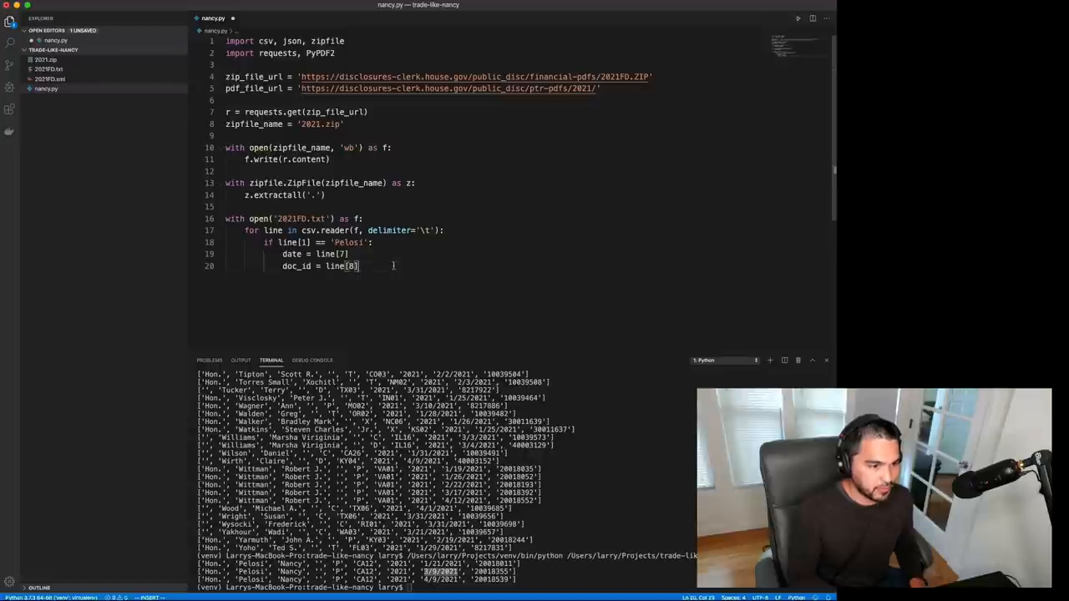
# Request each PDF with r = requests.get(f"{pdf_file_url}{doc_id}.pdf")
pyautogui.write('r = requests.ge')
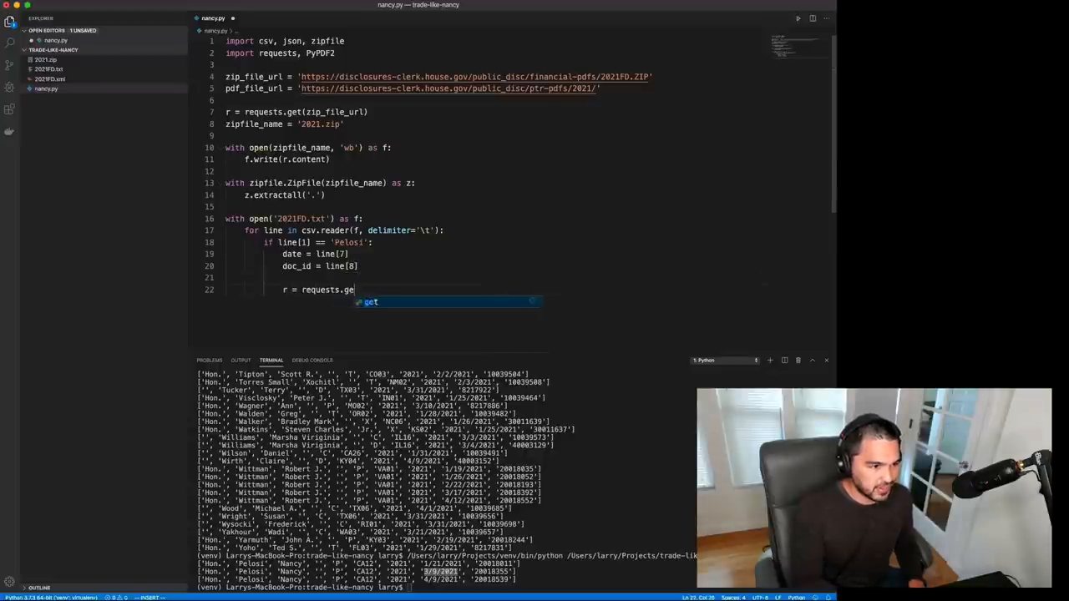
pyautogui.write('(pdf_file_url')
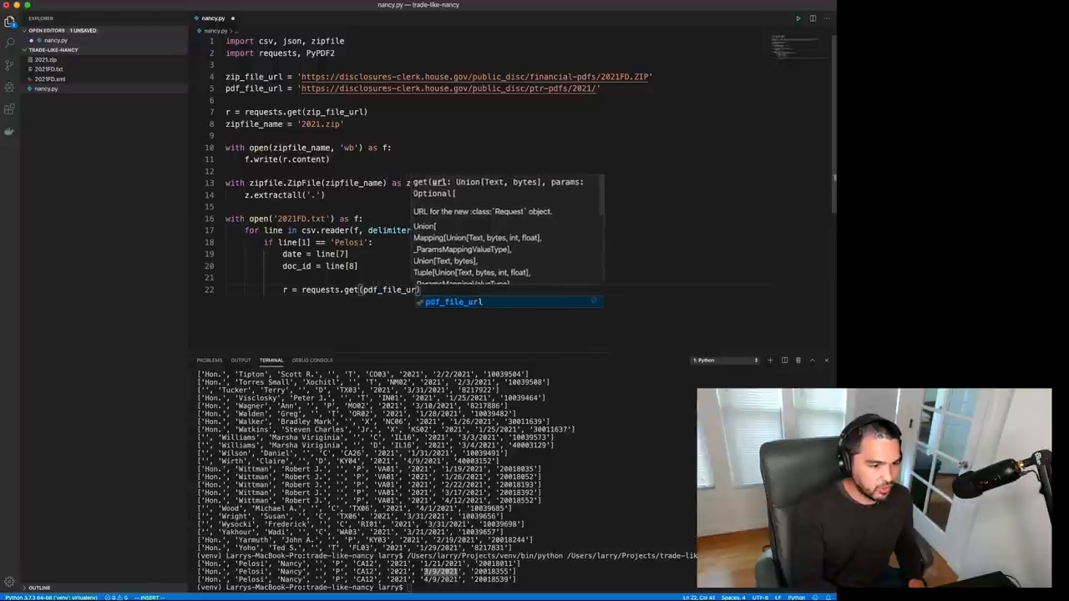
pyautogui.write('+')
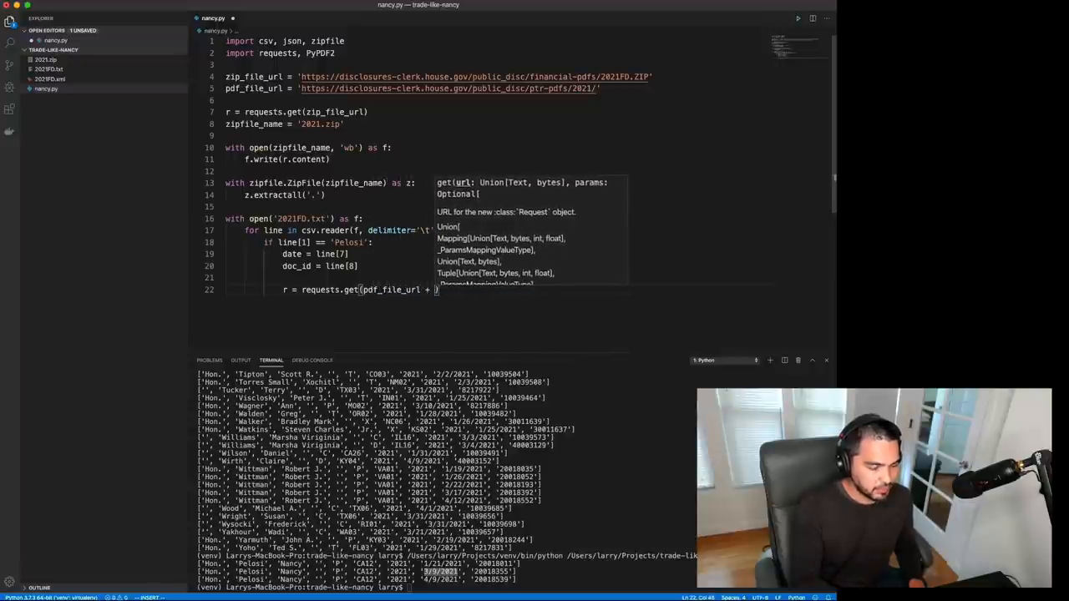
pyautogui.write("doc_id + '.pdf")
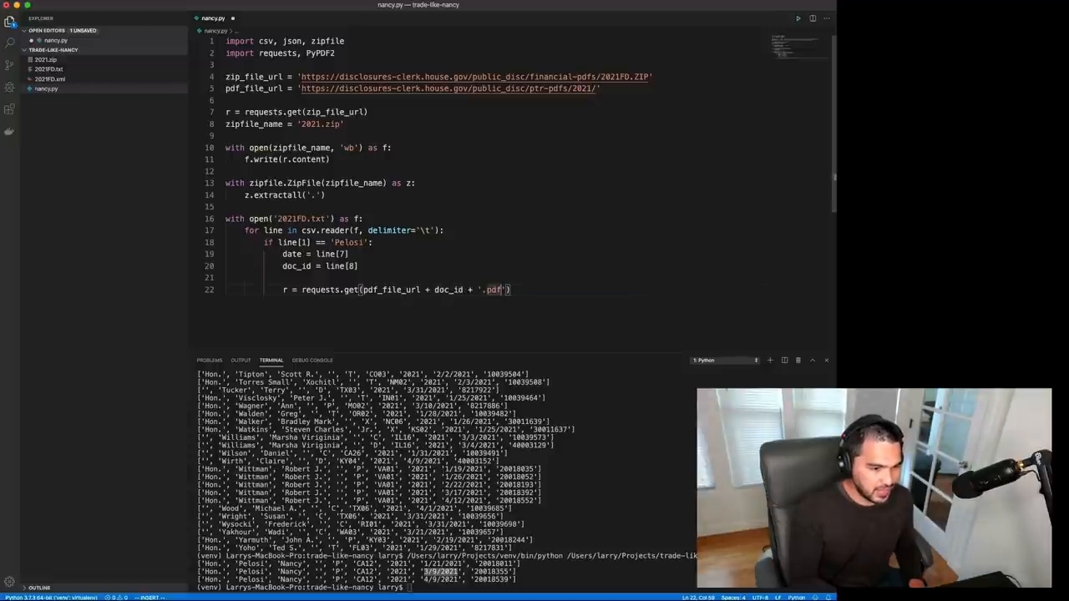
pyautogui.write('f"{')
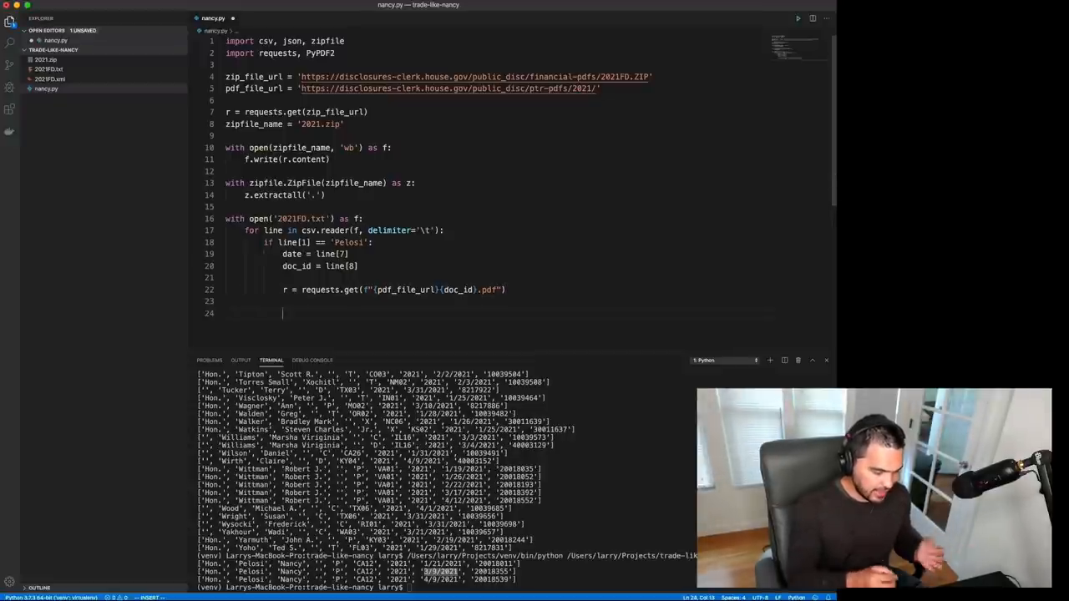
# Write a with open block that writes r.content into a doc_id-named PDF file
pyautogui.write('with')
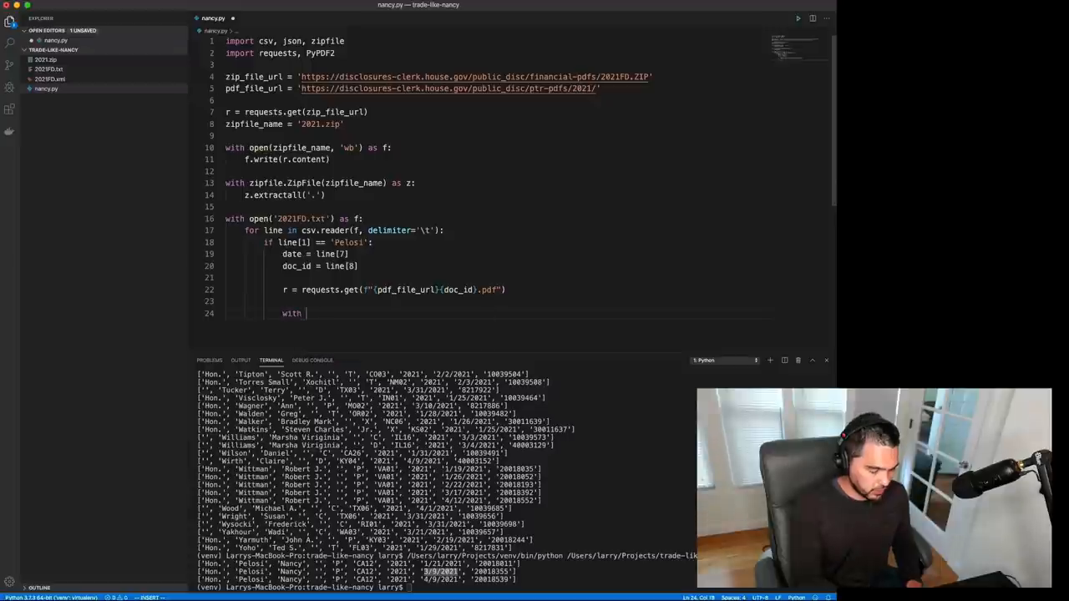
pyautogui.write('open')
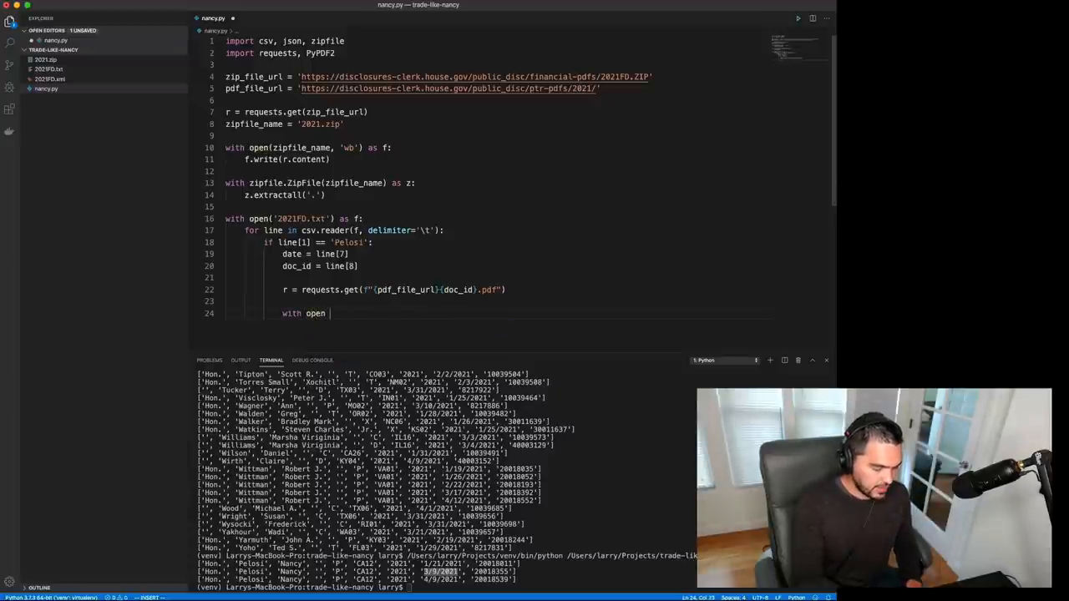
pyautogui.write('(f"{doc_id}.pdf") as')
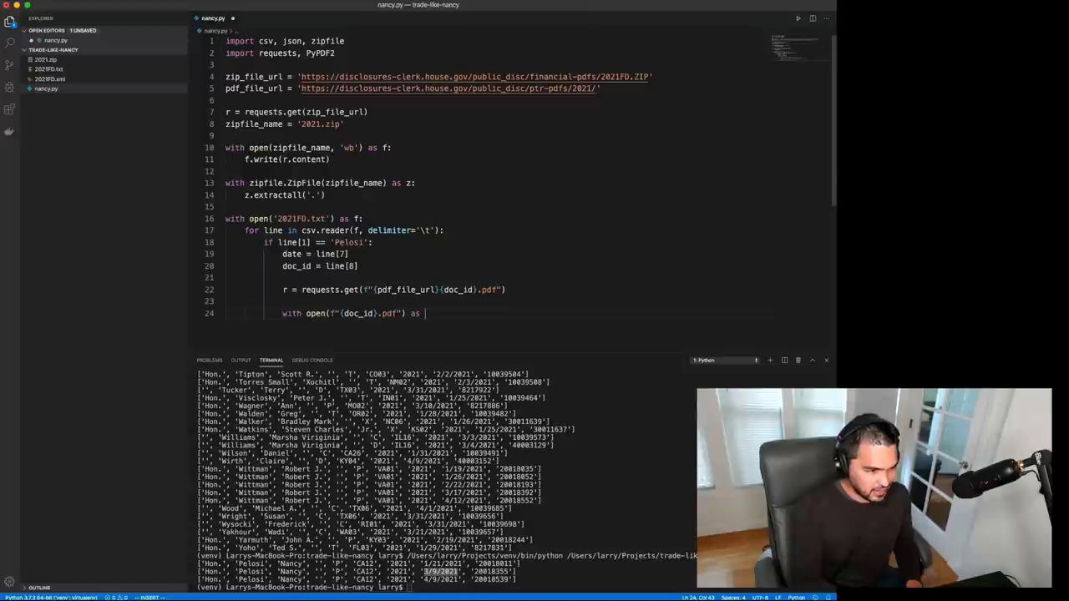
pyautogui.moveTo(394, 254)
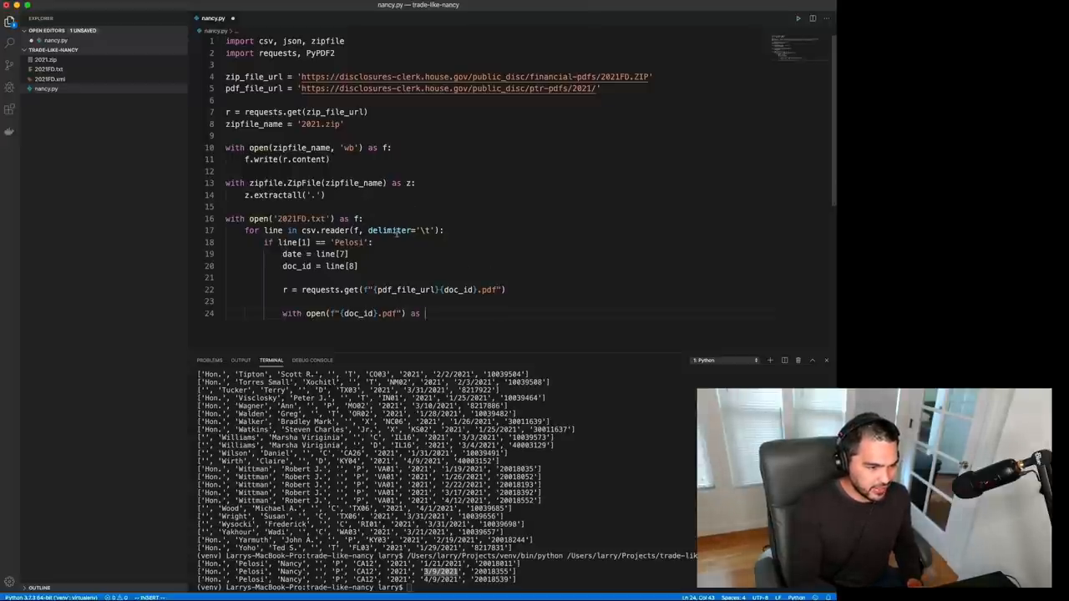
pyautogui.write('g:')
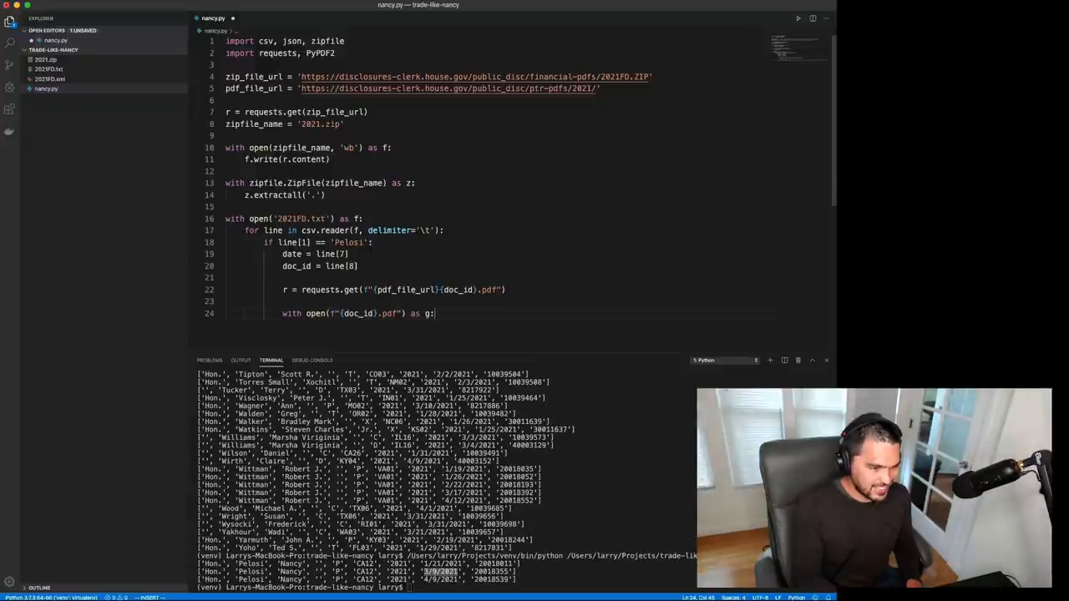
pyautogui.write('pdf_file:')
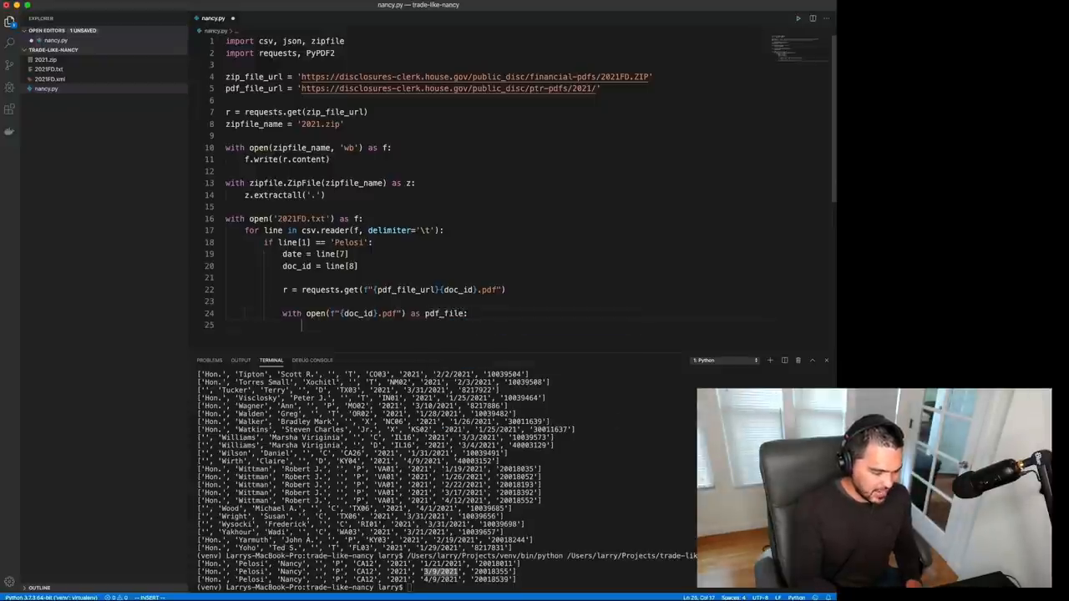
pyautogui.write('f.write(r.content')
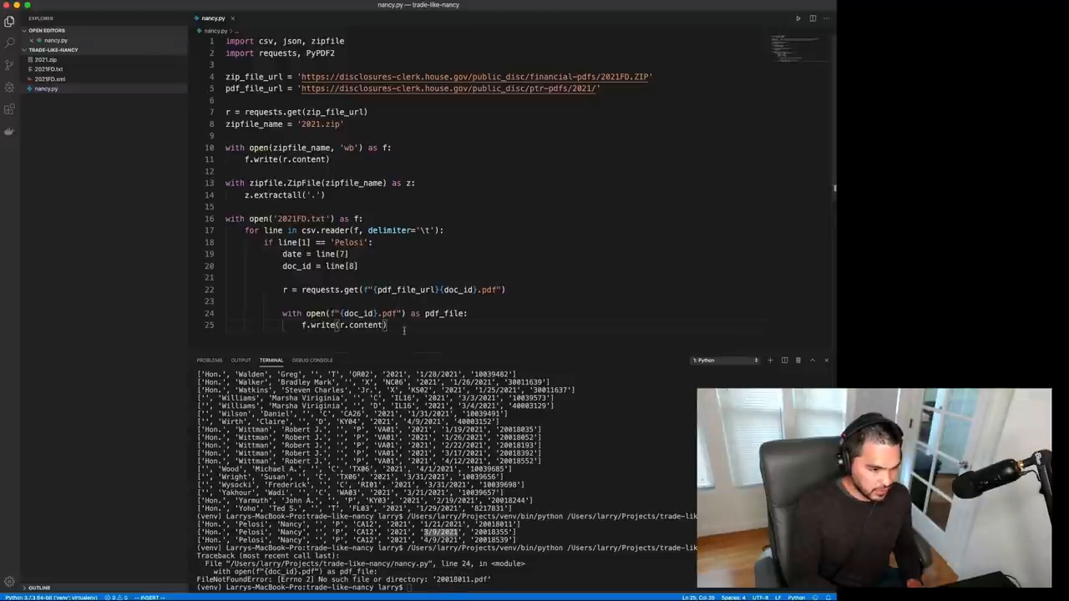
# Add the 'wb' binary mode and rename the file handle to pdf_file
pyautogui.write(',')
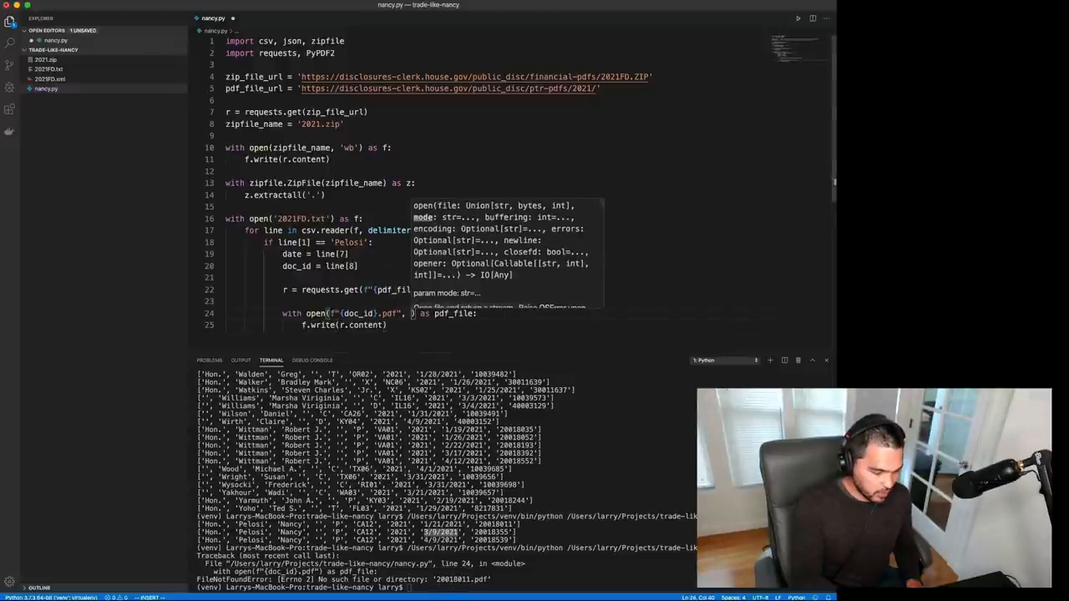
pyautogui.write("wb'")
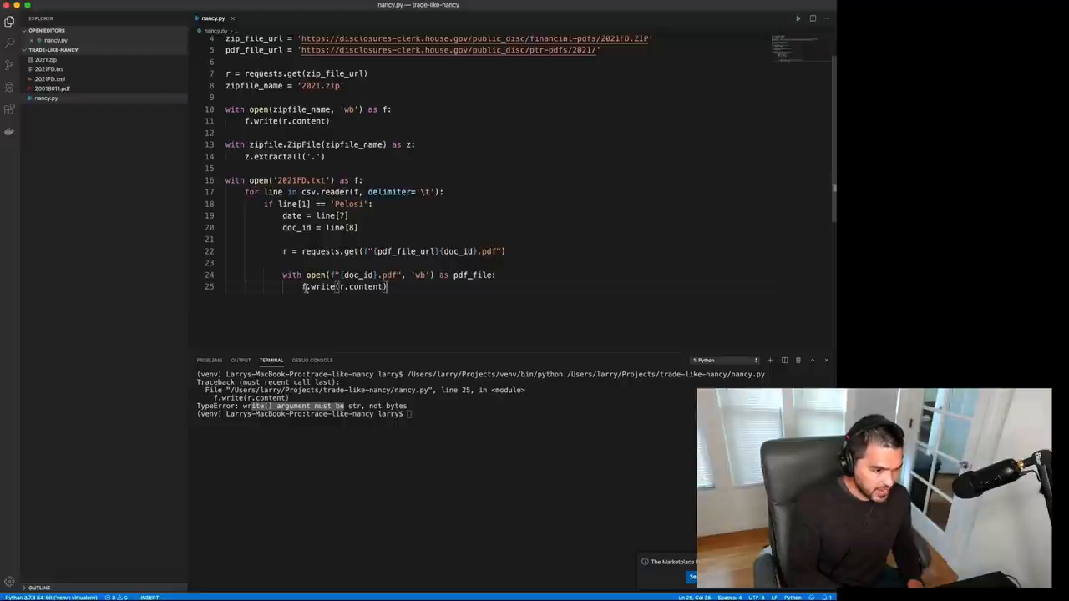
pyautogui.doubleClick(475, 274)
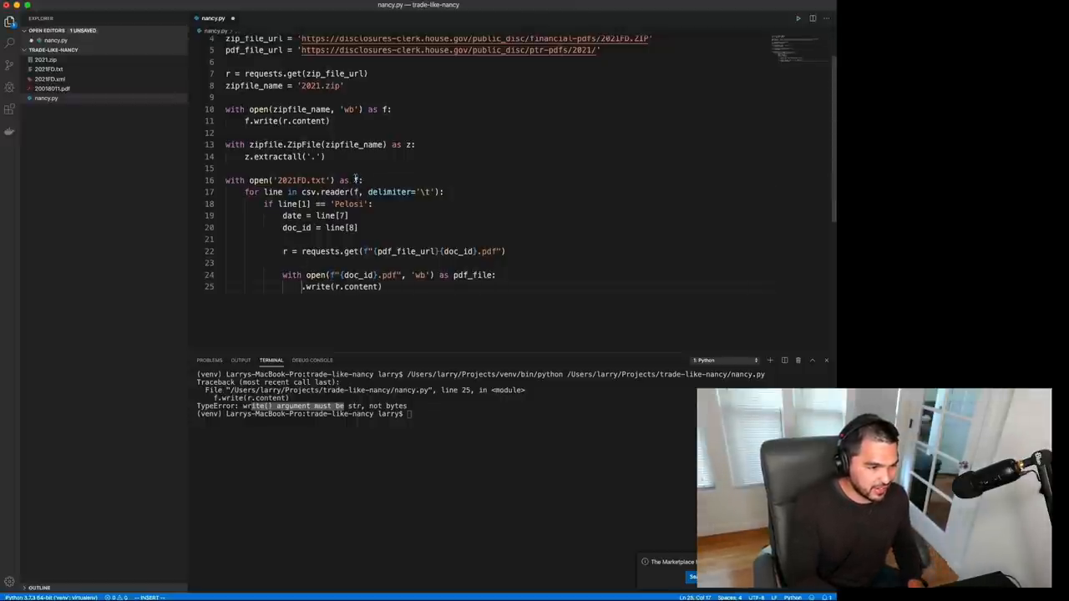
pyautogui.write('pdf_file')
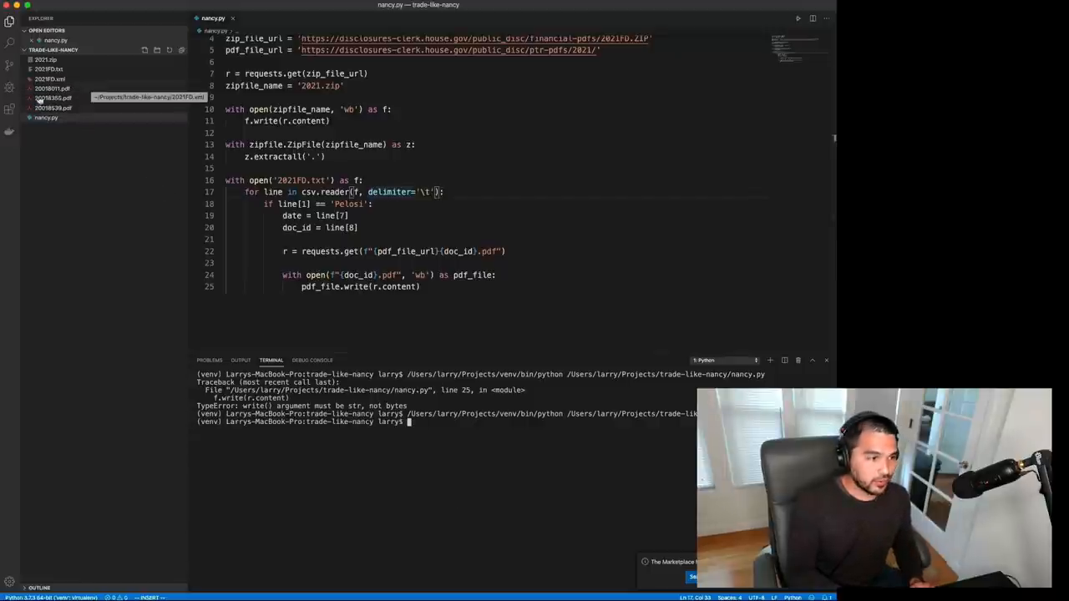
pyautogui.moveTo(81, 121)
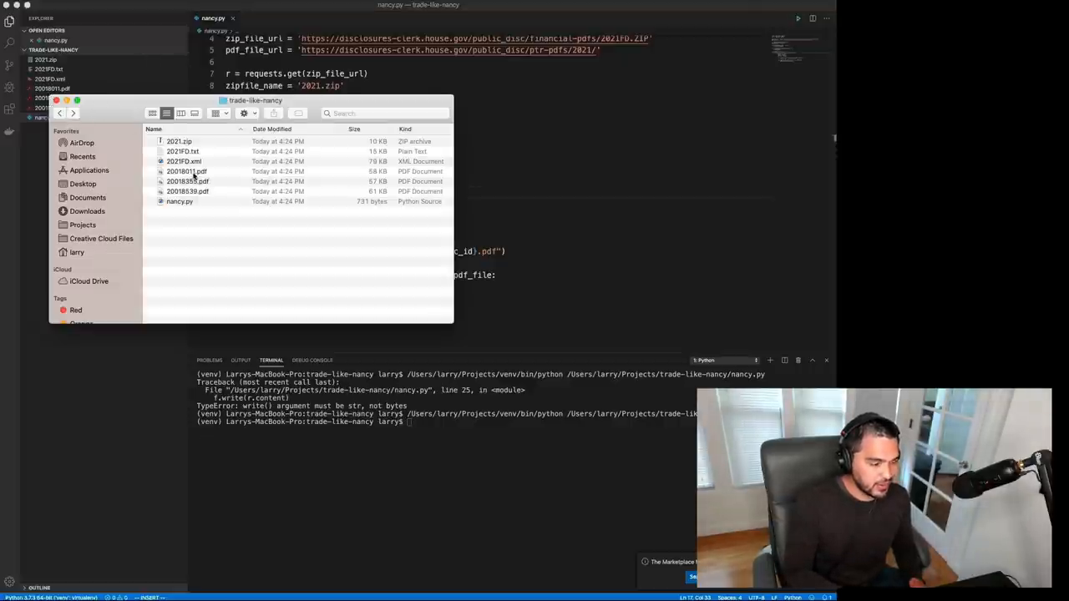
# Open 20018011.pdf from the project folder and select the AllianceBernstein Holding asset name
pyautogui.click(187, 170)
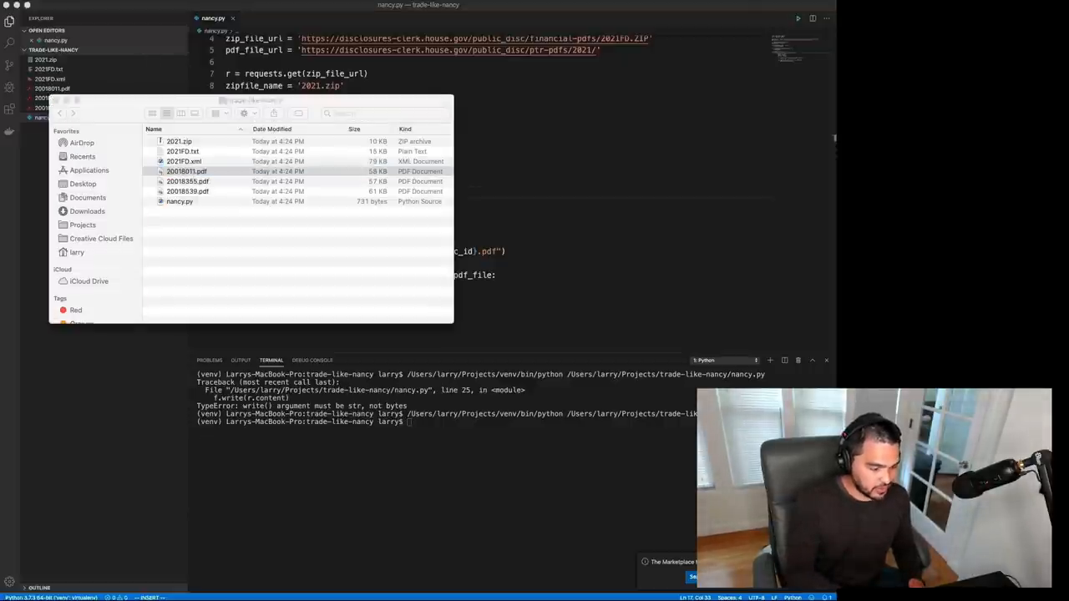
pyautogui.doubleClick(187, 170)
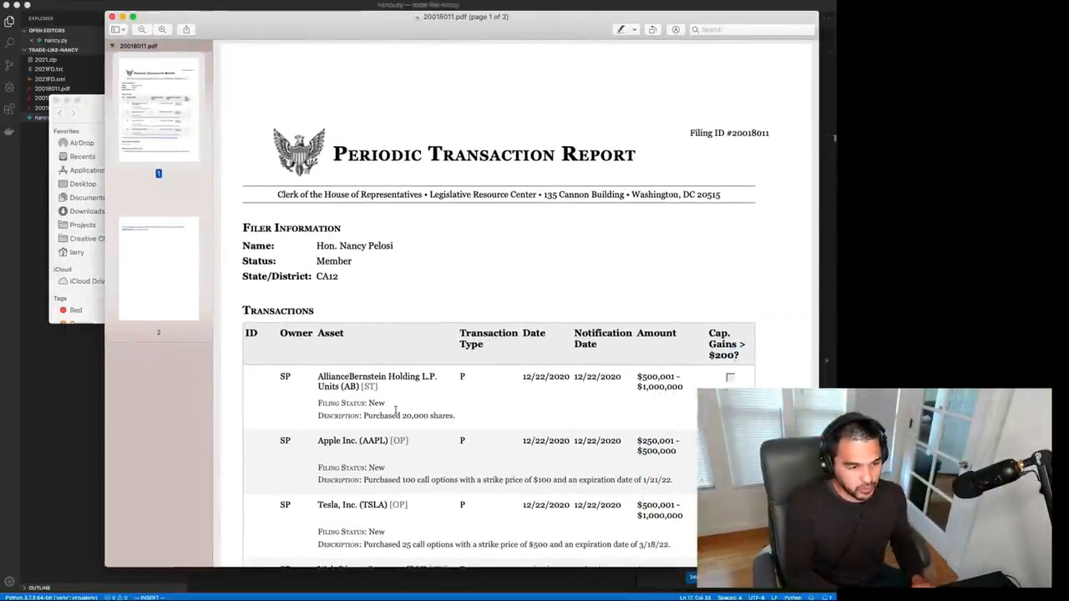
pyautogui.doubleClick(351, 376)
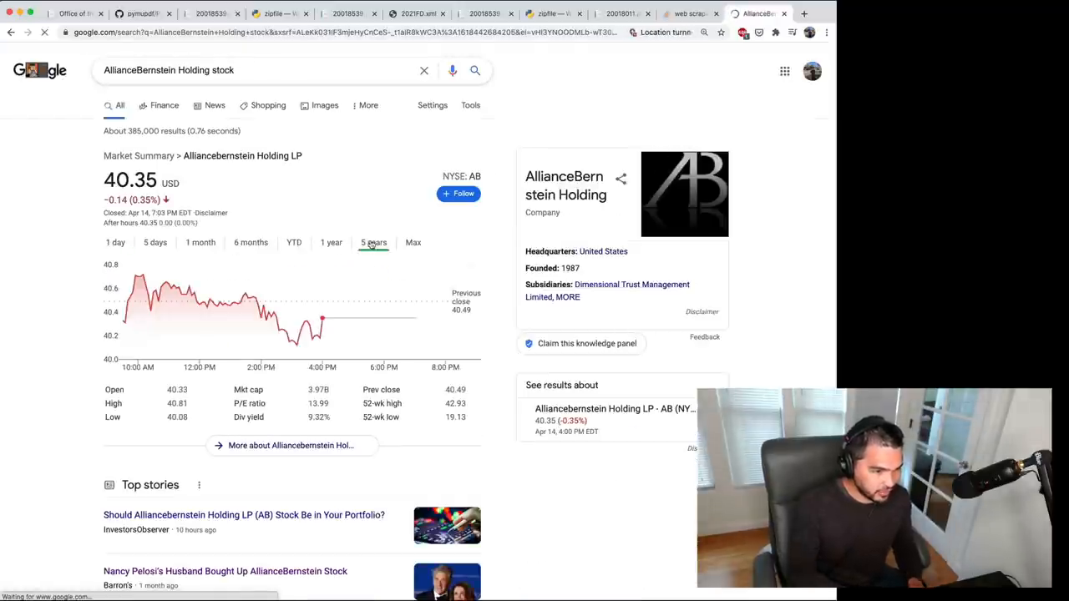
# View AllianceBernstein's one-year and five-year charts, then edit the query to add Cathie Wood
pyautogui.click(330, 242)
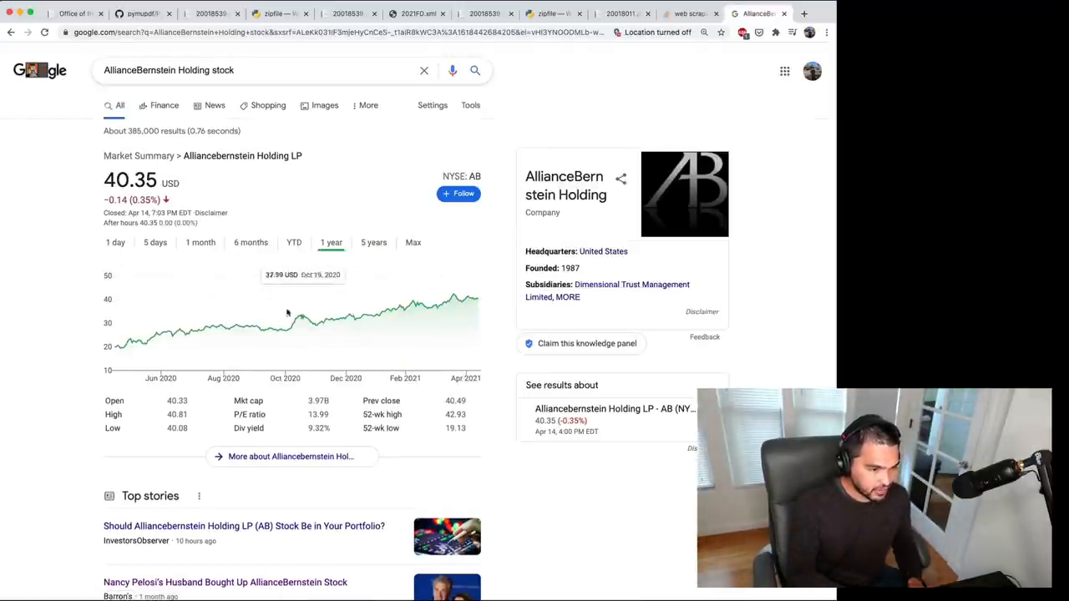
pyautogui.click(374, 242)
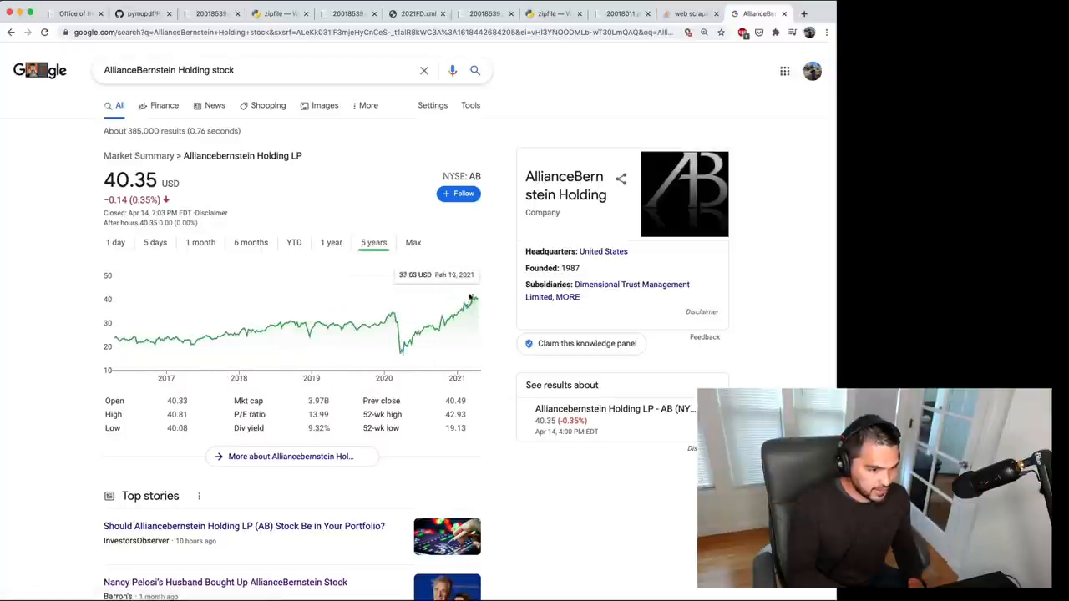
pyautogui.moveTo(401, 330)
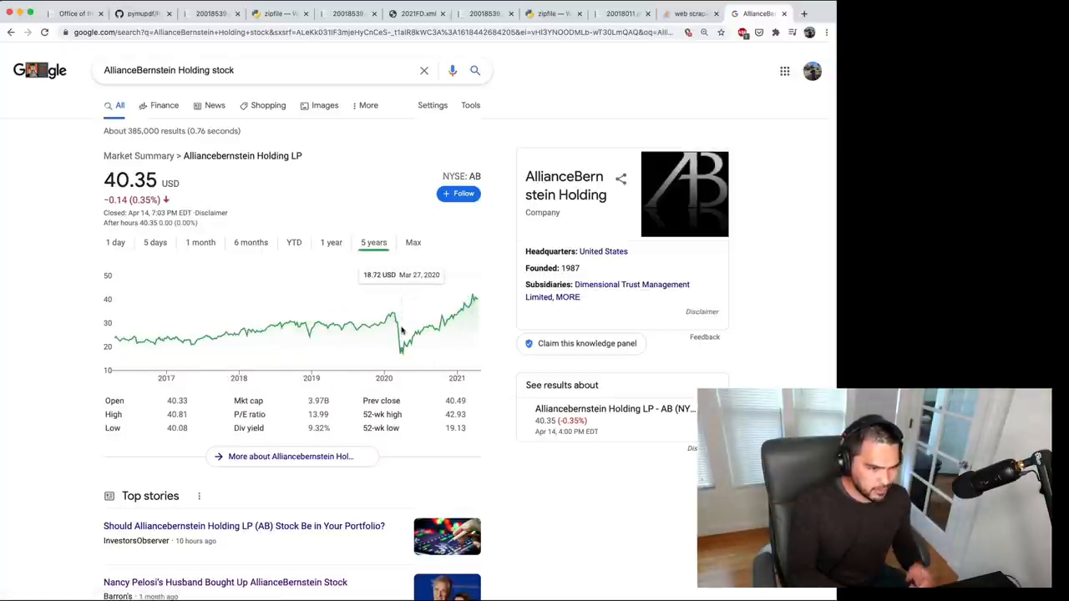
pyautogui.click(331, 242)
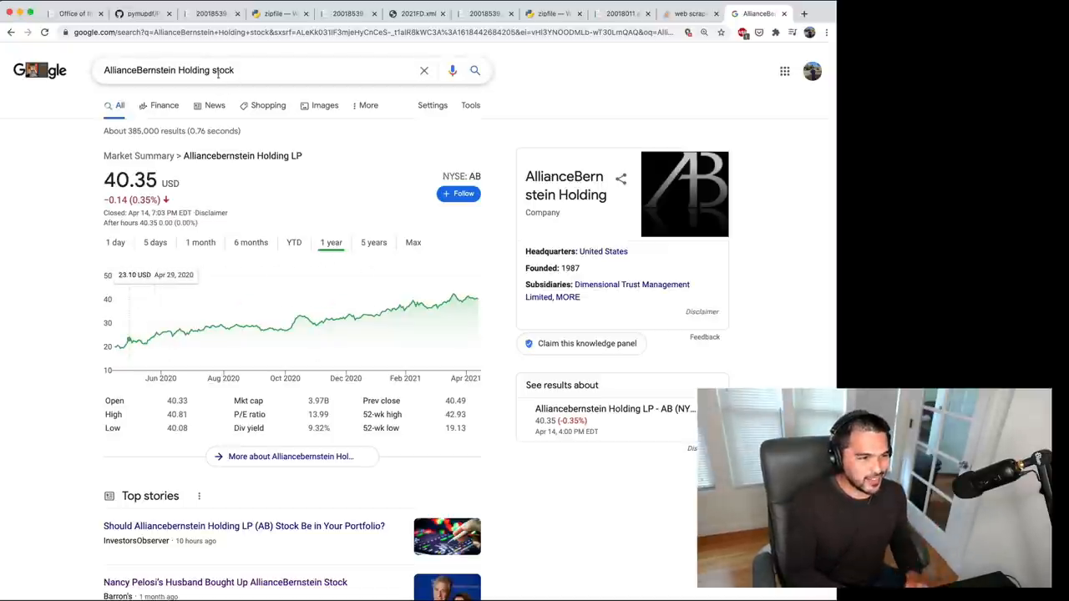
pyautogui.click(250, 70)
pyautogui.write('cathie wood')
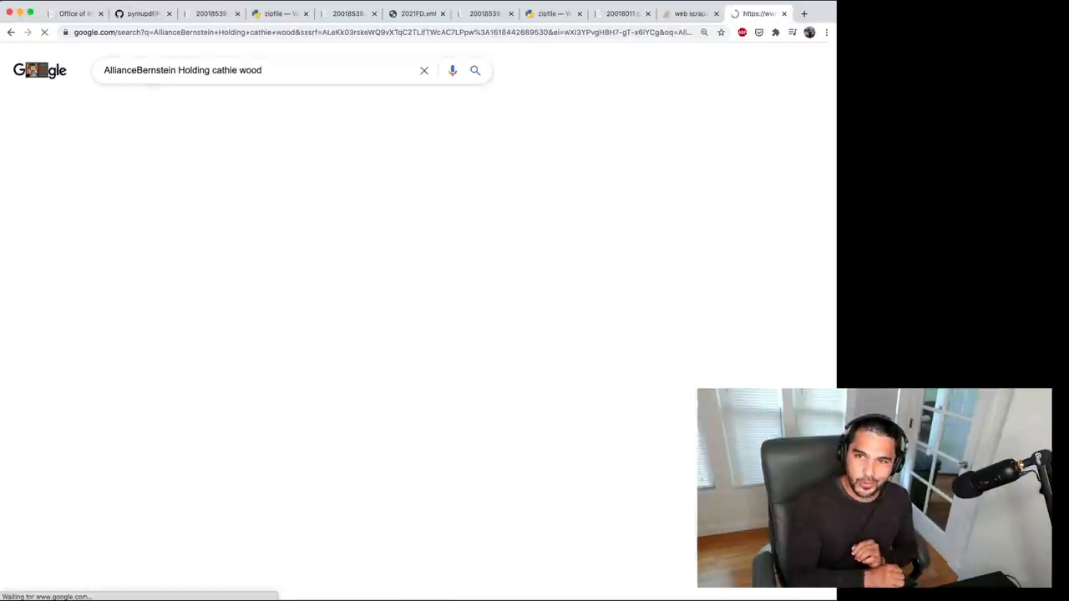
pyautogui.click(474, 70)
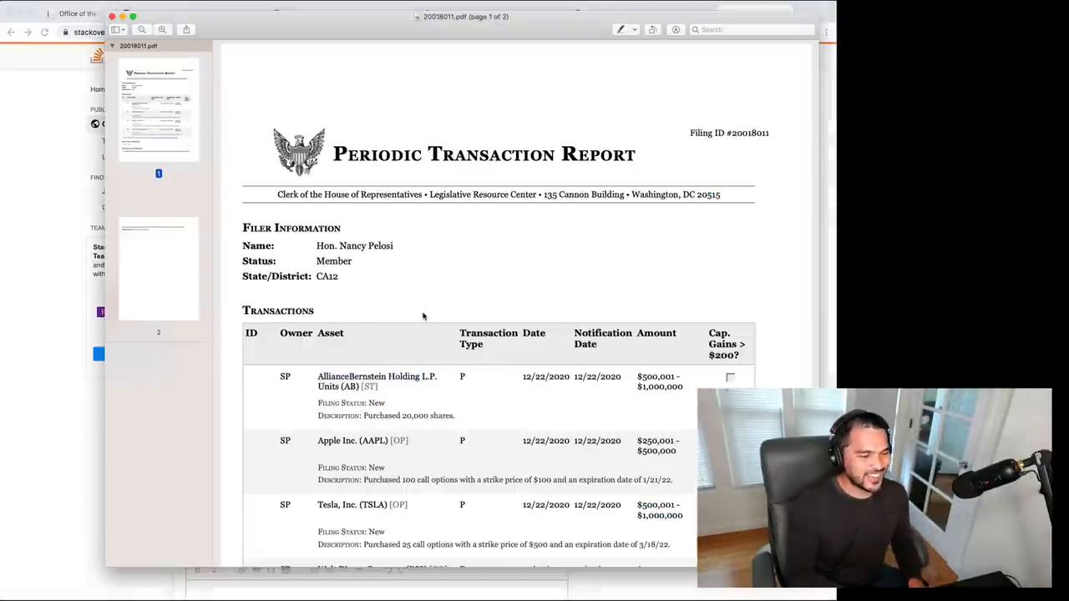
# Return to the project folder and scroll through the 20018355.pdf disclosure in Preview
pyautogui.scroll(-3)
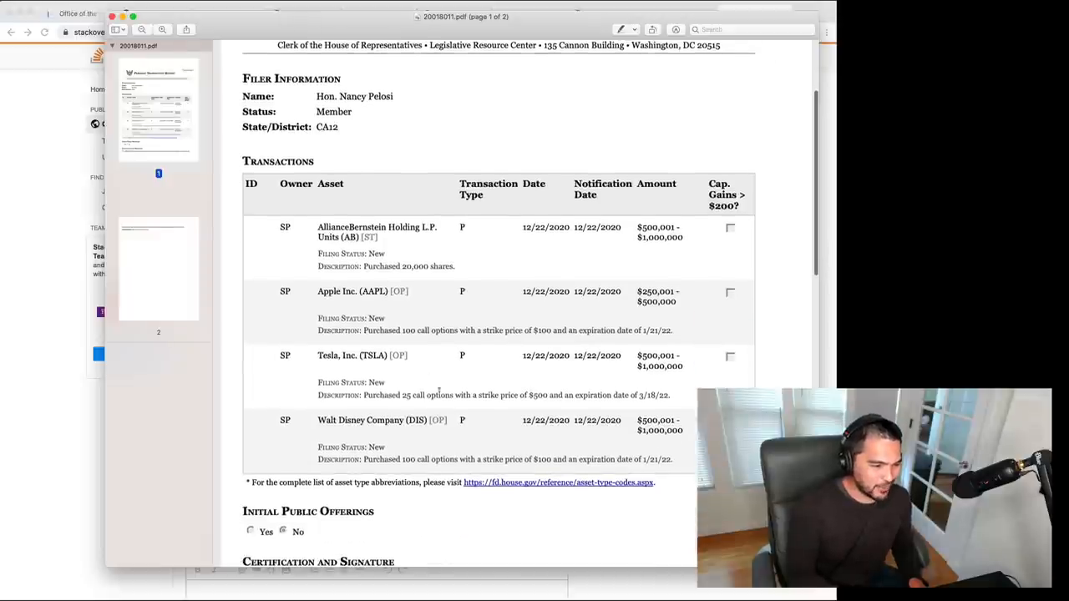
pyautogui.click(750, 14)
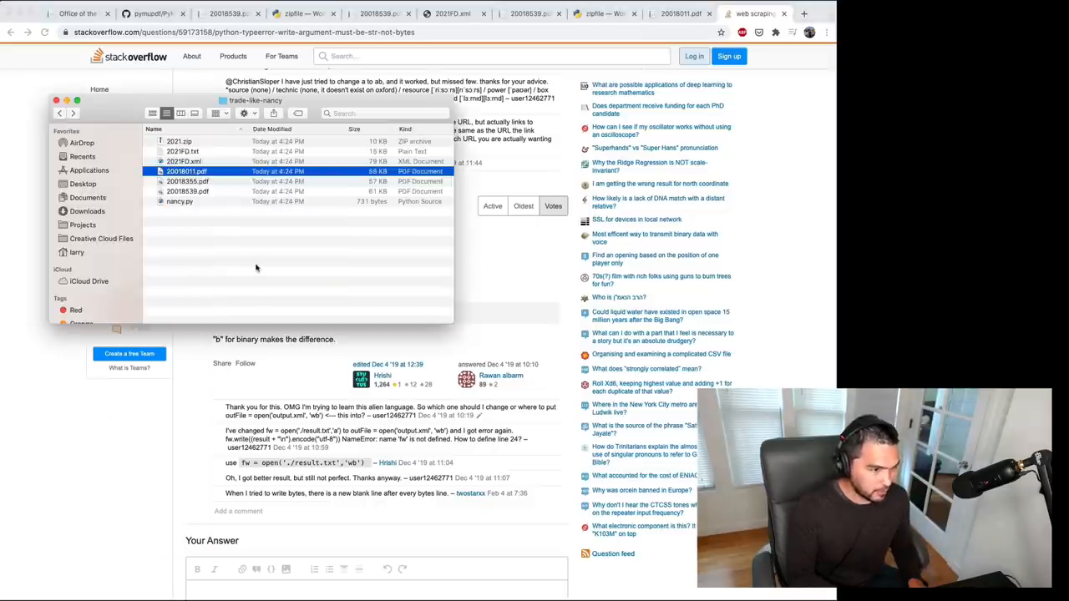
pyautogui.doubleClick(187, 170)
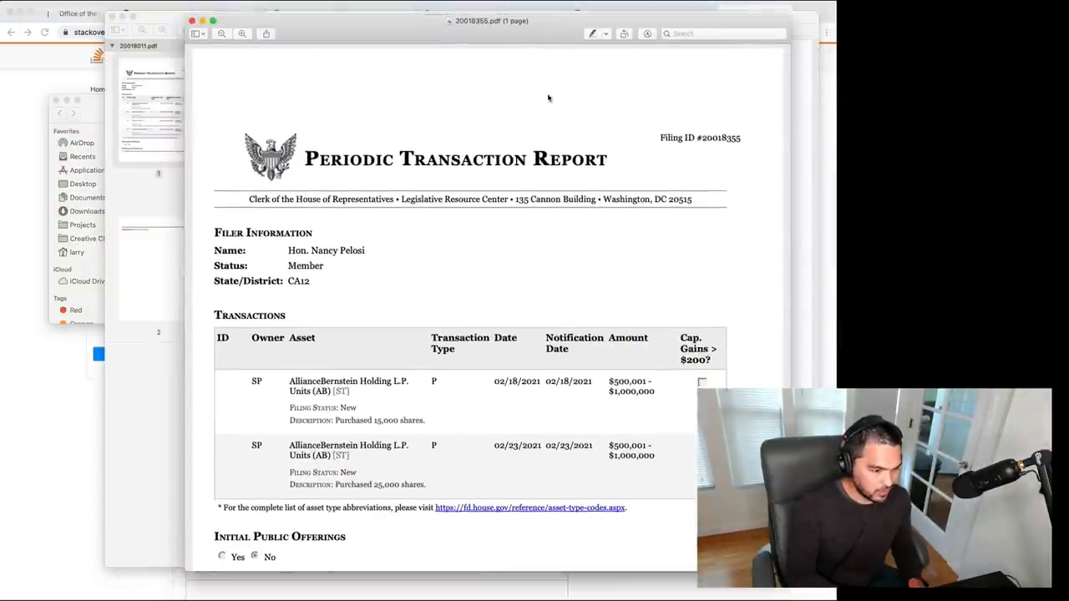
pyautogui.scroll(-3)
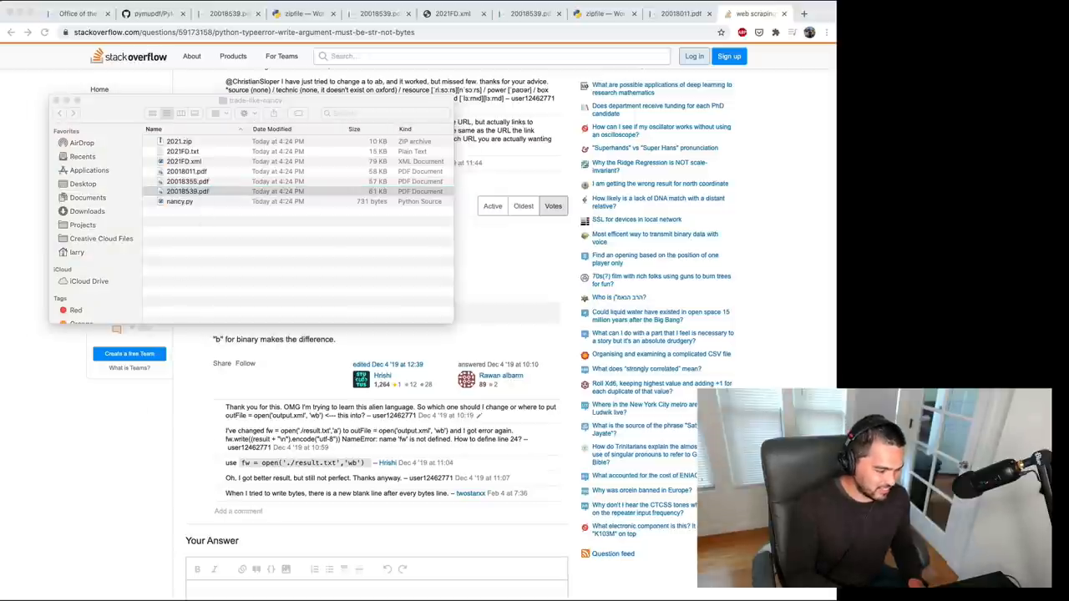
# Open 20018539.pdf and review its transactions, highlighting the Microsoft call-option expiry details
pyautogui.doubleClick(187, 190)
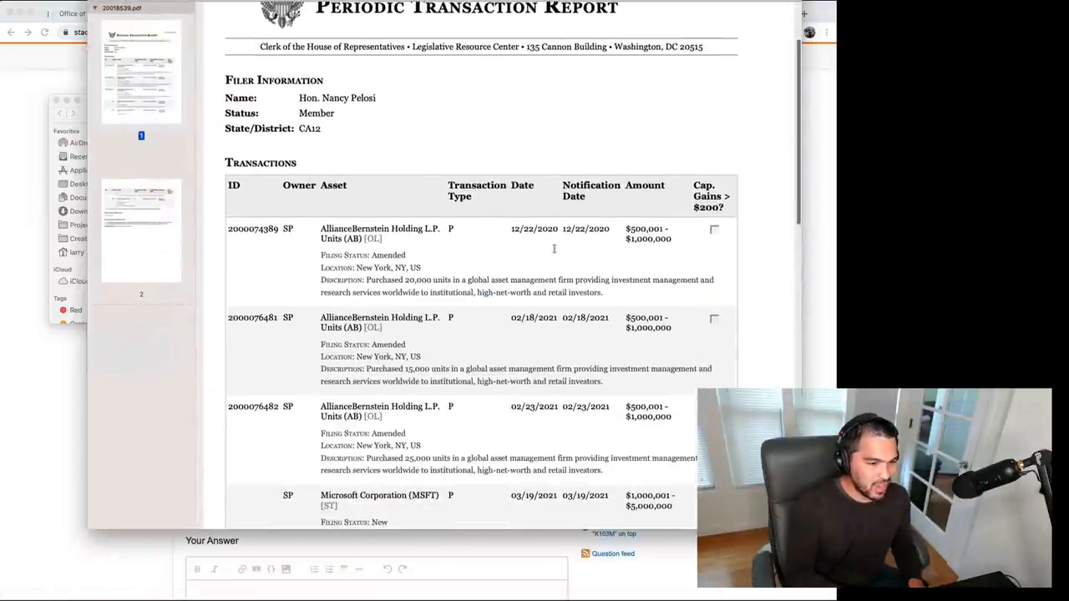
pyautogui.scroll(-3)
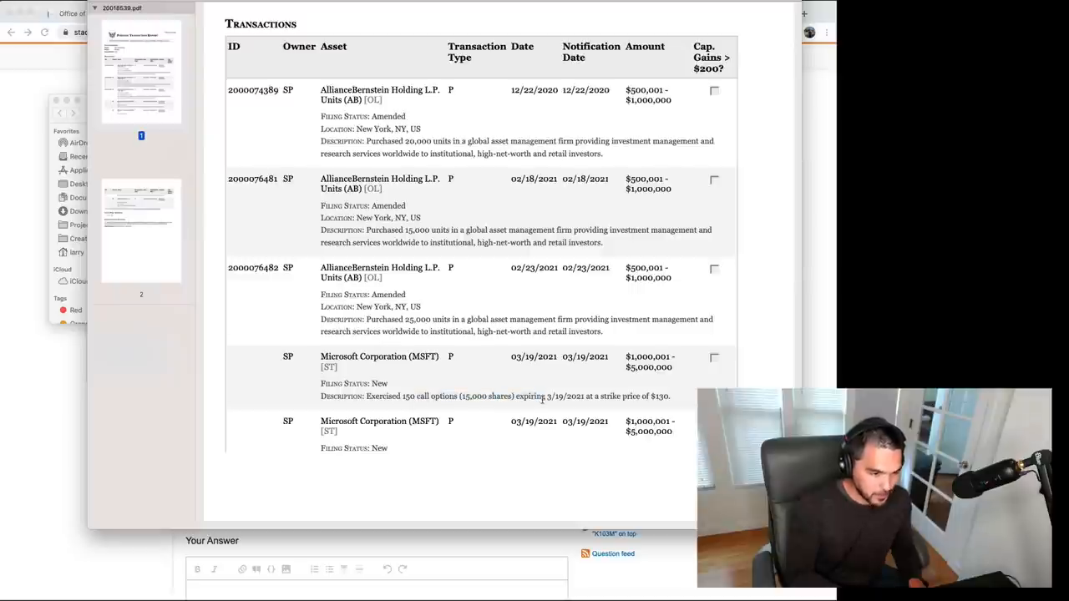
pyautogui.moveTo(388, 396); pyautogui.dragTo(458, 396)
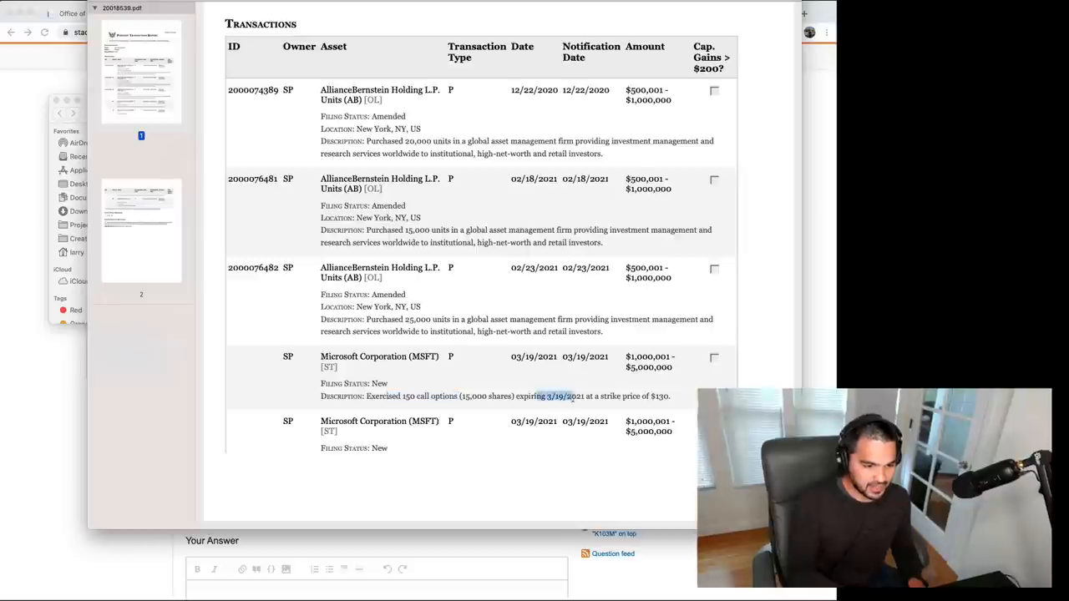
pyautogui.scroll(-3)
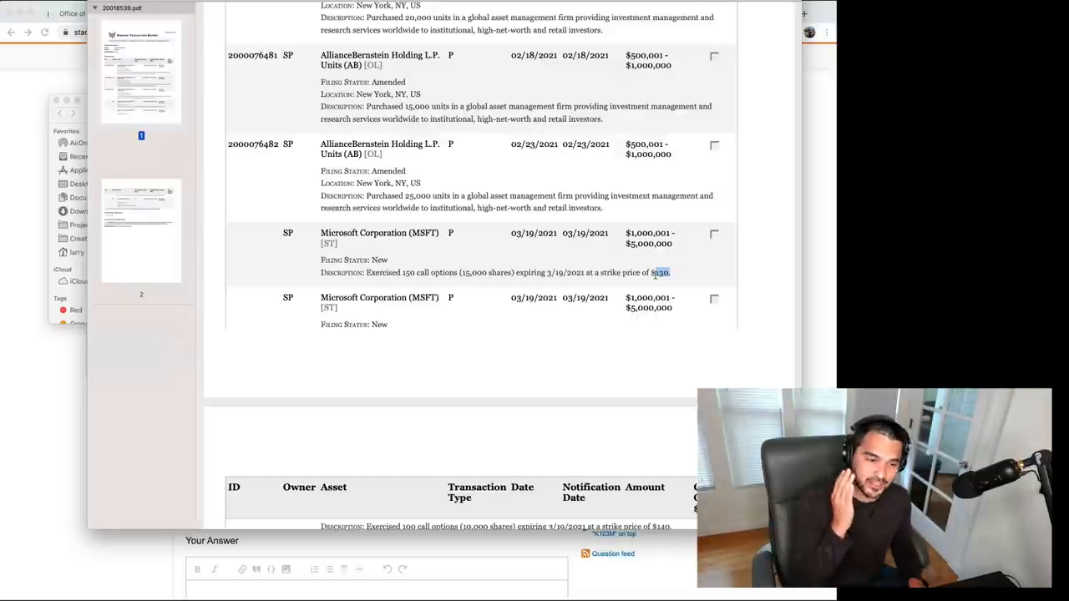
pyautogui.scroll(-3)
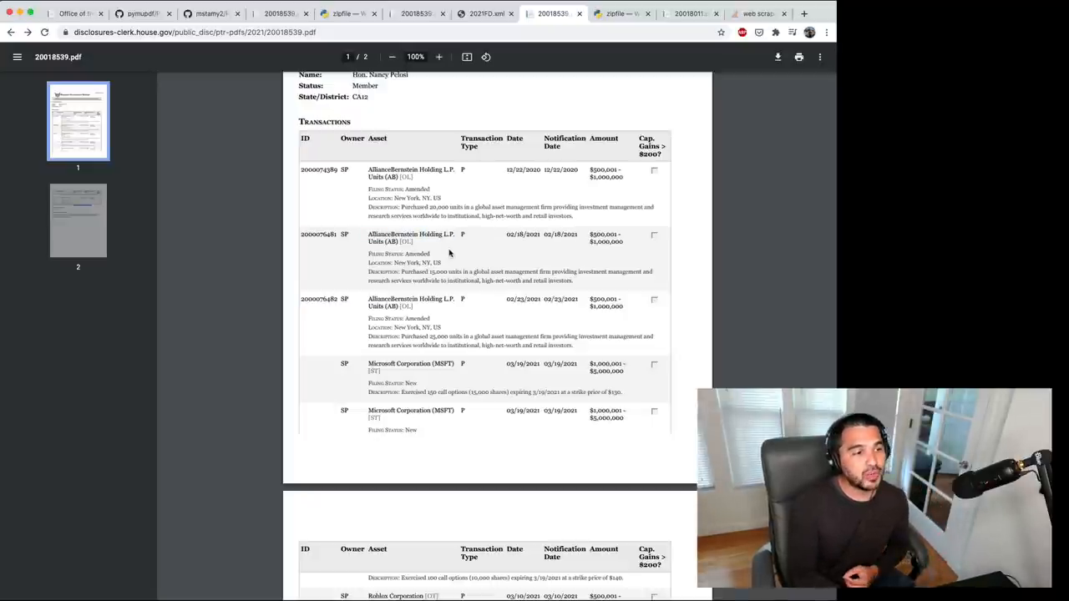
# Scroll the PyMuPDF GitHub README and follow its link to the online documentation
pyautogui.click(140, 13)
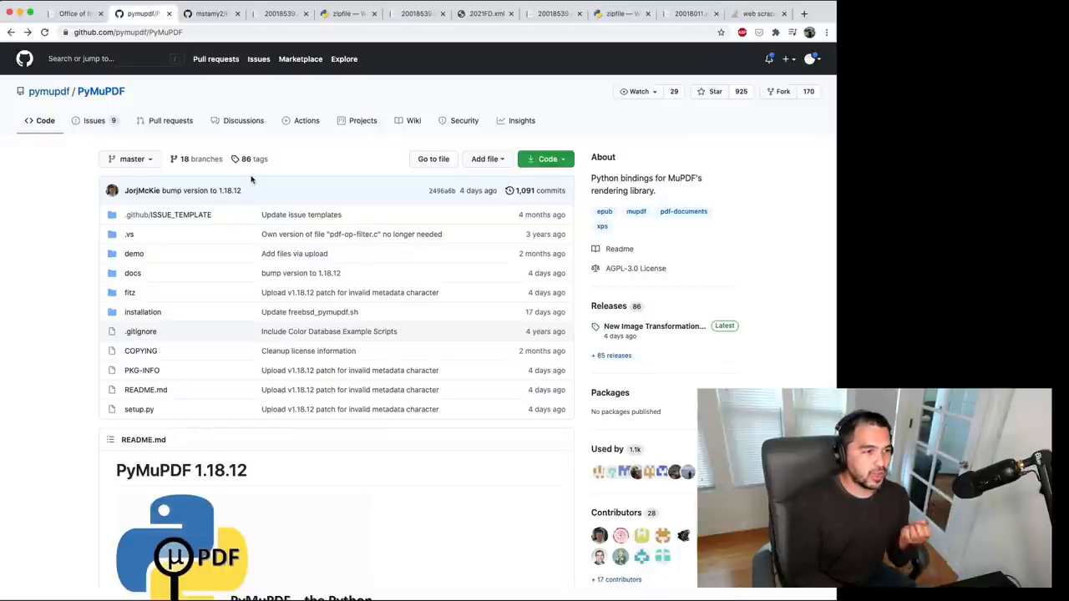
pyautogui.click(208, 13)
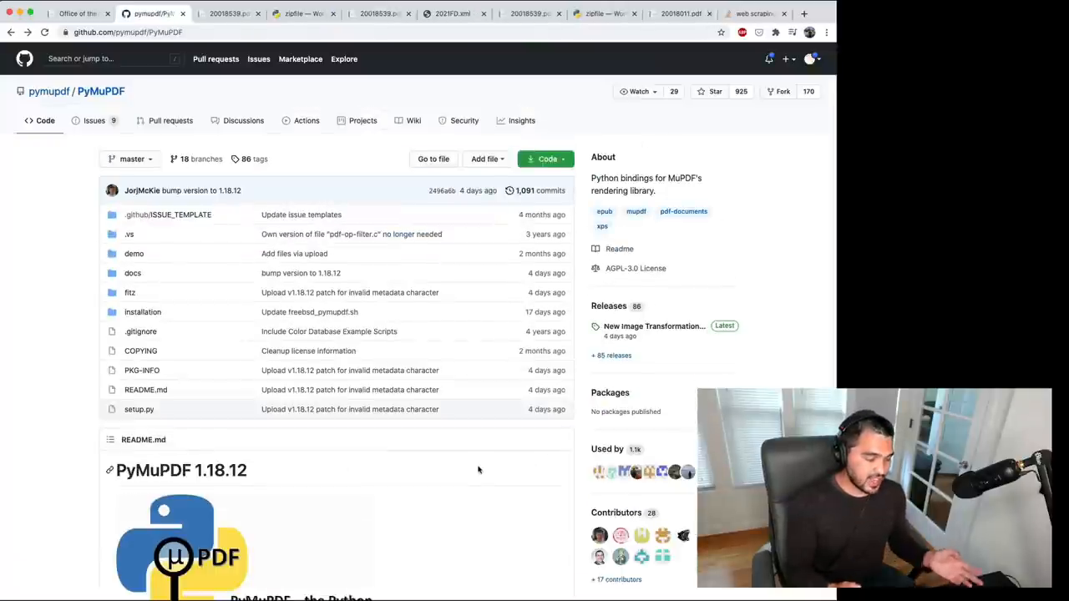
pyautogui.scroll(-3)
pyautogui.write('documentat')
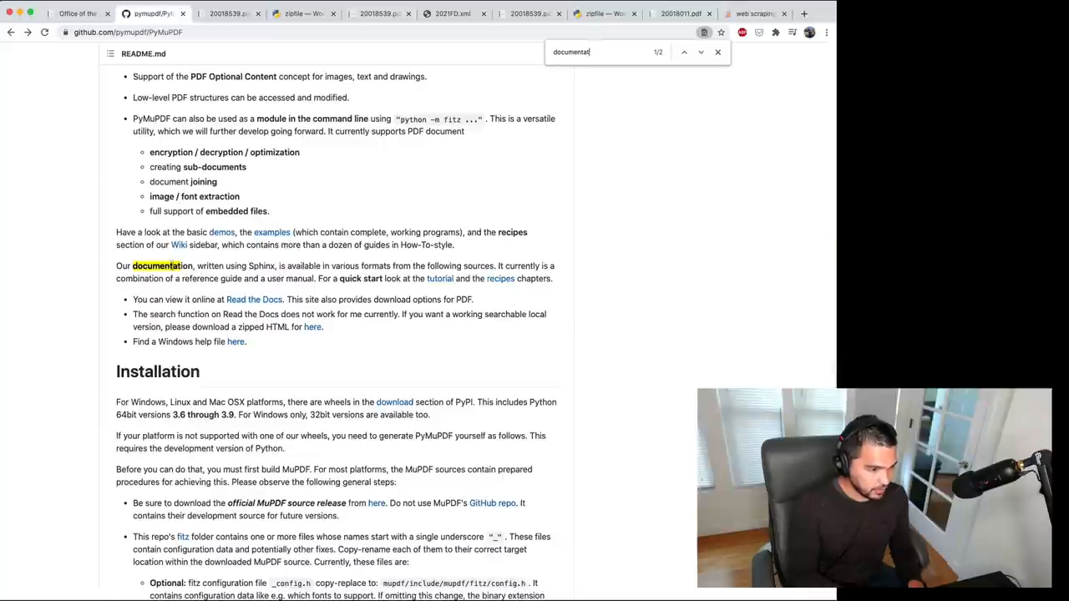
pyautogui.click(441, 277)
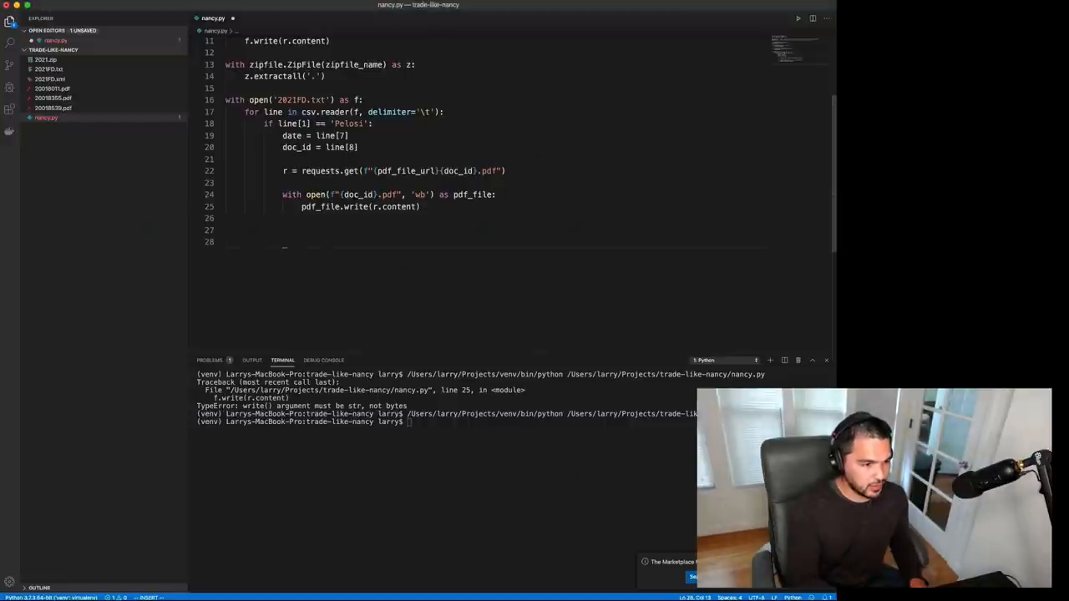
# Add doc = fitz.open(filename) and comment out the zip download and PDF-saving code
pyautogui.write('doc = fitz.open(filename)')
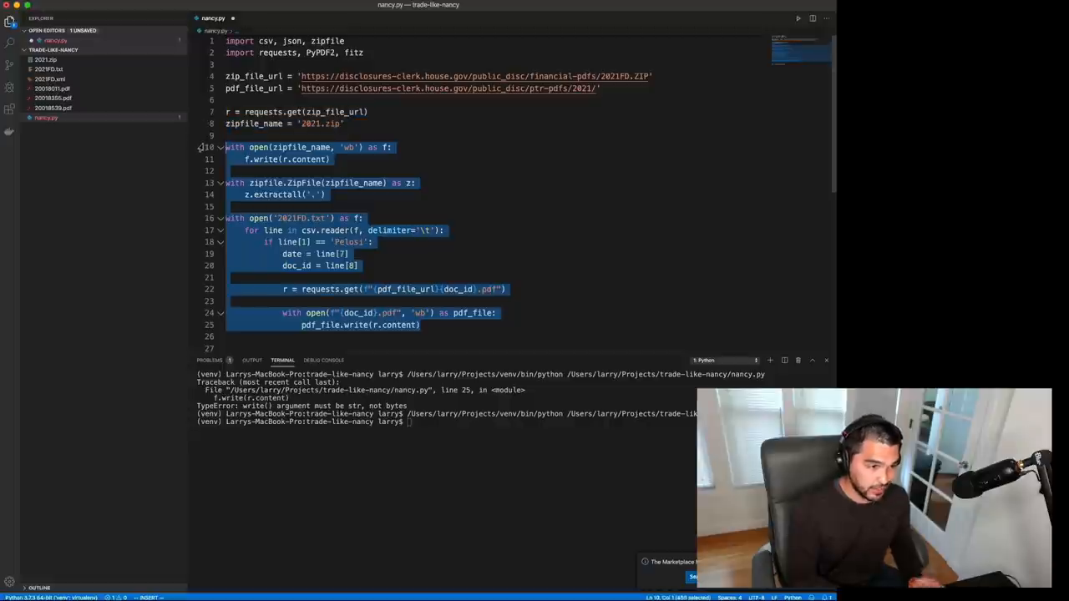
pyautogui.press('cmd+/')
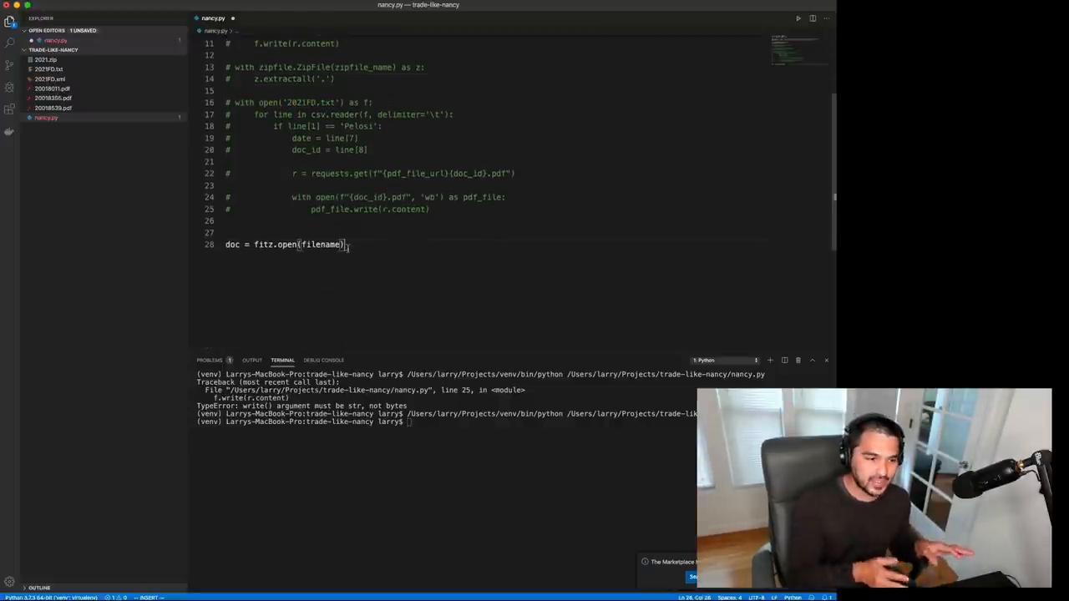
pyautogui.press('BackSpace')
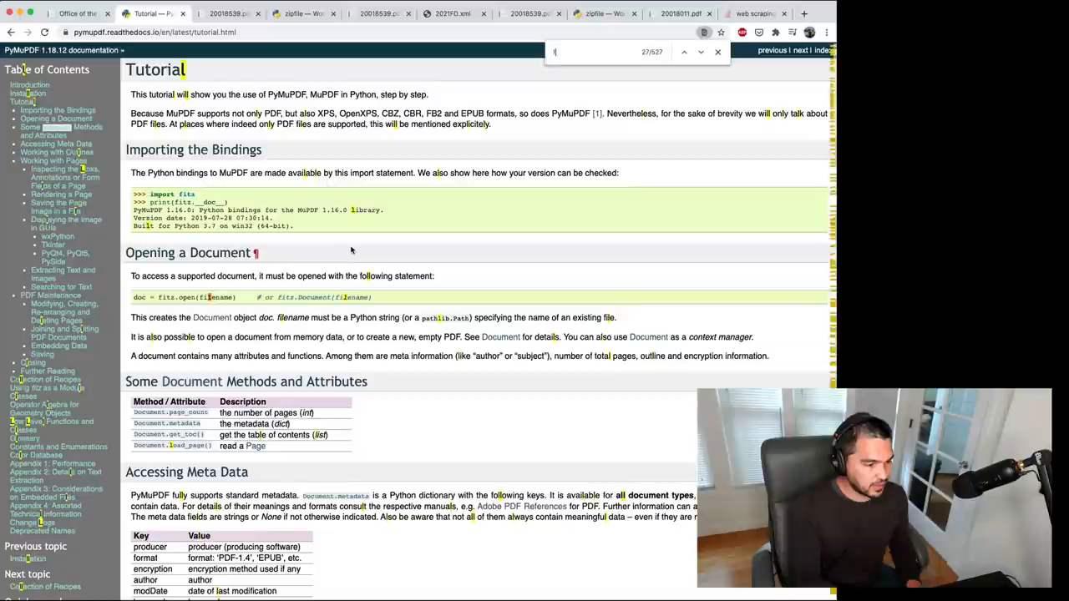
# Find 'load_page' in the tutorial and open the Document.load_page() reference
pyautogui.write('load_page')
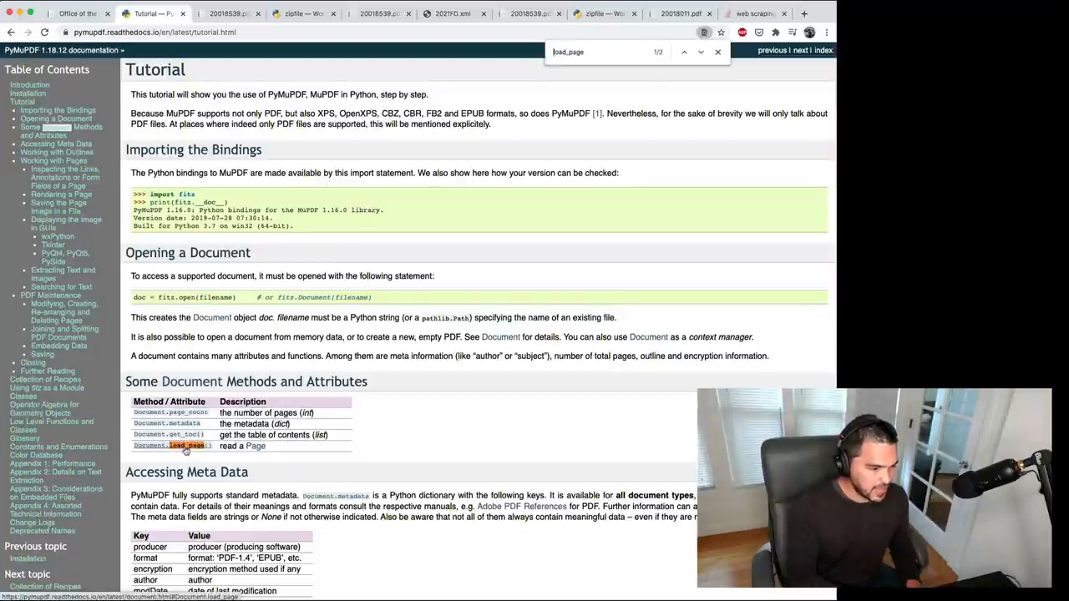
pyautogui.click(172, 444)
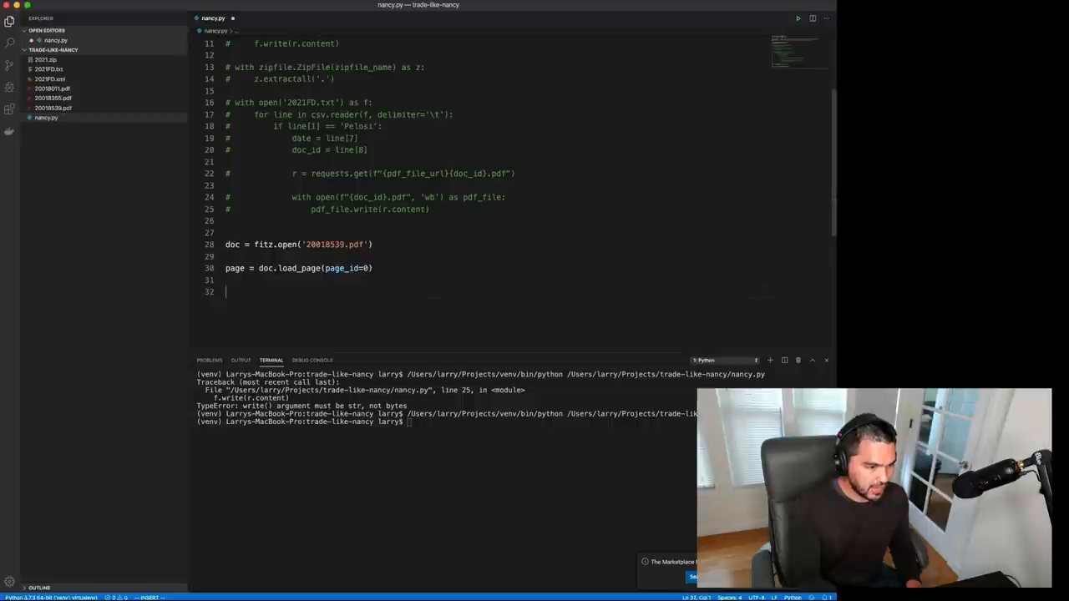
# Add print(page) after loading page 0 and check get_text in the docs
pyautogui.write('print(page)')
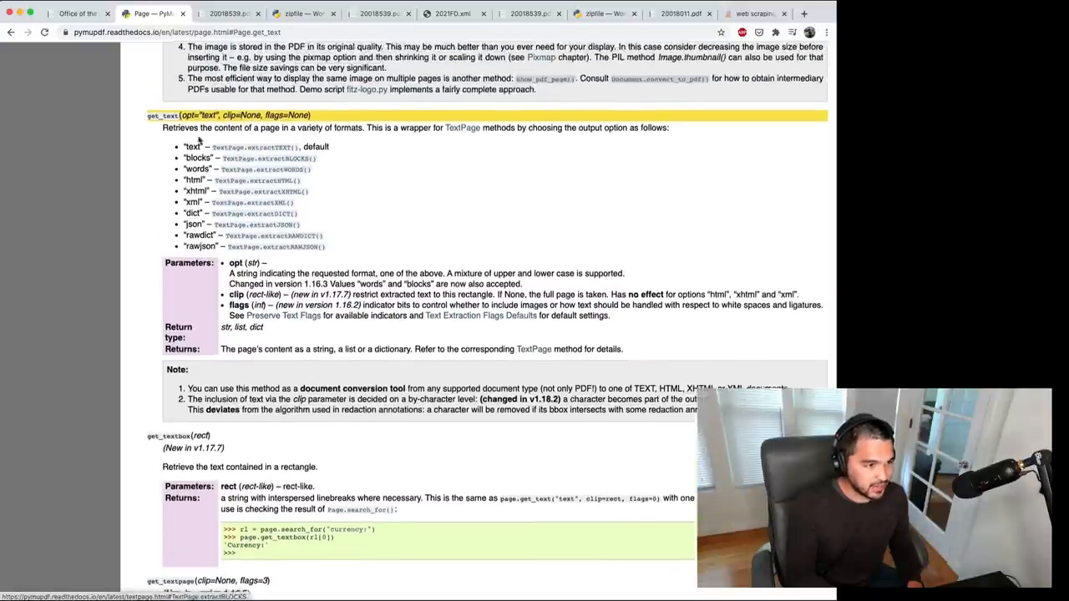
pyautogui.scroll(-3)
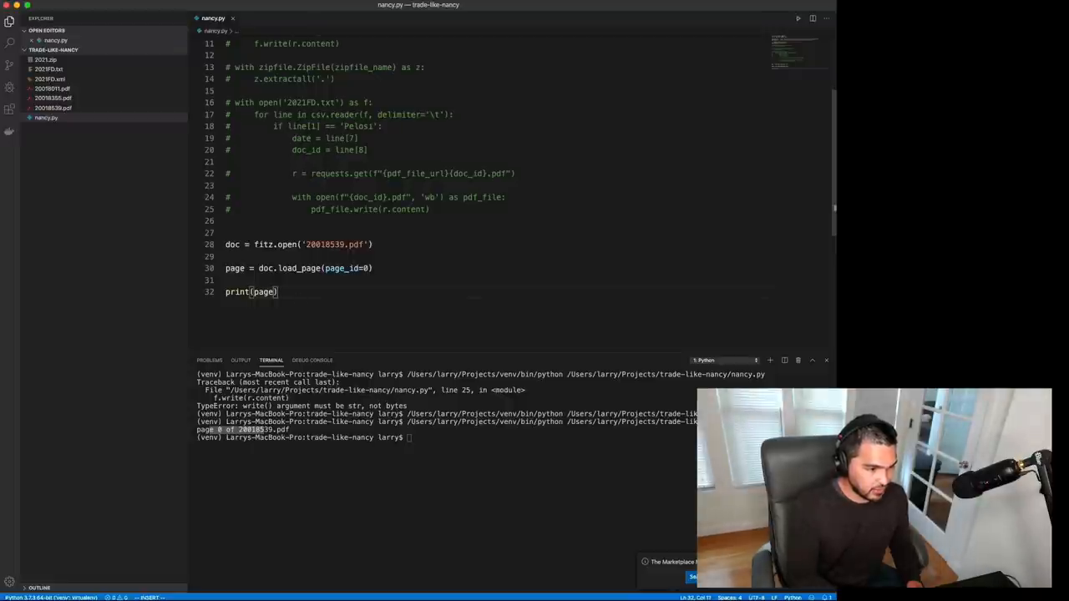
# Print page.get_text() and run the script to see the report's extracted transactions
pyautogui.write('.get_text()')
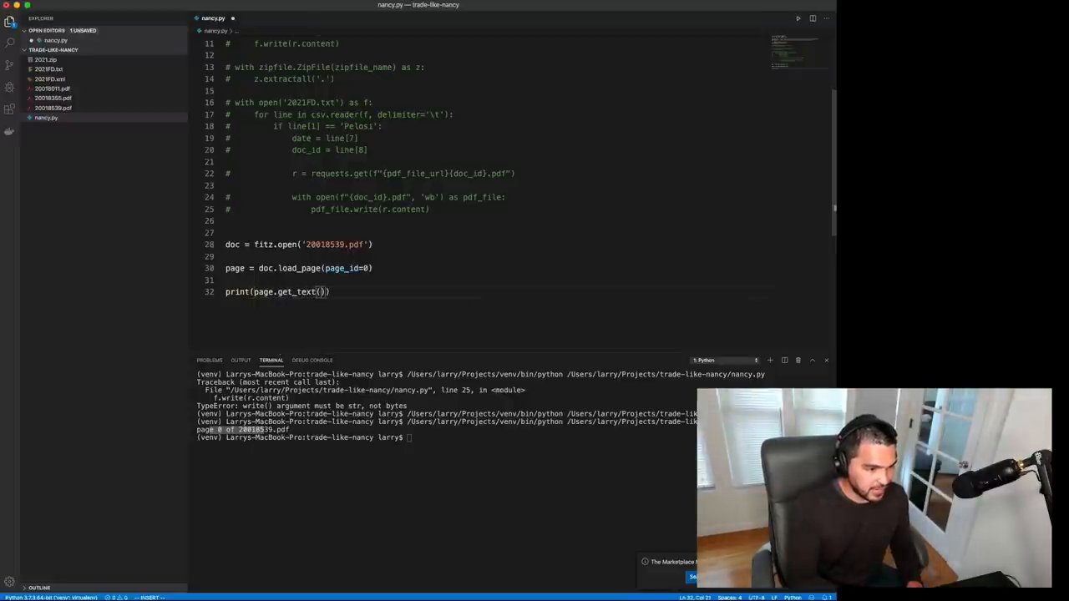
pyautogui.click(797, 17)
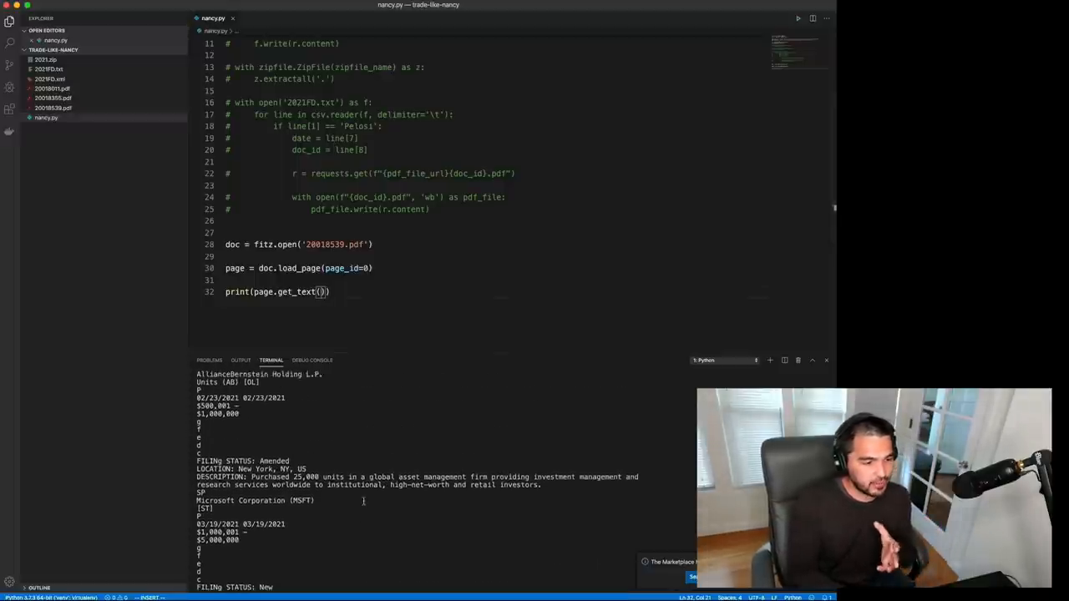
pyautogui.scroll(-3)
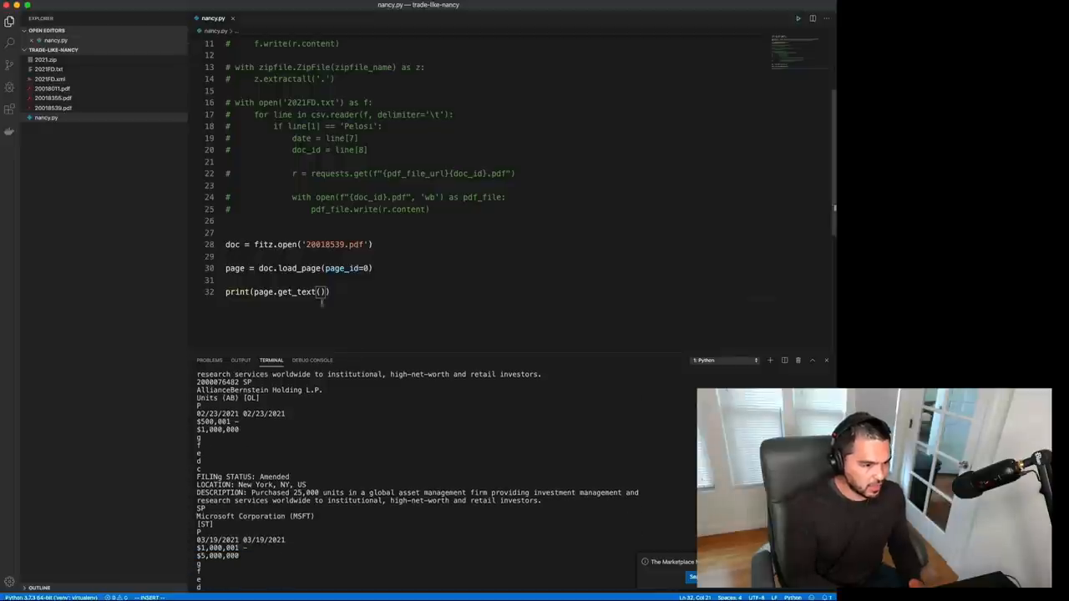
# Store page.get_text('json') in json_data and print json_data
pyautogui.doubleClick(237, 291)
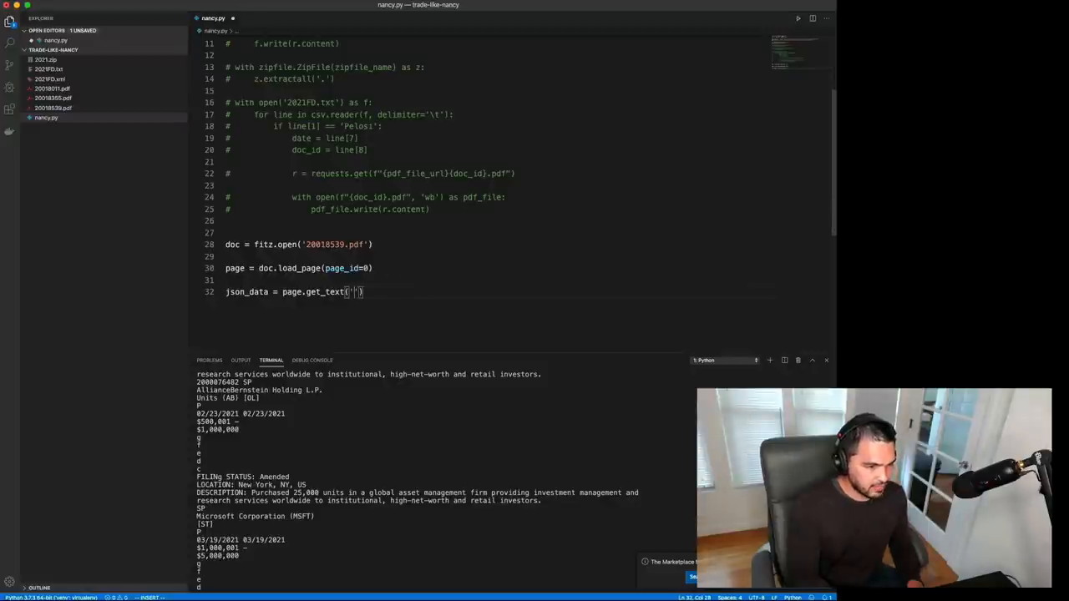
pyautogui.write('json')
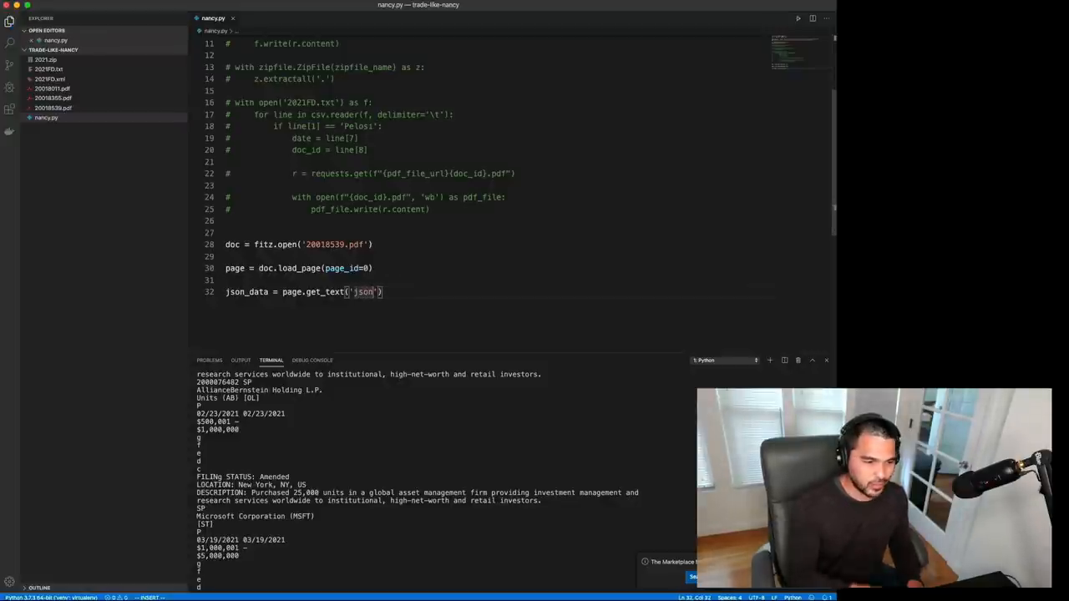
pyautogui.write('print(')
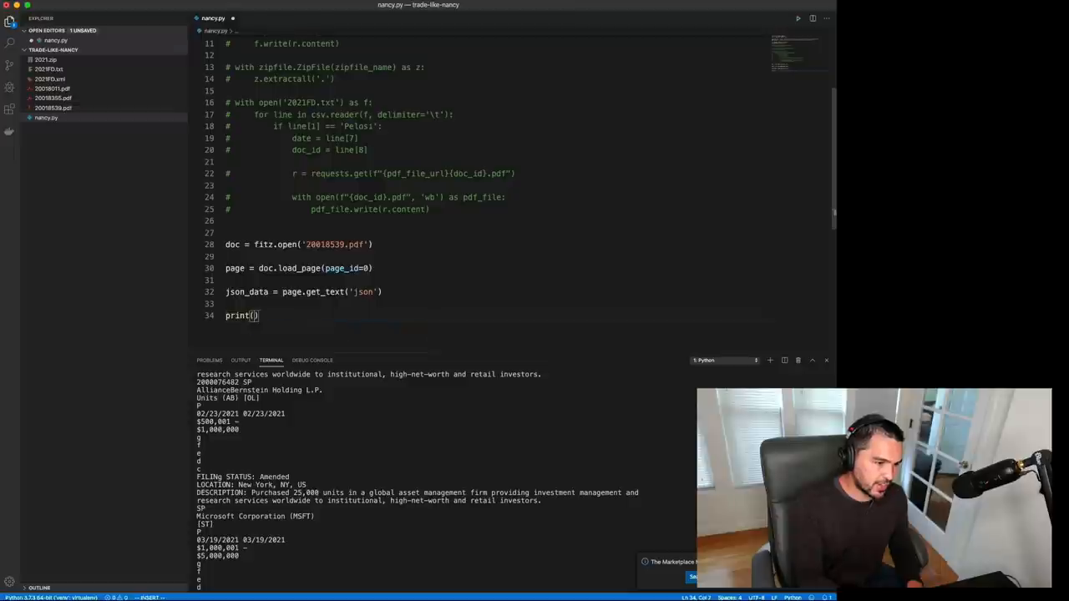
pyautogui.write('json_data')
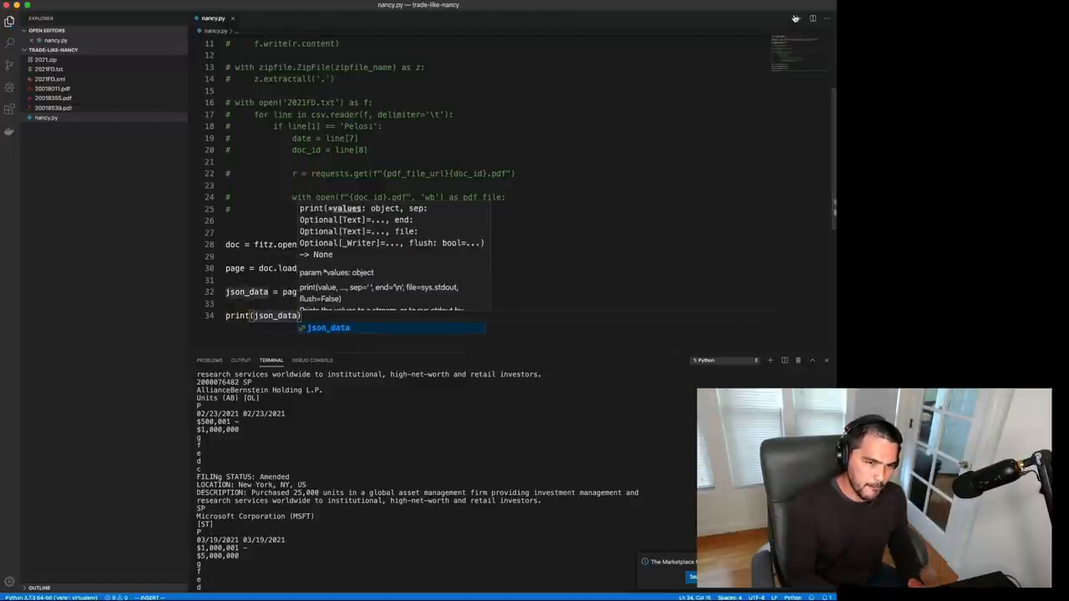